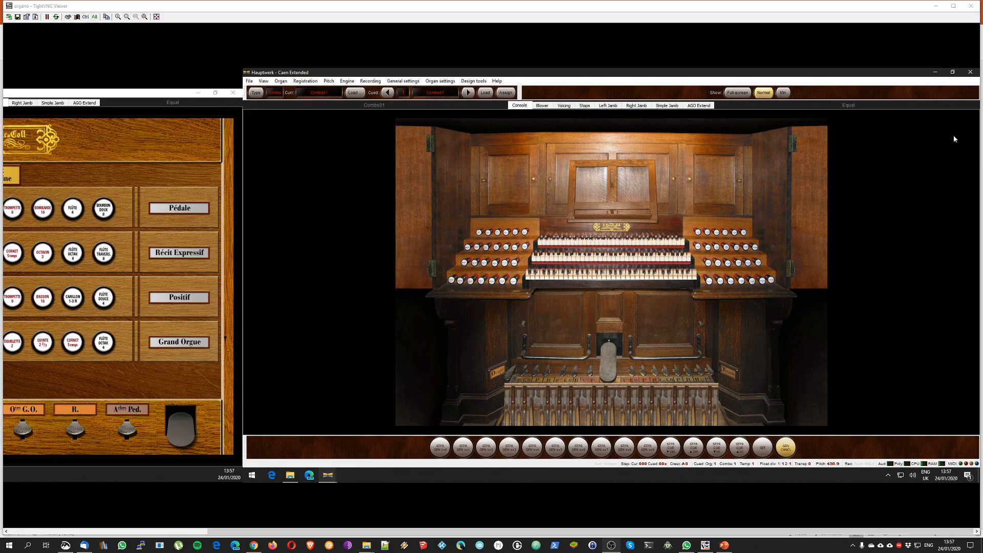
{"action": "mouse_move", "coordinate": [308, 290]}
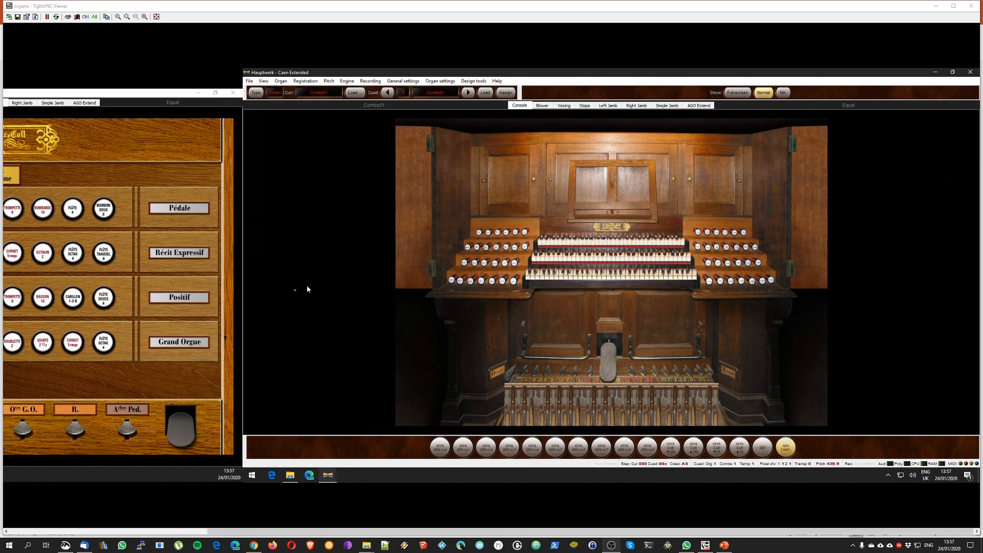
{"action": "mouse_move", "coordinate": [301, 140]}
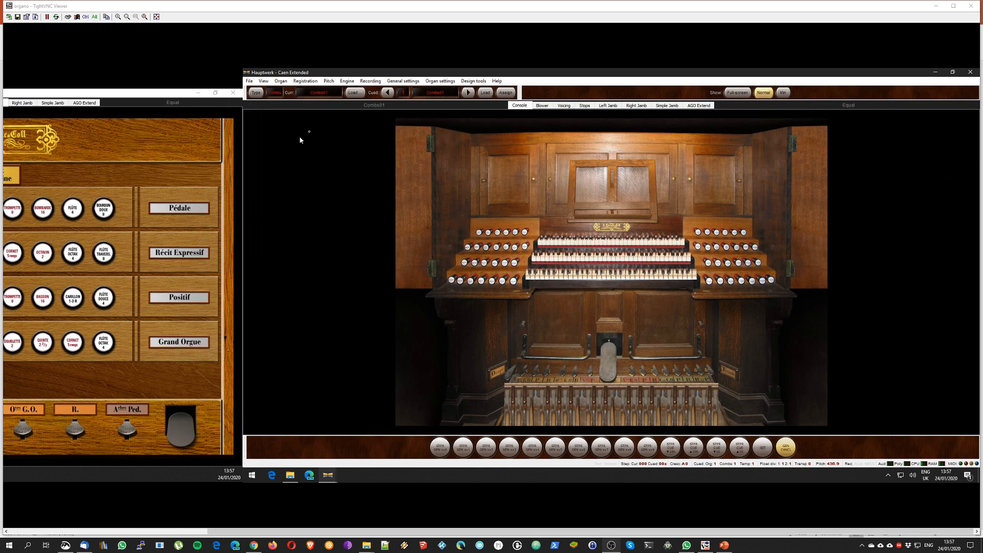
{"action": "mouse_move", "coordinate": [317, 233]}
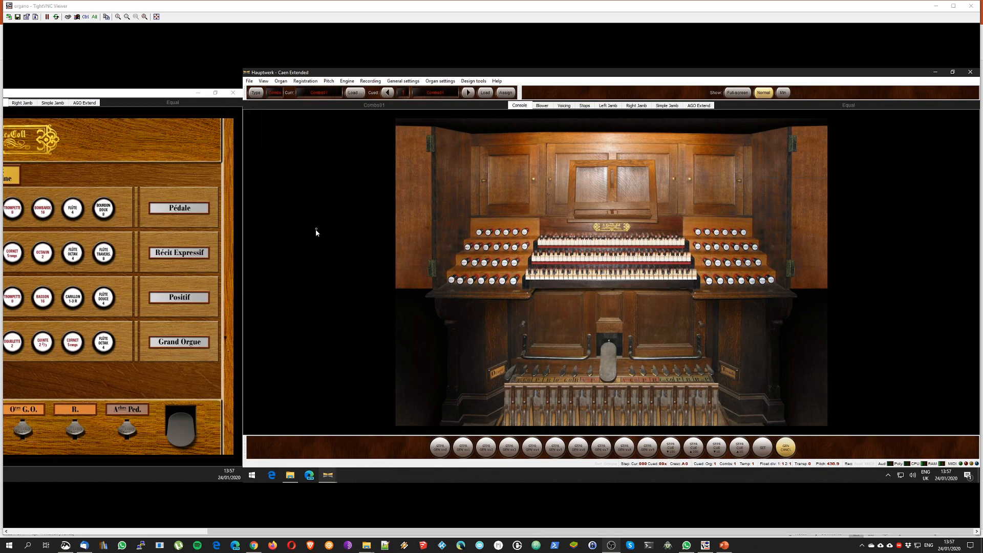
{"action": "mouse_move", "coordinate": [348, 189]}
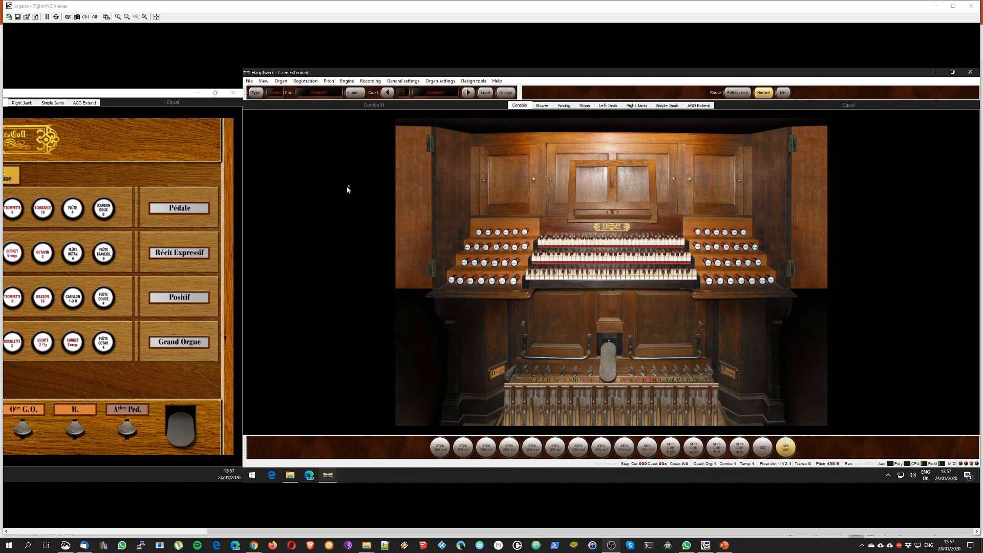
{"action": "mouse_move", "coordinate": [285, 237]}
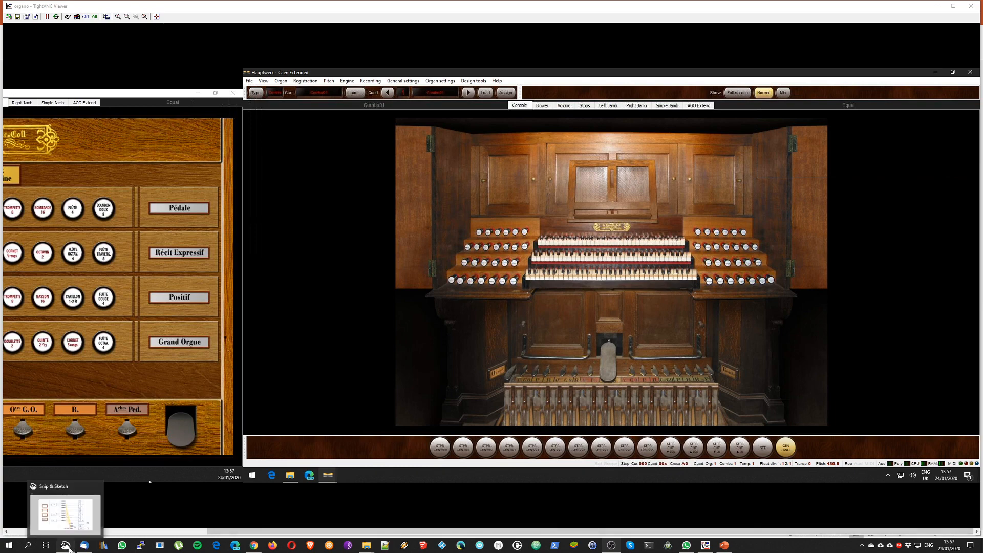
- Bring up the speaker routing diagram image from the Snip & Sketch taskbar thumbnail
{"action": "left_click", "coordinate": [65, 544]}
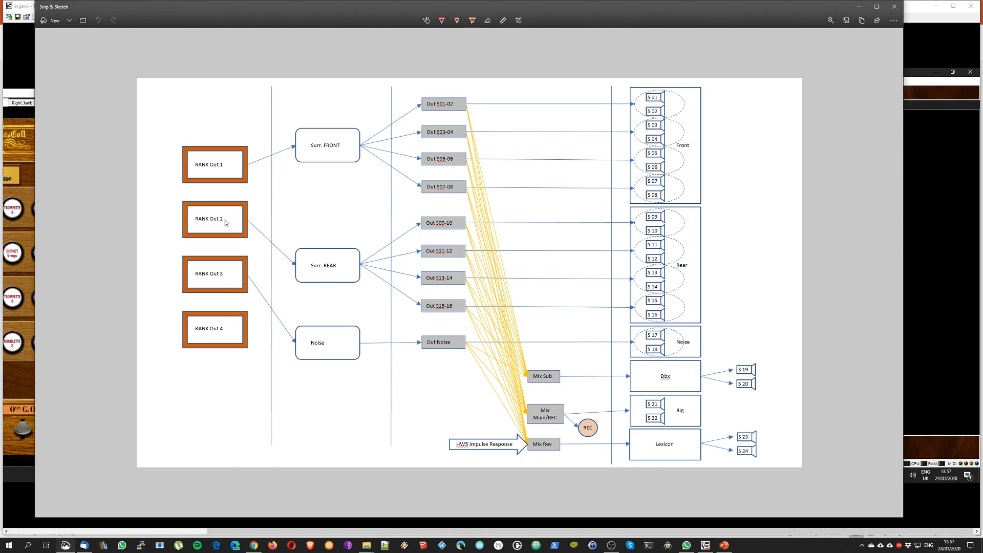
{"action": "mouse_move", "coordinate": [227, 216]}
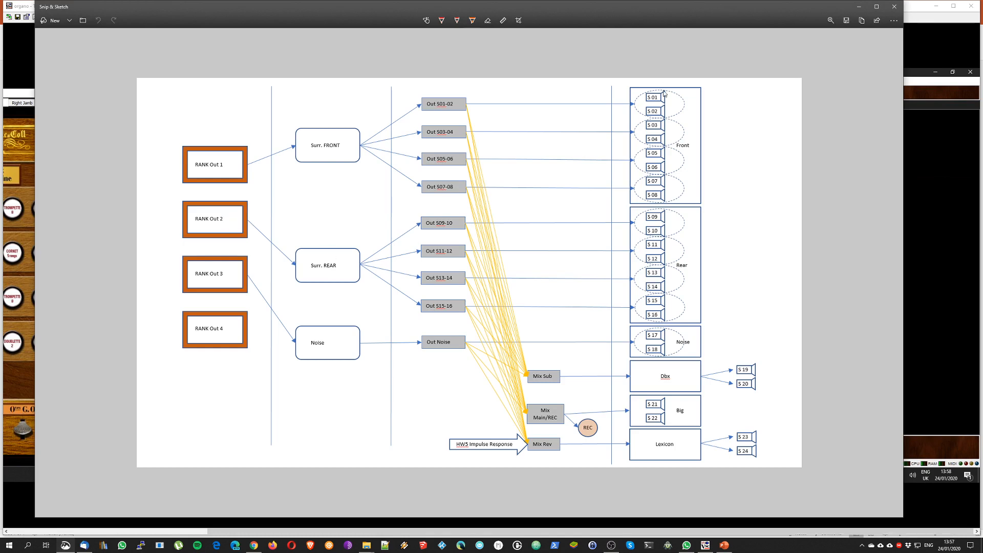
{"action": "mouse_move", "coordinate": [668, 111]}
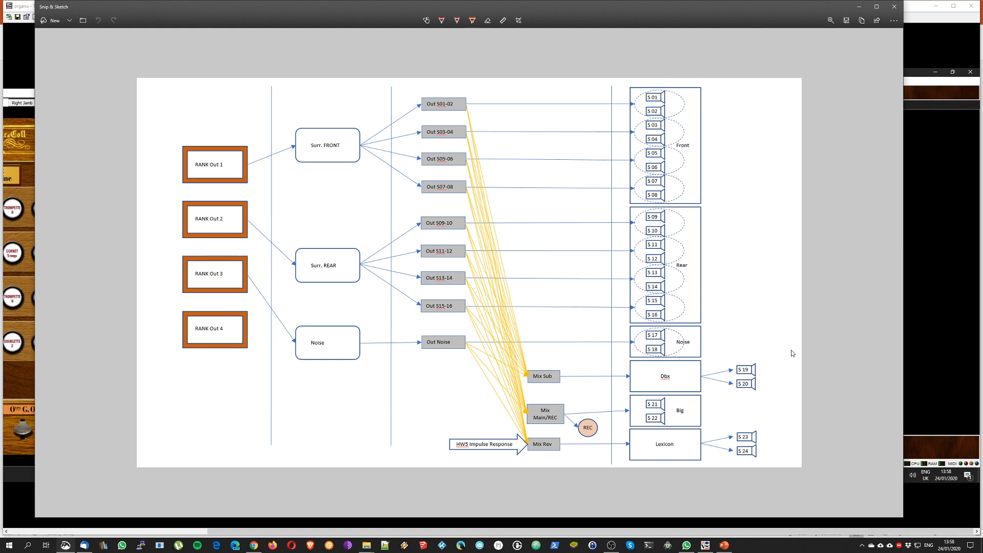
{"action": "mouse_move", "coordinate": [657, 373]}
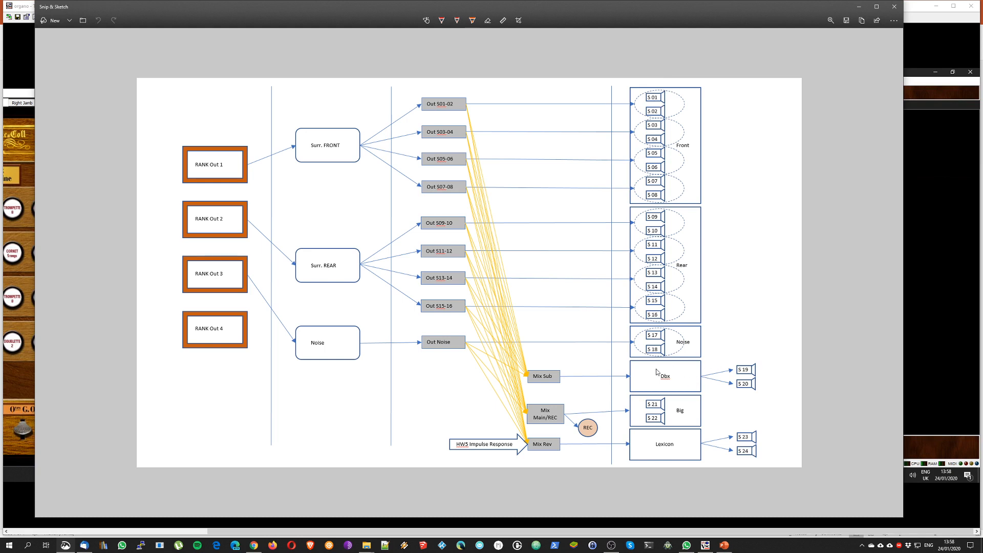
{"action": "mouse_move", "coordinate": [650, 392]}
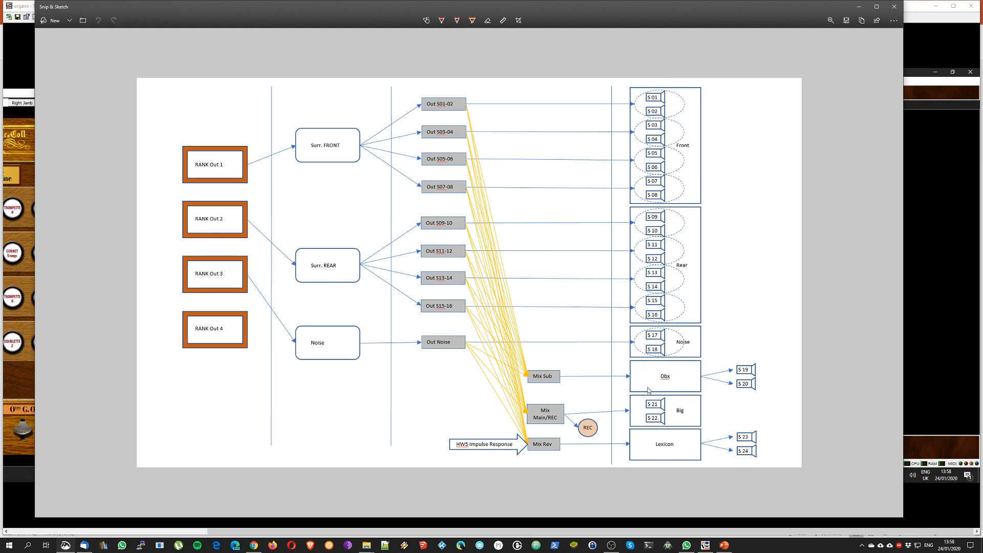
{"action": "mouse_move", "coordinate": [681, 454]}
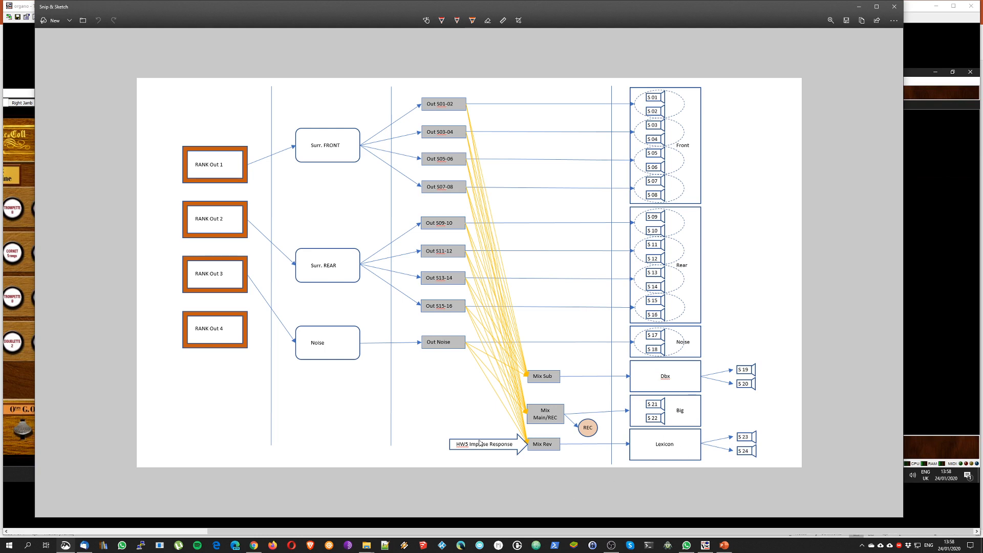
{"action": "mouse_move", "coordinate": [369, 96]}
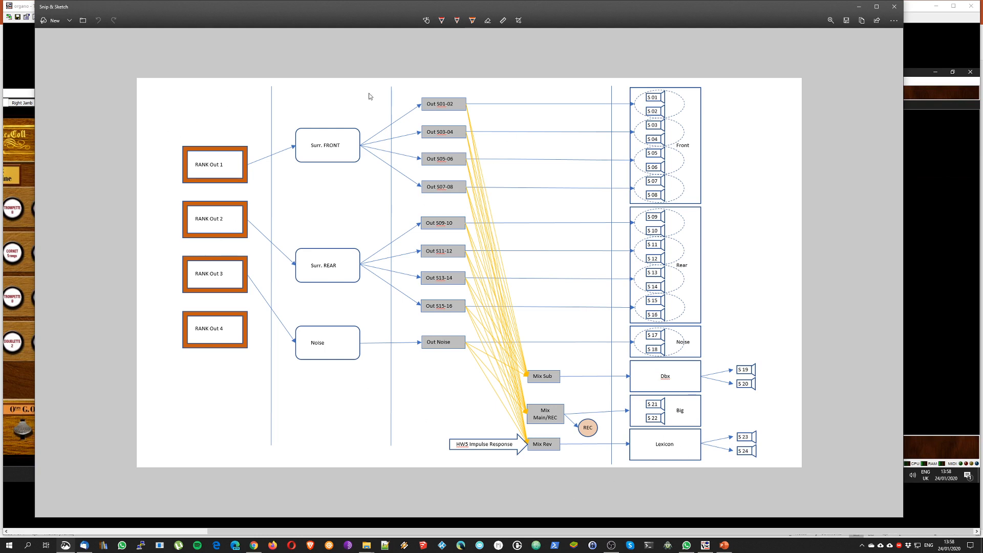
{"action": "mouse_move", "coordinate": [309, 110]}
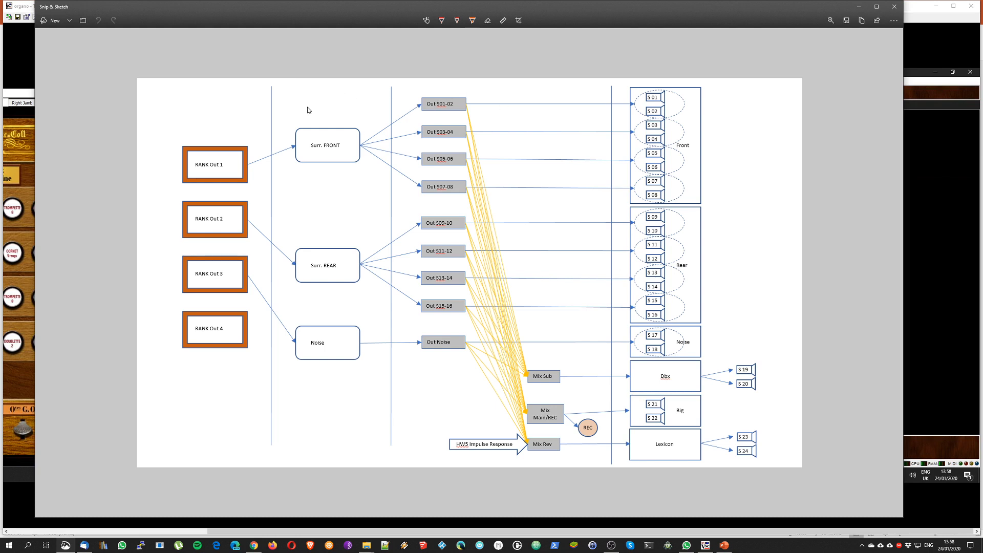
{"action": "mouse_move", "coordinate": [324, 109]}
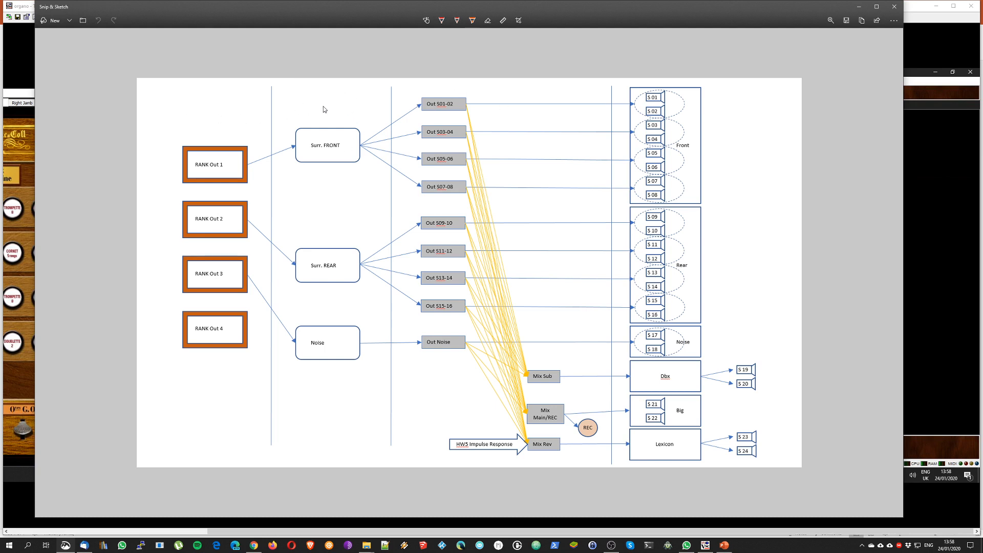
{"action": "mouse_move", "coordinate": [285, 174]}
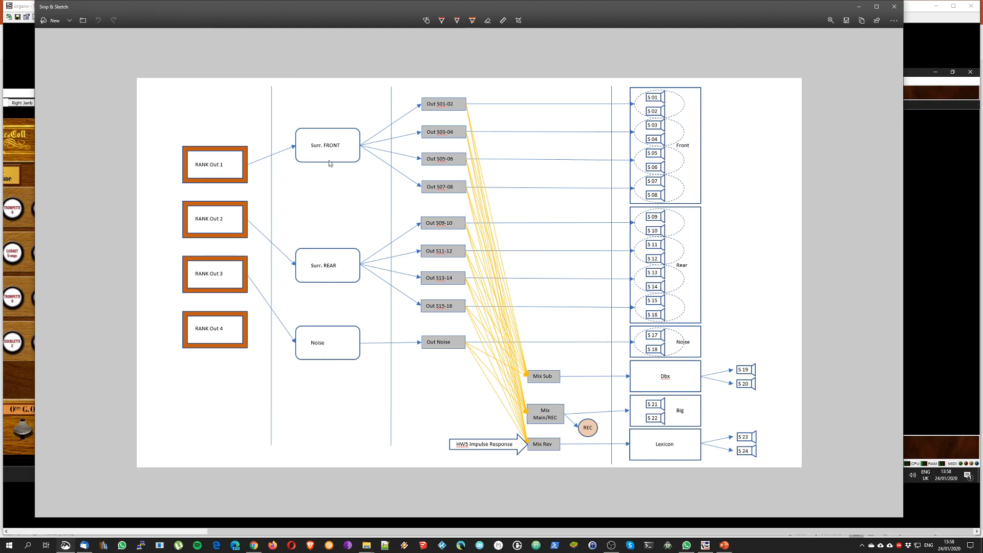
{"action": "mouse_move", "coordinate": [332, 159]}
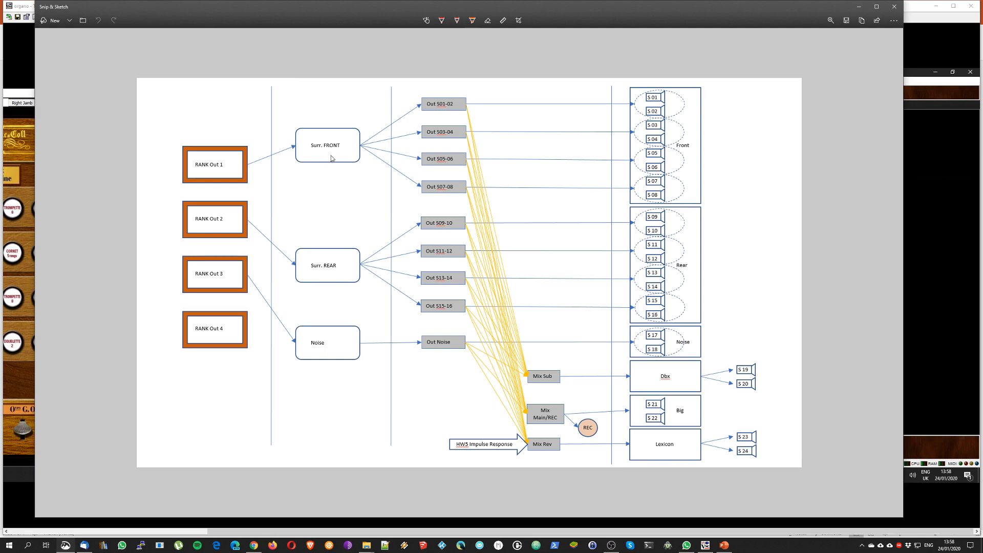
{"action": "mouse_move", "coordinate": [329, 343]}
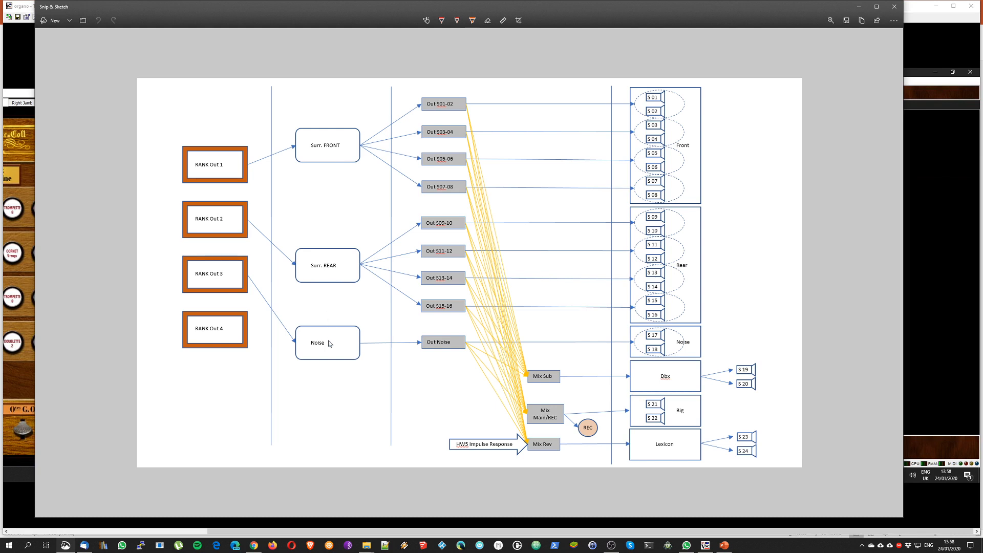
{"action": "mouse_move", "coordinate": [302, 316]}
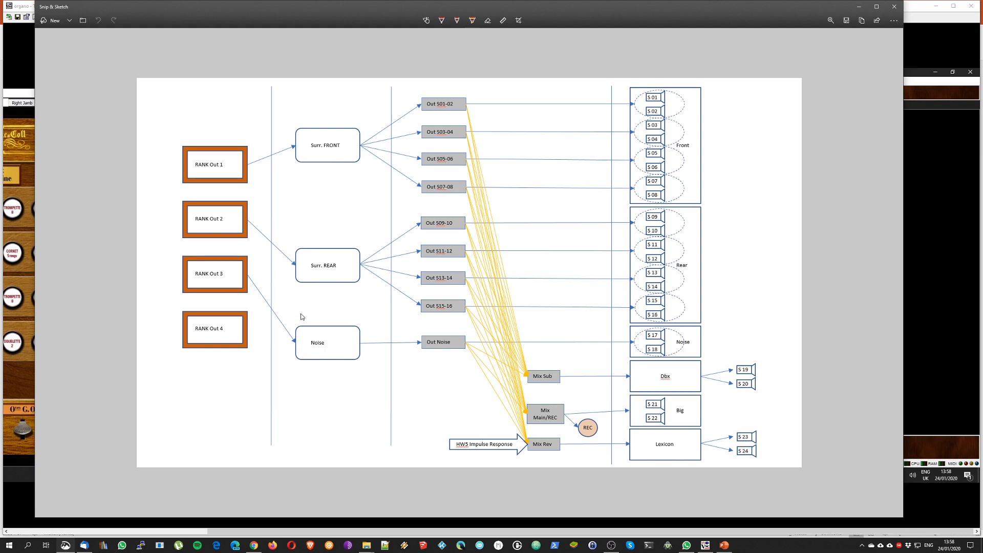
{"action": "mouse_move", "coordinate": [399, 394]}
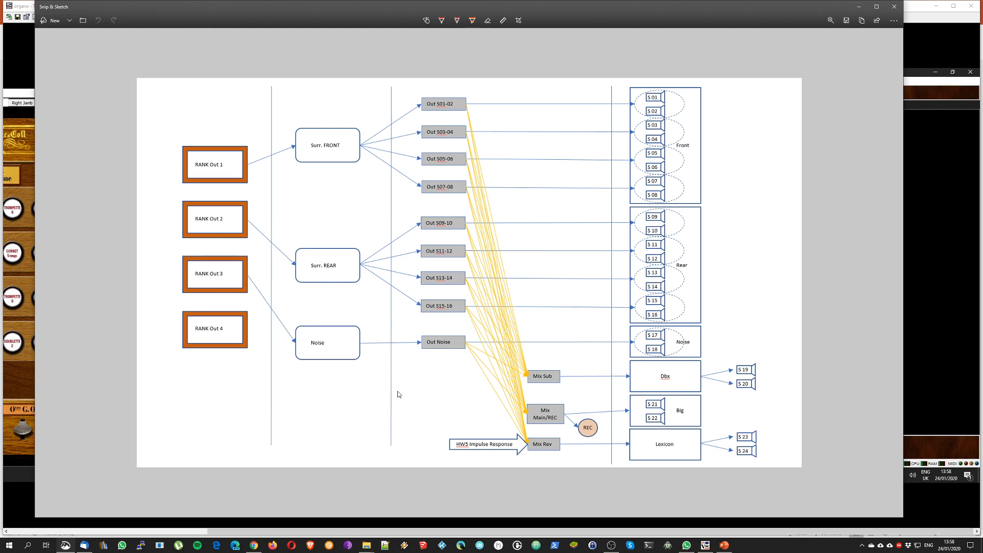
{"action": "mouse_move", "coordinate": [920, 149]}
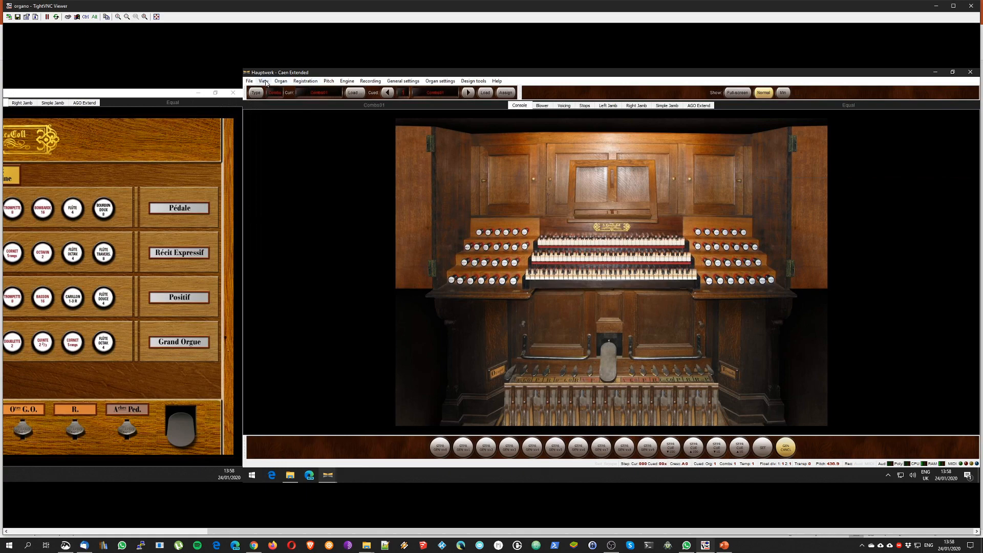
- Open the Audio Mixer, Routing and Voicing/Panning Settings panel from the View menu's large floating panels
{"action": "left_click", "coordinate": [263, 81]}
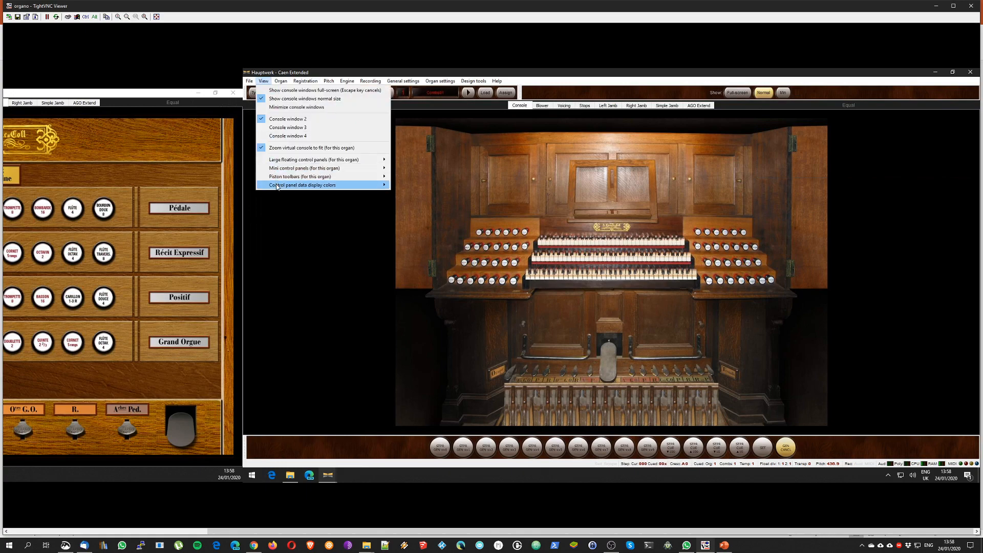
{"action": "mouse_move", "coordinate": [313, 159]}
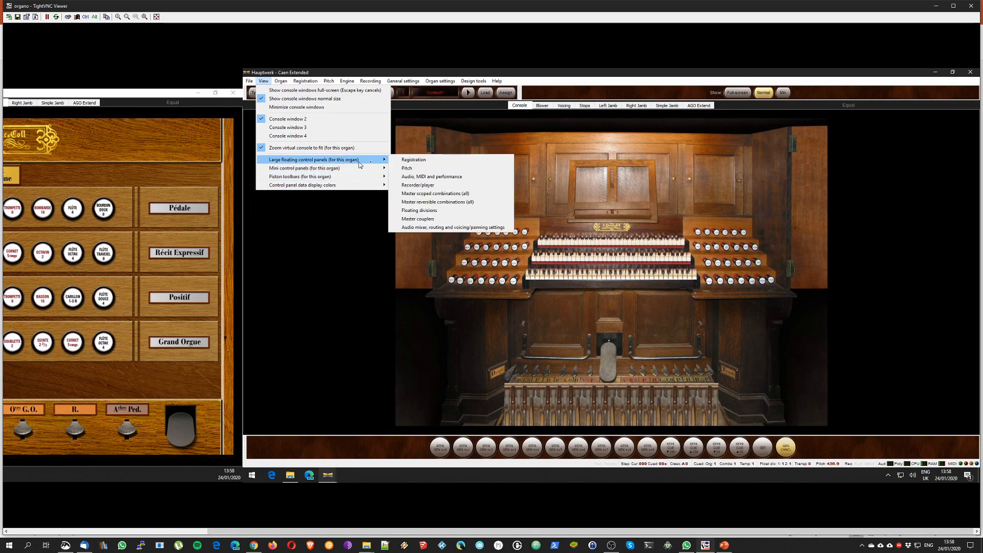
{"action": "mouse_move", "coordinate": [418, 185]}
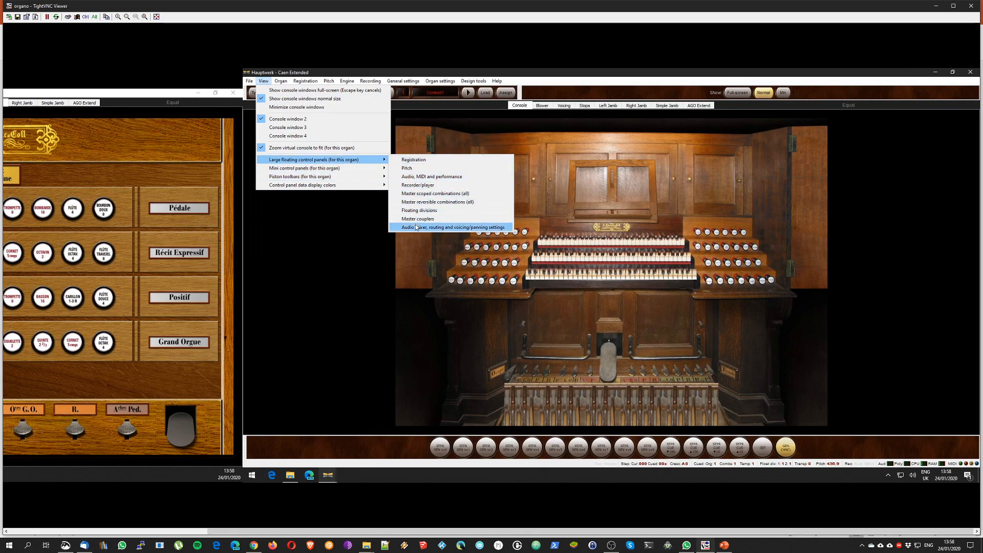
{"action": "mouse_move", "coordinate": [409, 230]}
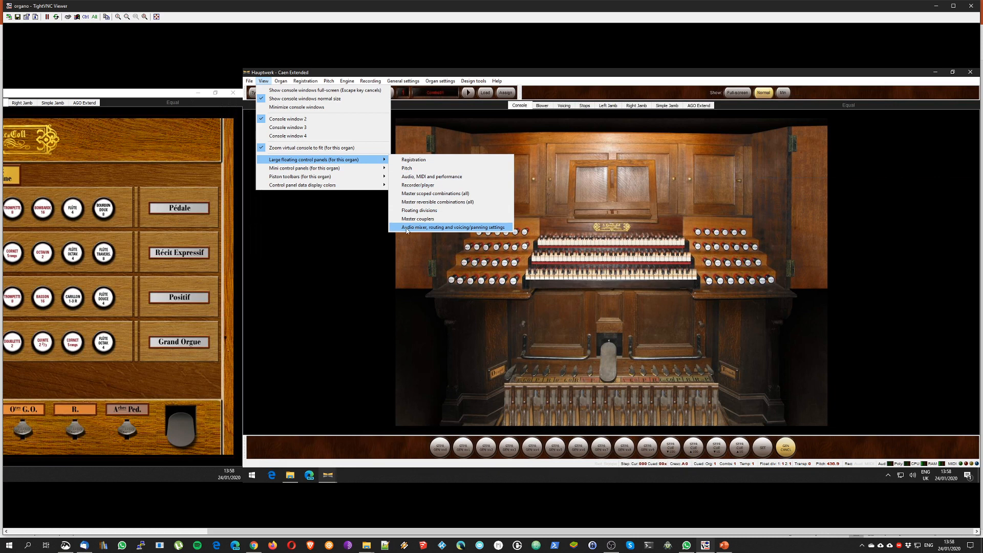
{"action": "left_click", "coordinate": [452, 227]}
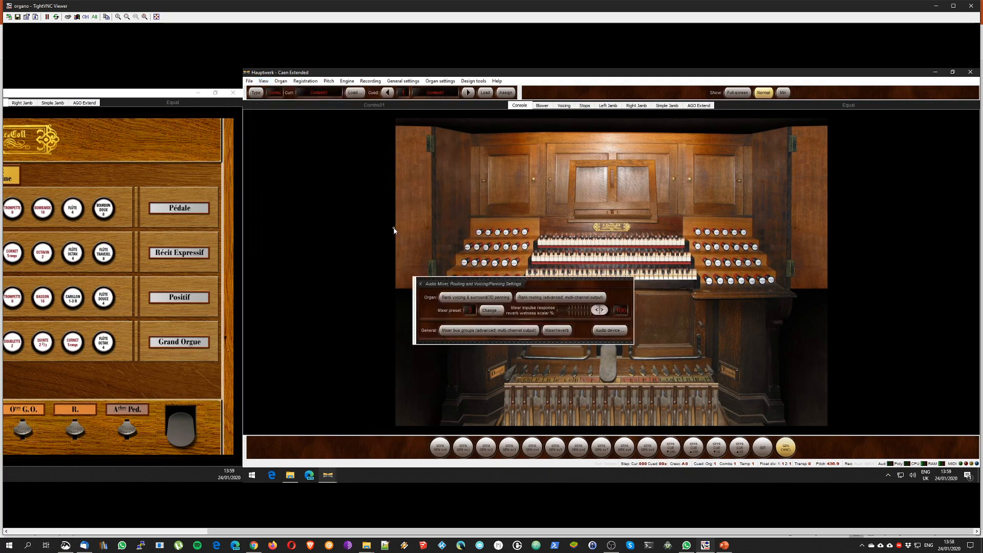
- Move the mixer settings panel off the keyboards and choose 'Audio device...', unloading the Caen console
{"action": "left_click_drag", "start_coordinate": [474, 283], "coordinate": [847, 138]}
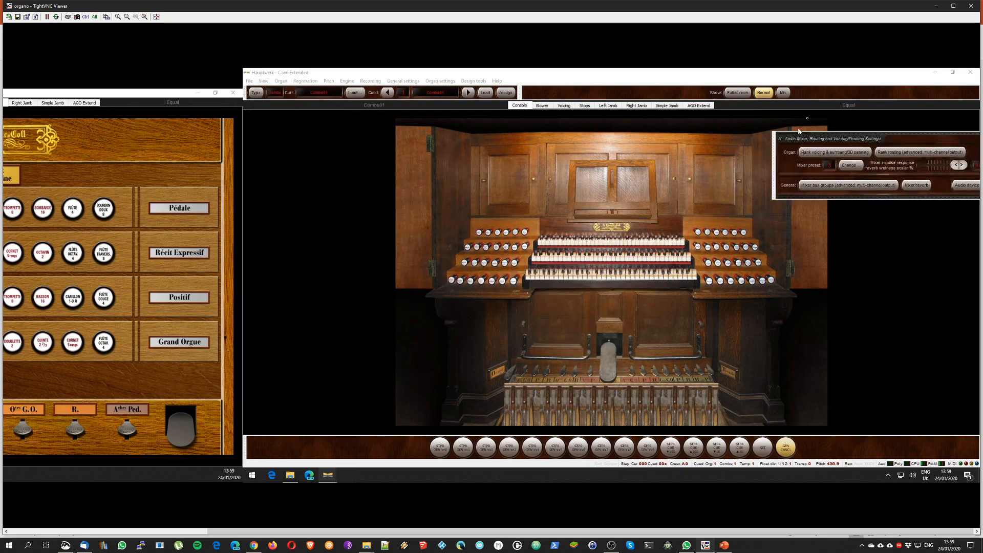
{"action": "left_click_drag", "start_coordinate": [808, 117], "coordinate": [759, 118]}
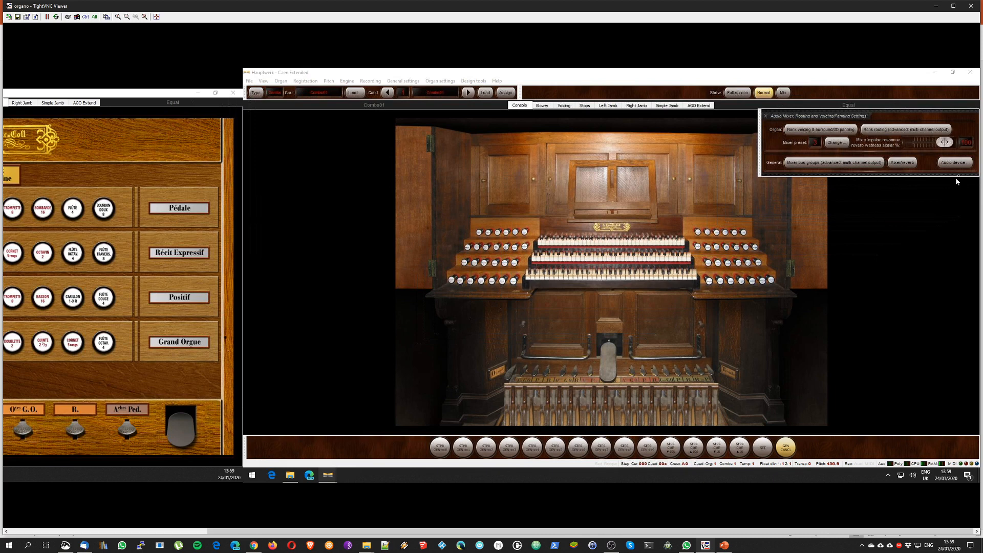
{"action": "mouse_move", "coordinate": [955, 176]}
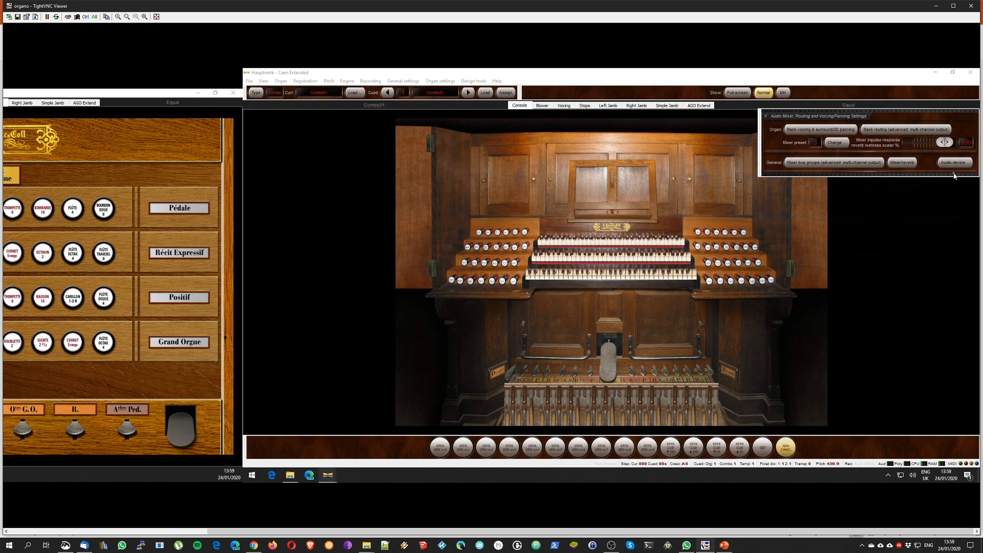
{"action": "mouse_move", "coordinate": [954, 169]}
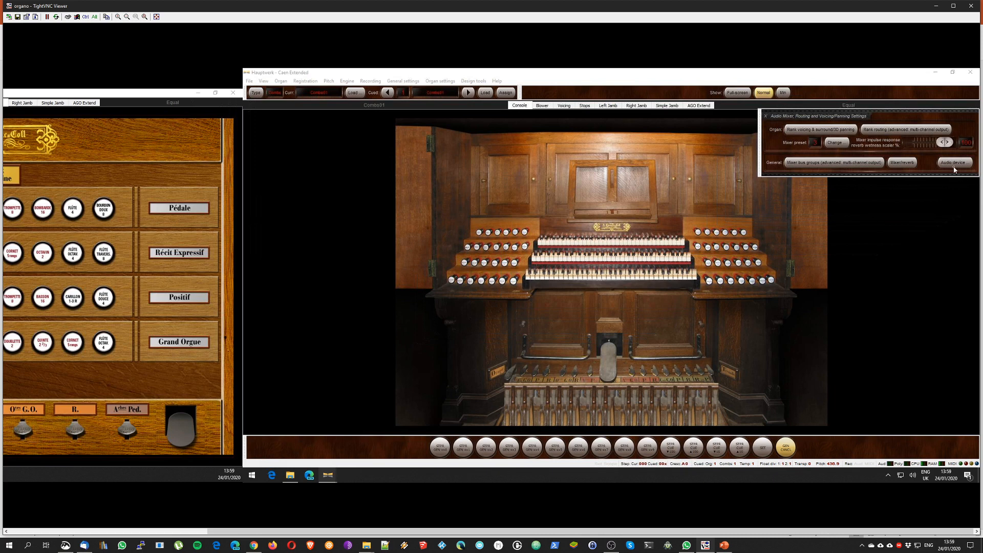
{"action": "mouse_move", "coordinate": [892, 166]}
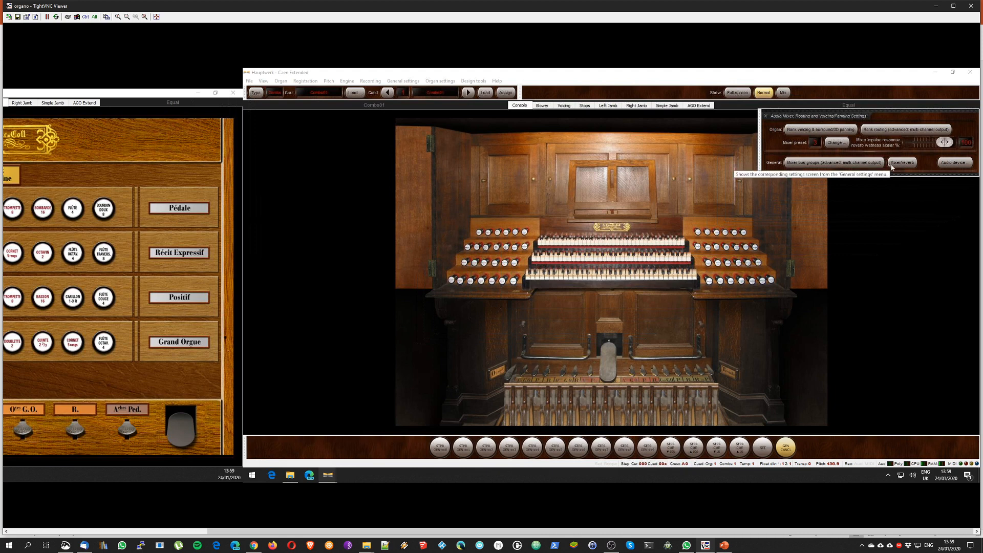
{"action": "mouse_move", "coordinate": [814, 168]}
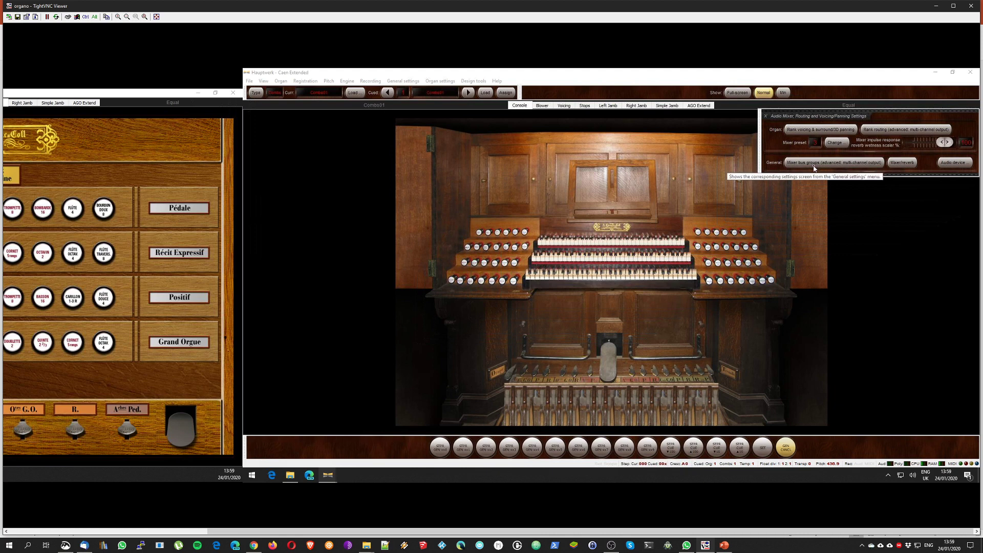
{"action": "mouse_move", "coordinate": [863, 155]}
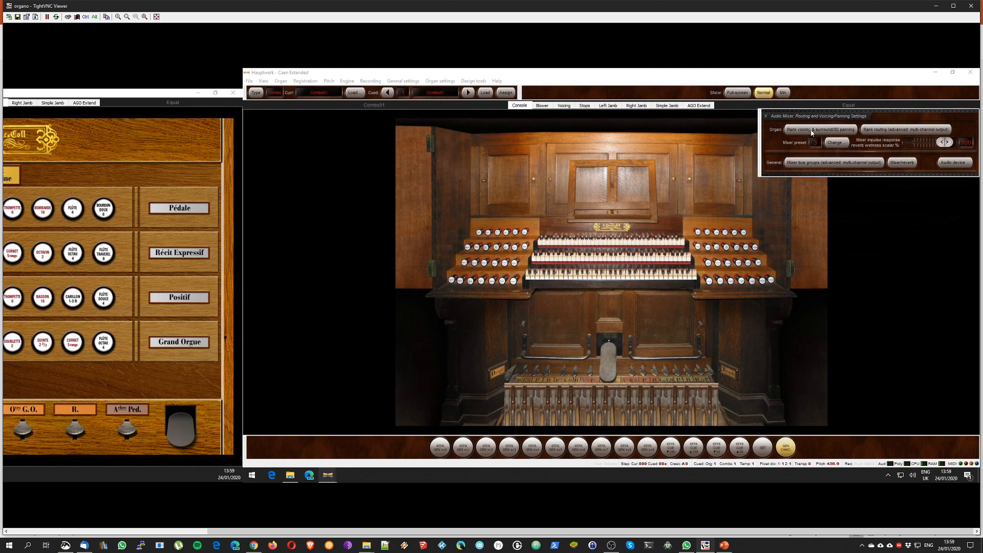
{"action": "mouse_move", "coordinate": [925, 219]}
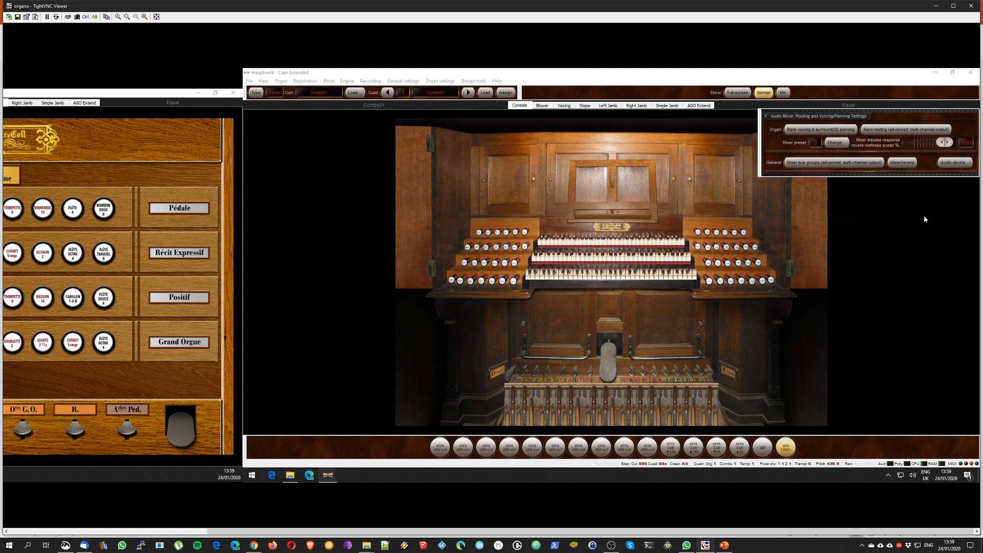
{"action": "mouse_move", "coordinate": [954, 164]}
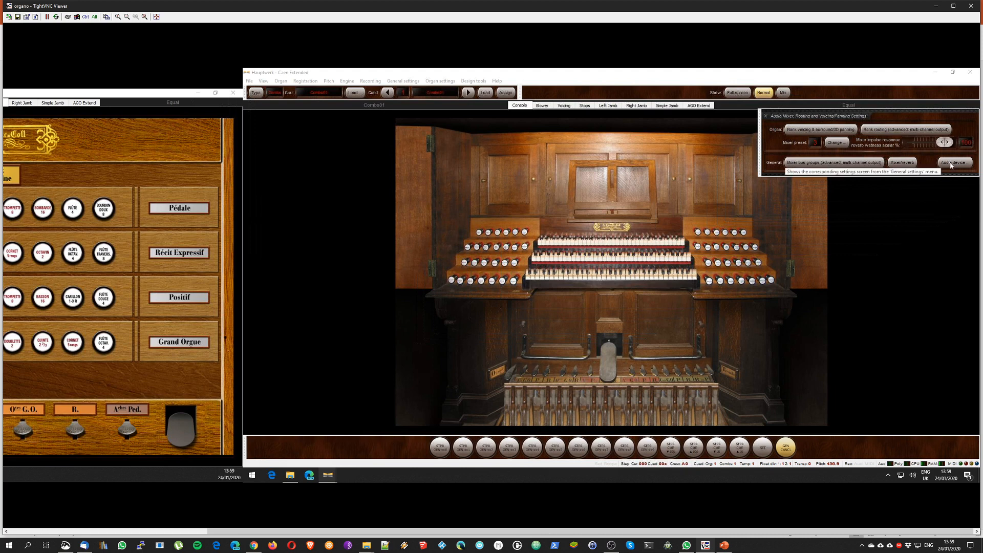
{"action": "left_click", "coordinate": [955, 162]}
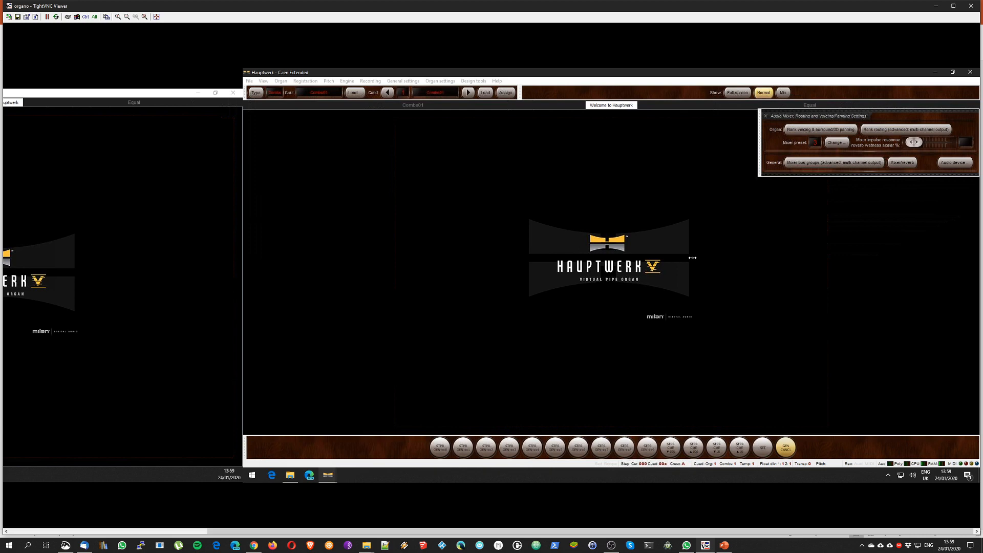
- Open Audio Device and Channels to review output channels named HM80 01 through JBL R
{"action": "left_click", "coordinate": [955, 162]}
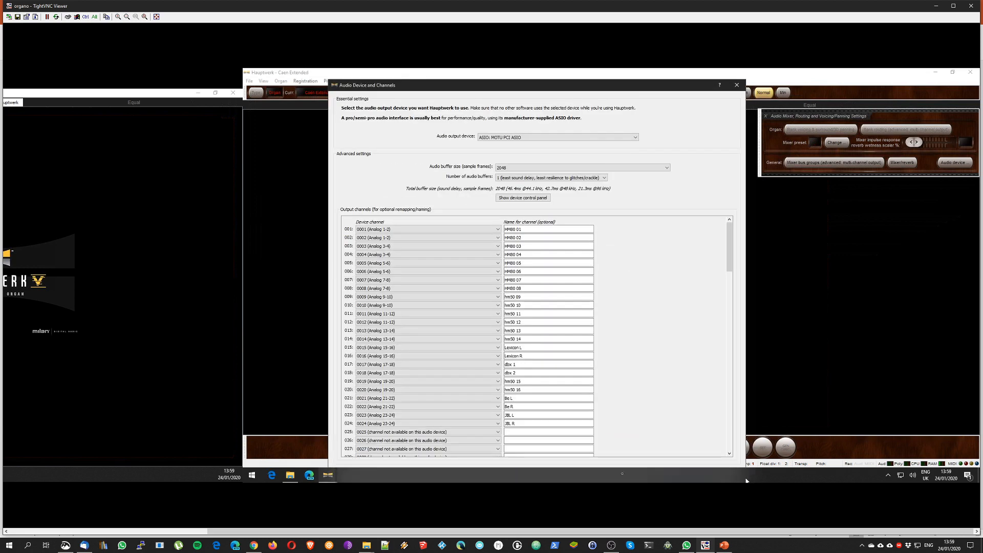
{"action": "left_click", "coordinate": [427, 229]}
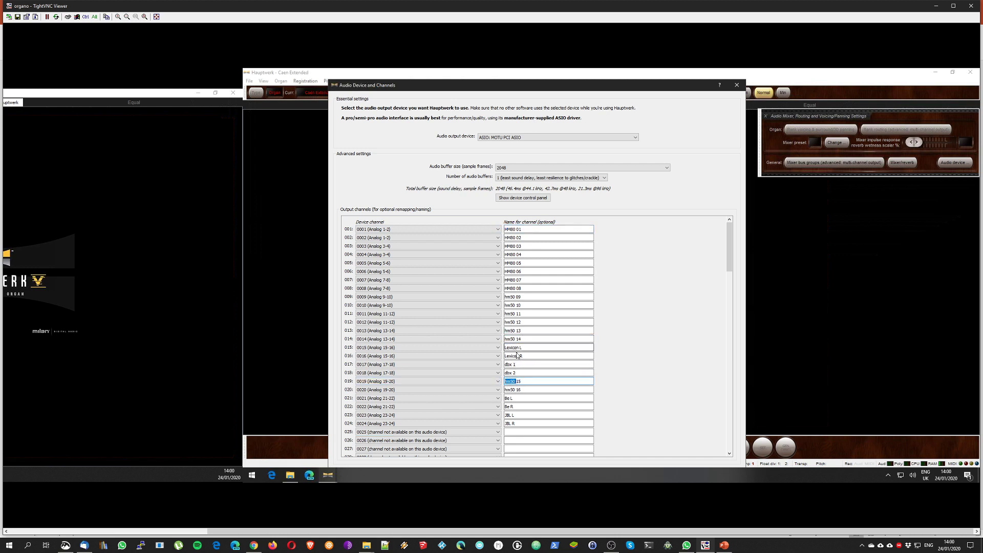
{"action": "mouse_move", "coordinate": [517, 364]}
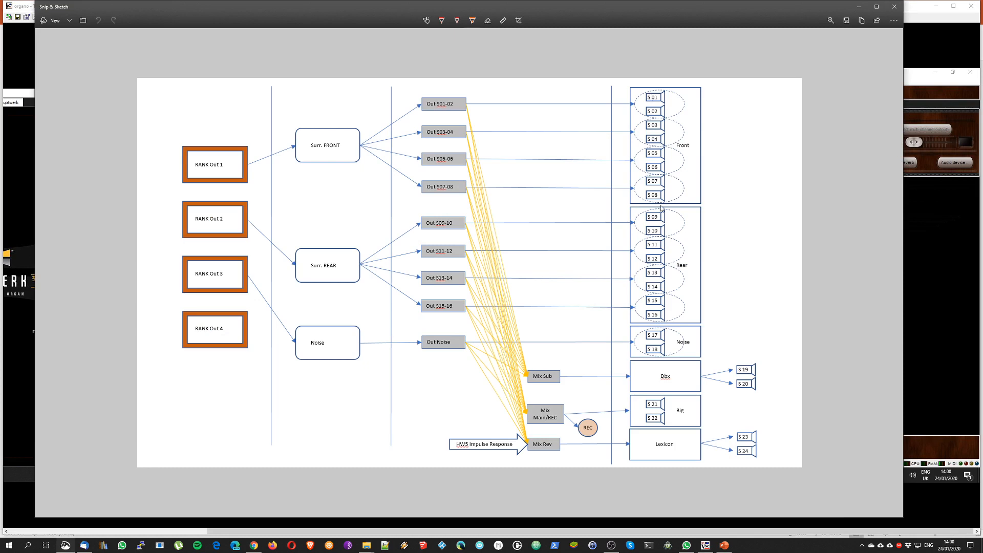
{"action": "mouse_move", "coordinate": [804, 363]}
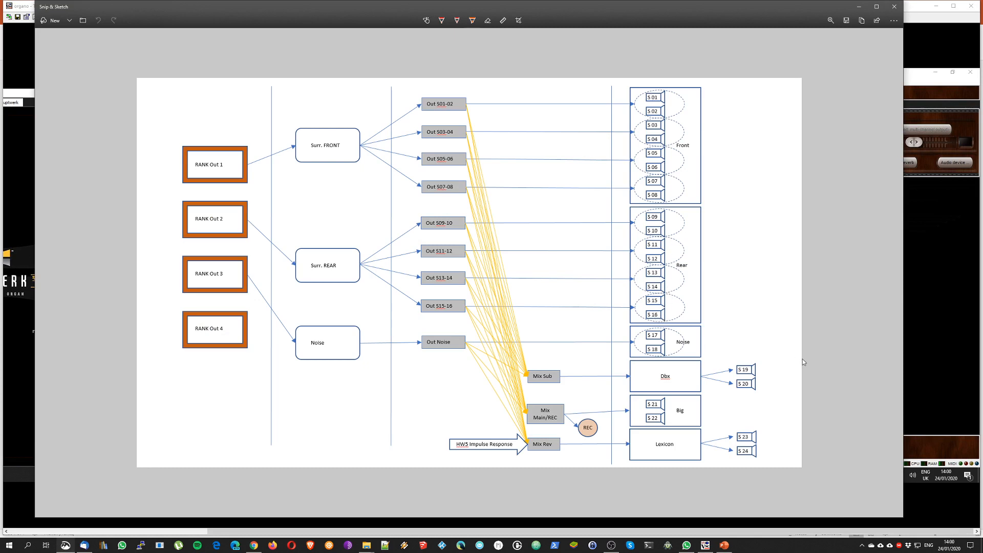
{"action": "mouse_move", "coordinate": [683, 439]}
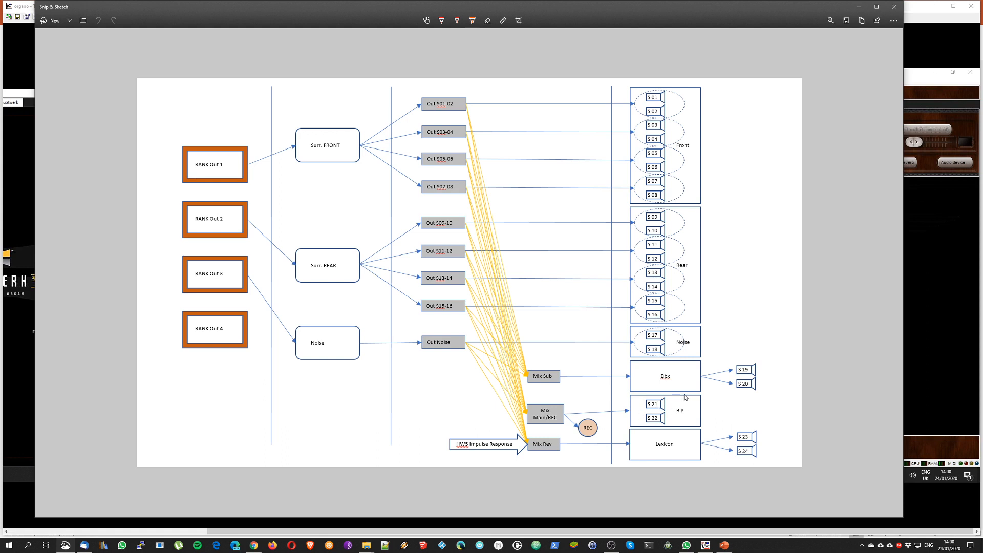
- Draw an orange loop around the speaker column, Front through Lexicon
{"action": "left_click_drag", "start_coordinate": [636, 414], "coordinate": [677, 408]}
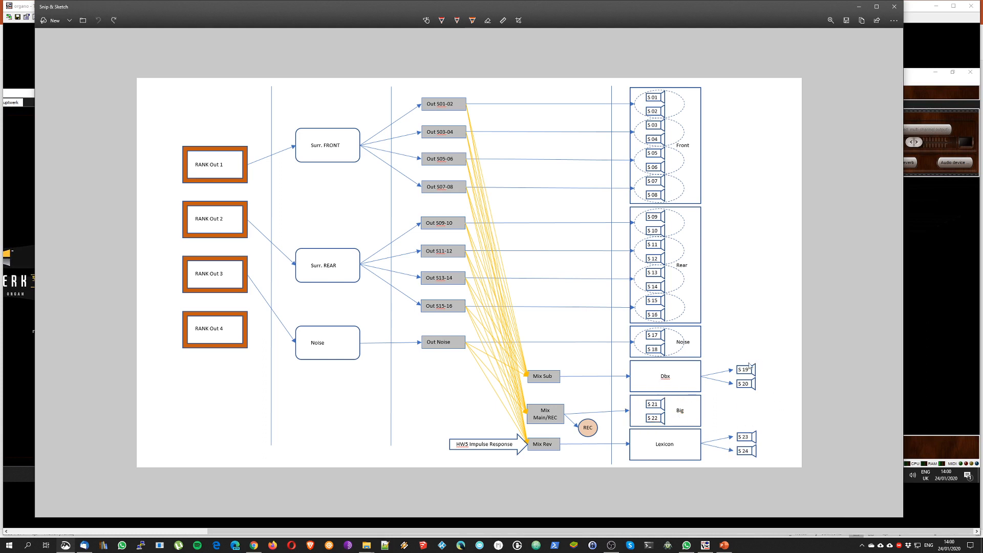
{"action": "left_click_drag", "start_coordinate": [636, 326], "coordinate": [640, 351]}
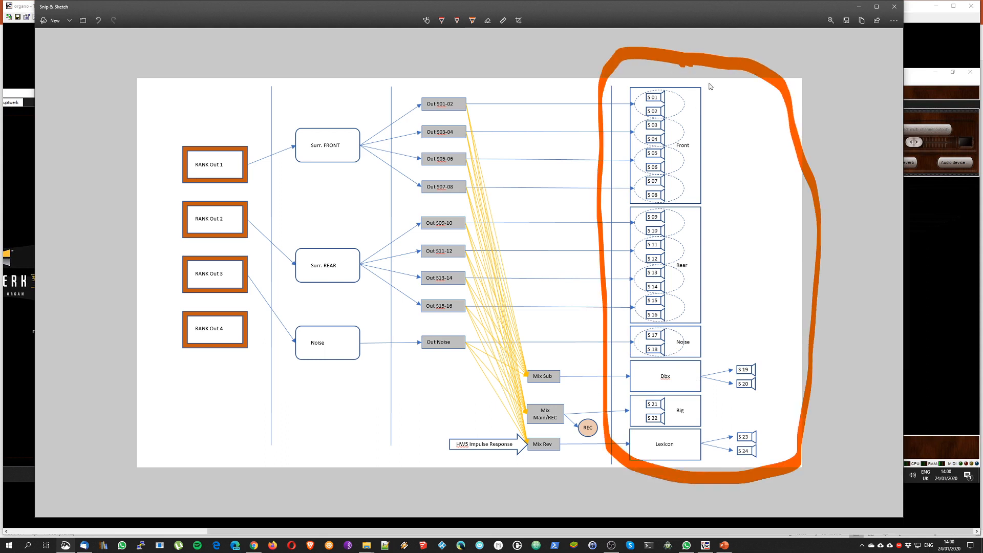
{"action": "mouse_move", "coordinate": [782, 372]}
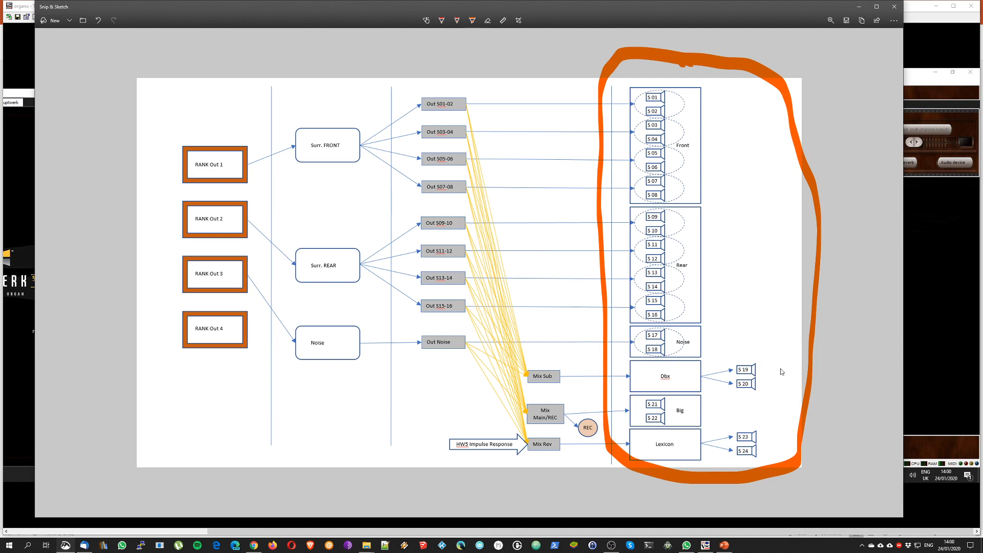
{"action": "mouse_move", "coordinate": [780, 393]}
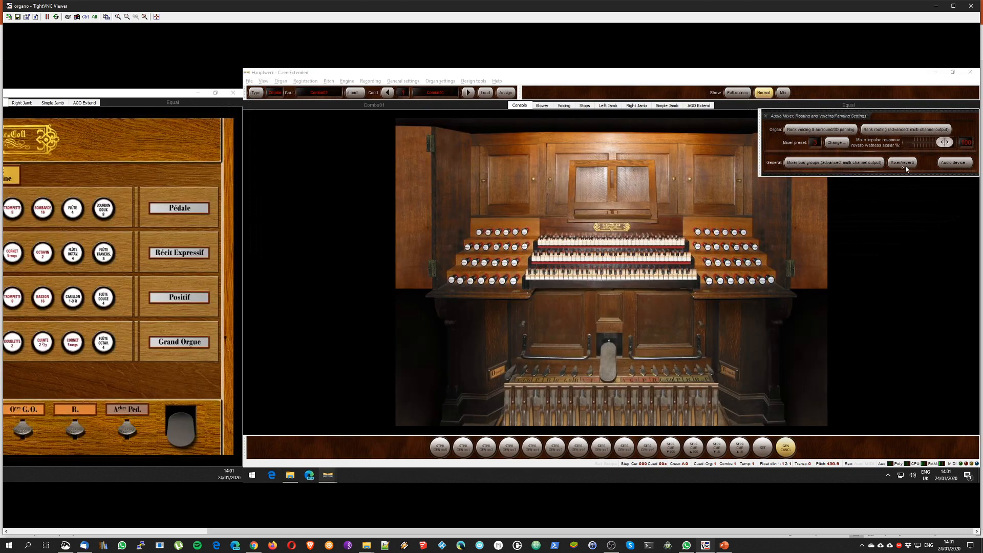
- Open the Audio Mixer dialog via 'Mixer/reverb', showing FRONT, REAR and Noise master buses
{"action": "left_click", "coordinate": [902, 163]}
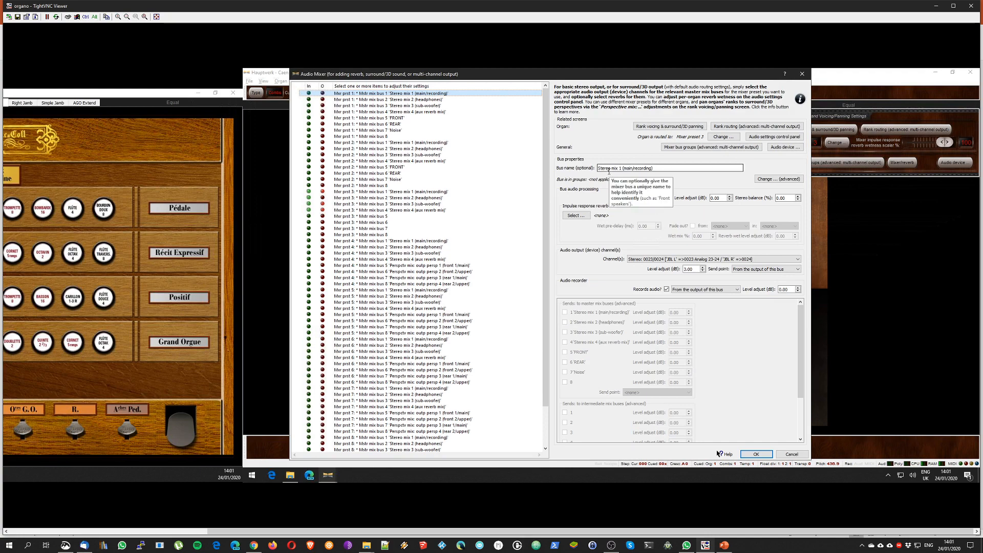
{"action": "mouse_move", "coordinate": [600, 147]}
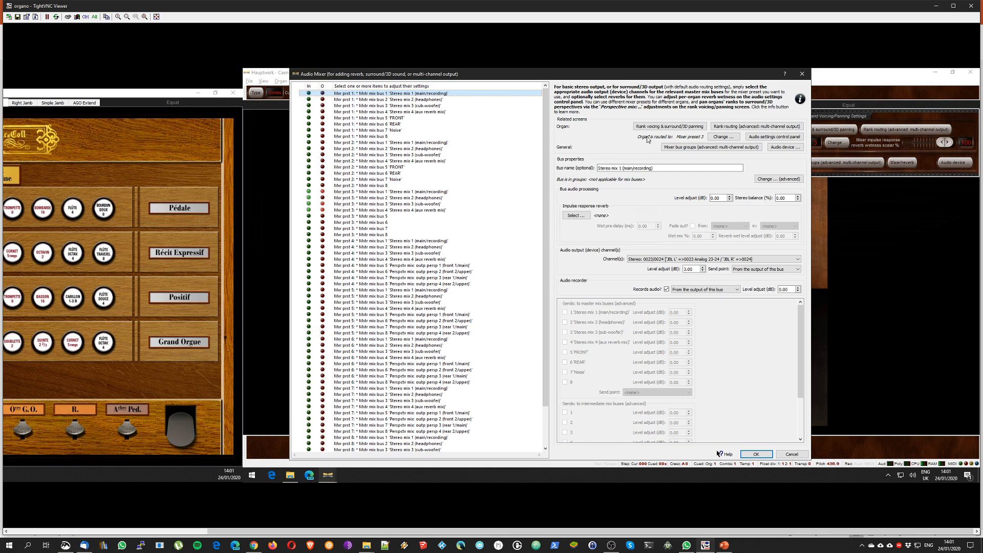
{"action": "mouse_move", "coordinate": [679, 137]}
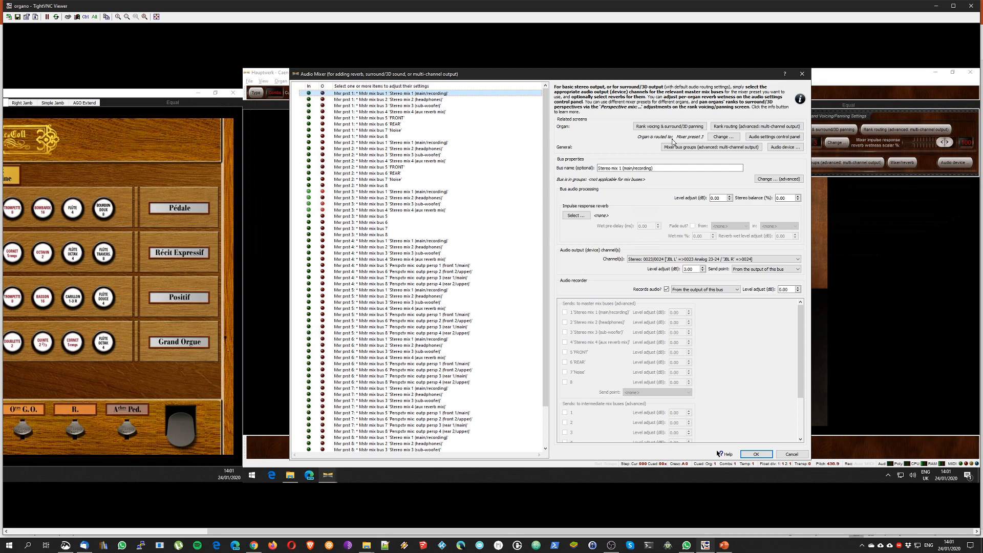
{"action": "mouse_move", "coordinate": [695, 141]}
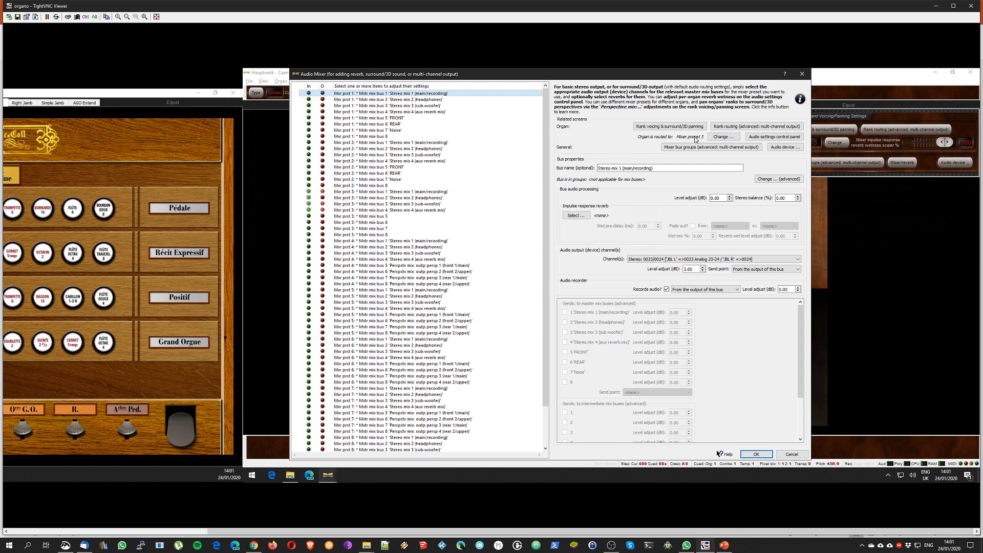
{"action": "mouse_move", "coordinate": [684, 137]}
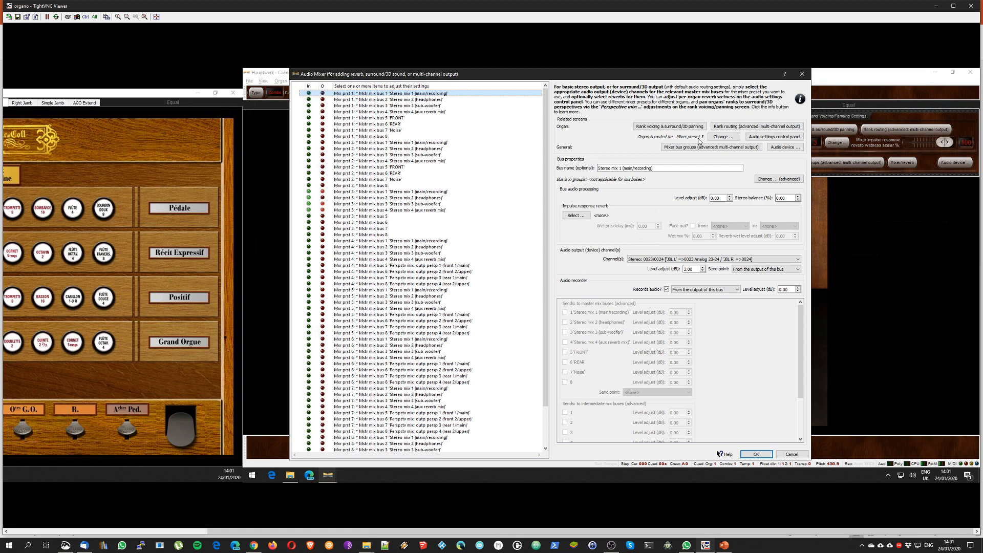
- Select mixer preset 3's main/recording master bus, check Records audio, then return to Snip & Sketch
{"action": "left_click", "coordinate": [410, 204]}
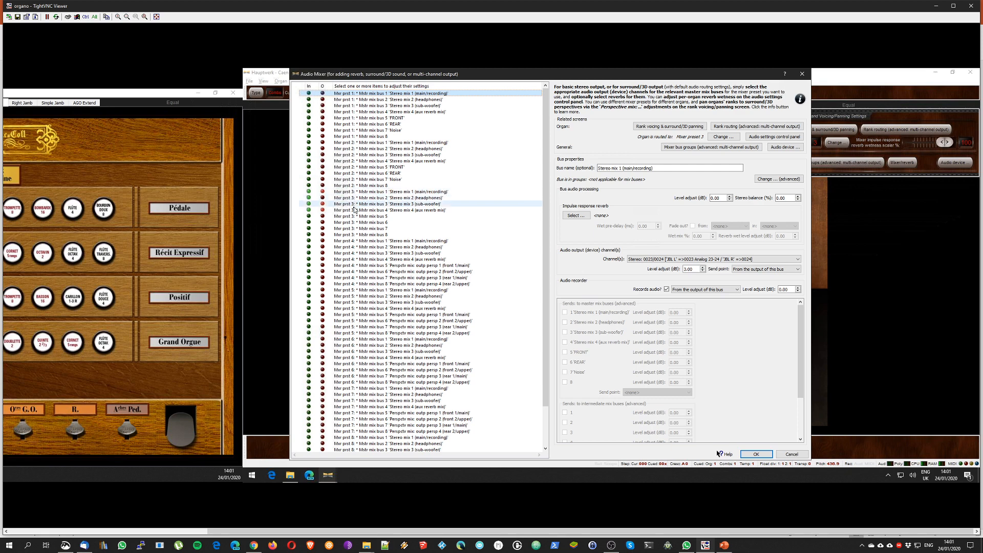
{"action": "left_click", "coordinate": [389, 192]}
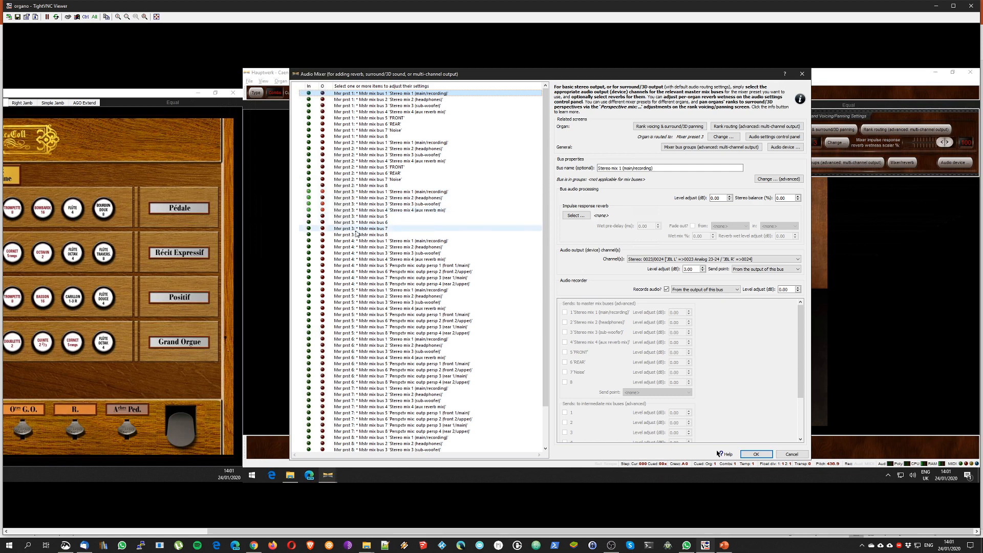
{"action": "left_click", "coordinate": [388, 191]}
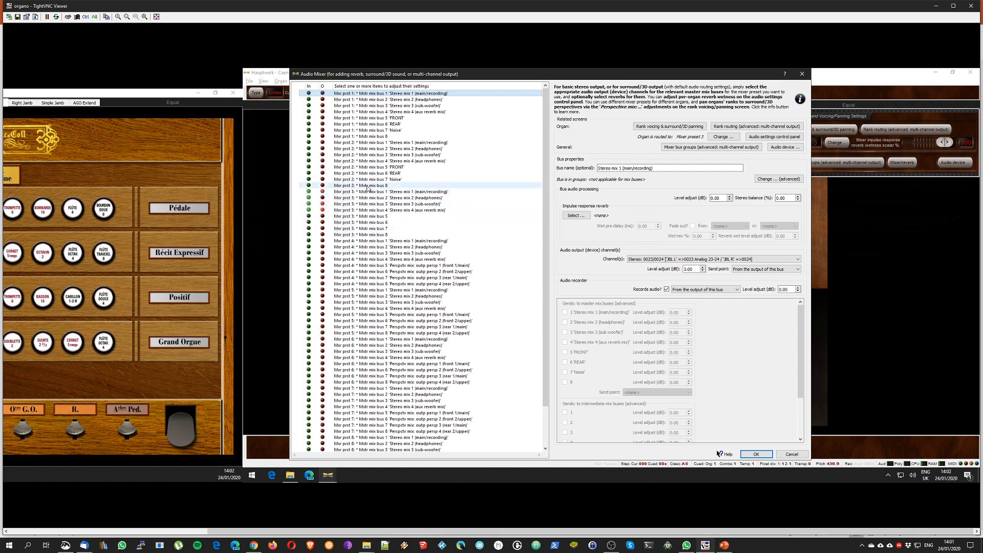
{"action": "left_click", "coordinate": [369, 191]}
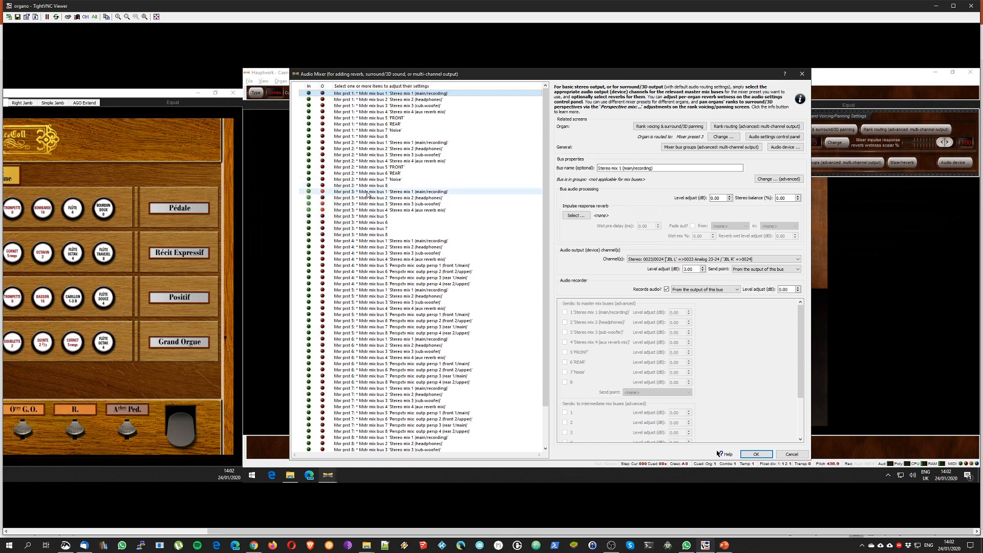
{"action": "left_click", "coordinate": [391, 191]}
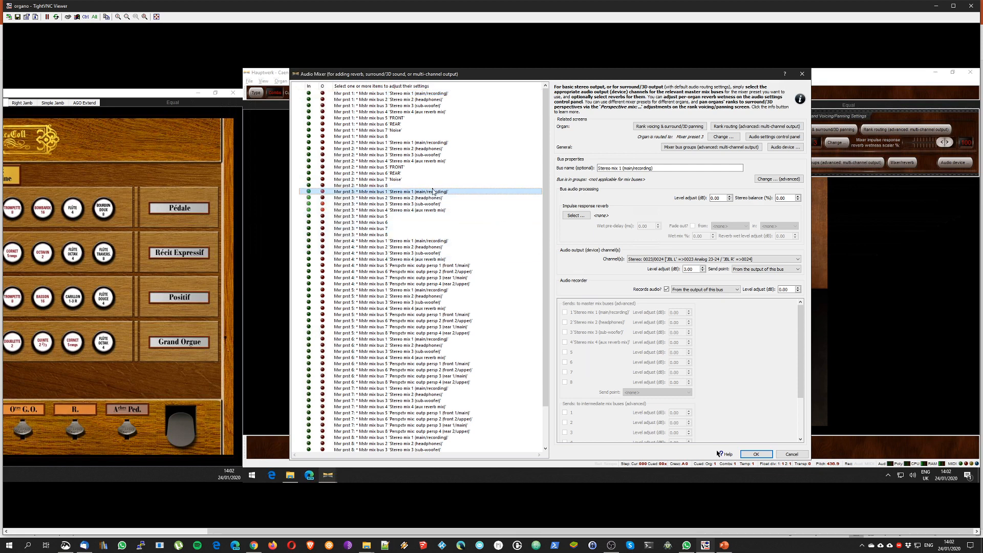
{"action": "mouse_move", "coordinate": [449, 195]}
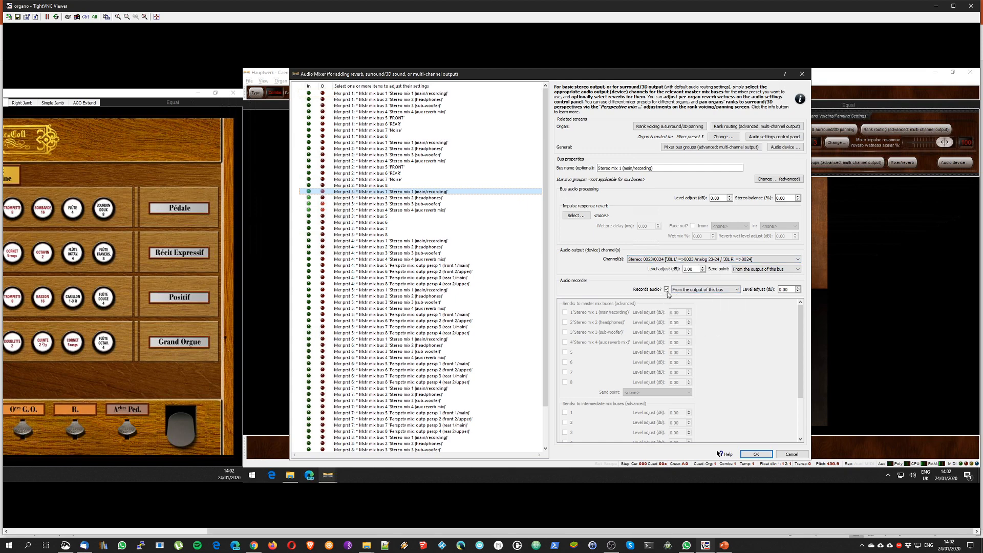
{"action": "key", "text": "alt+tab"}
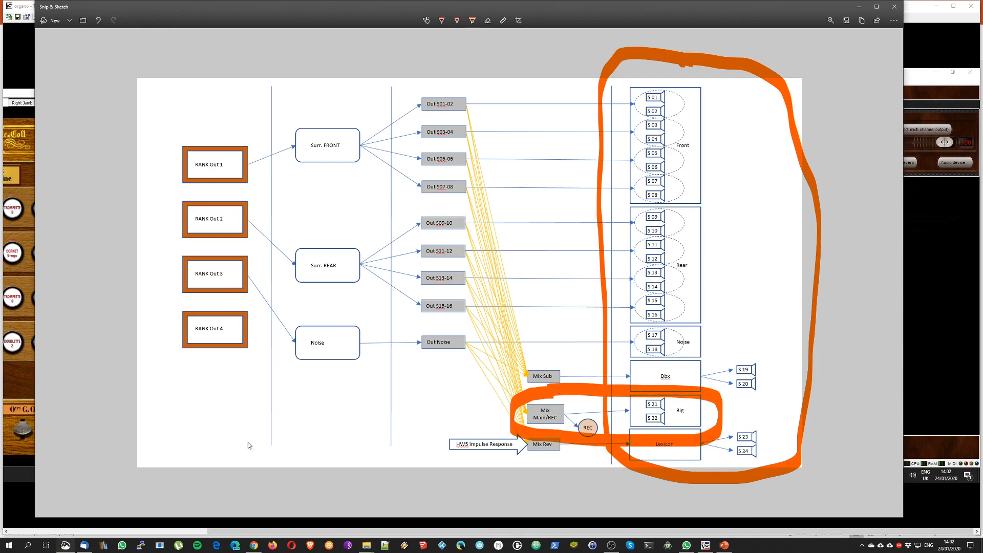
{"action": "mouse_move", "coordinate": [421, 427]}
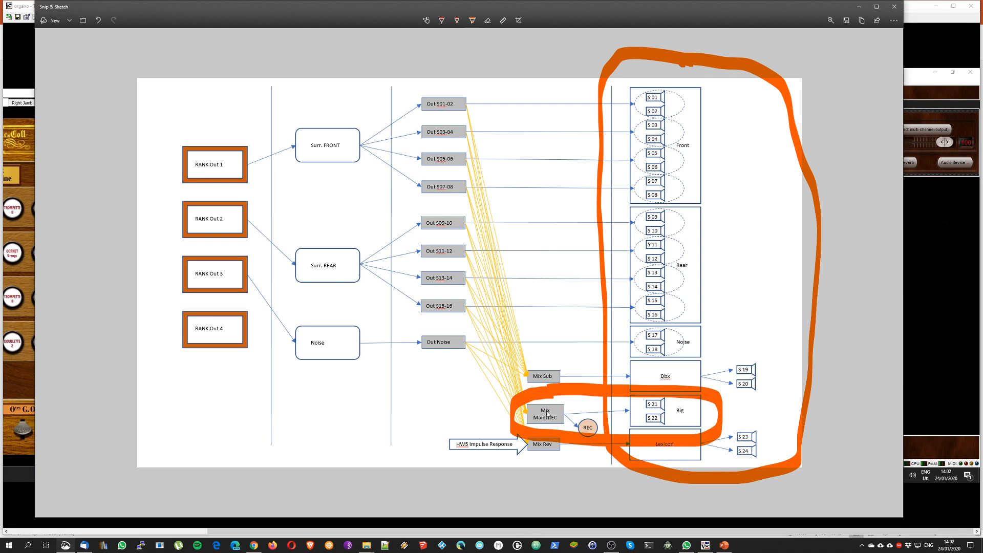
{"action": "mouse_move", "coordinate": [554, 427]}
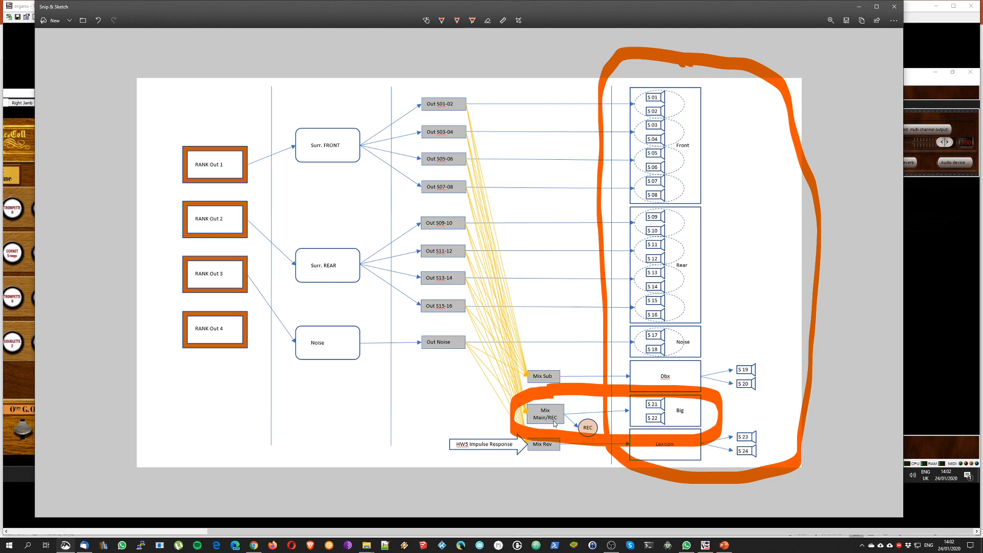
{"action": "mouse_move", "coordinate": [589, 437]}
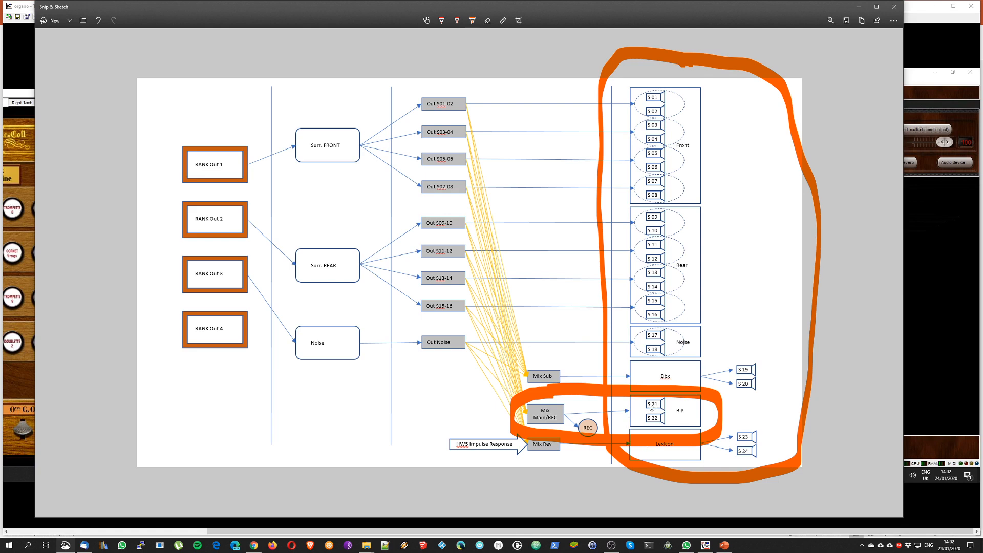
{"action": "mouse_move", "coordinate": [672, 421]}
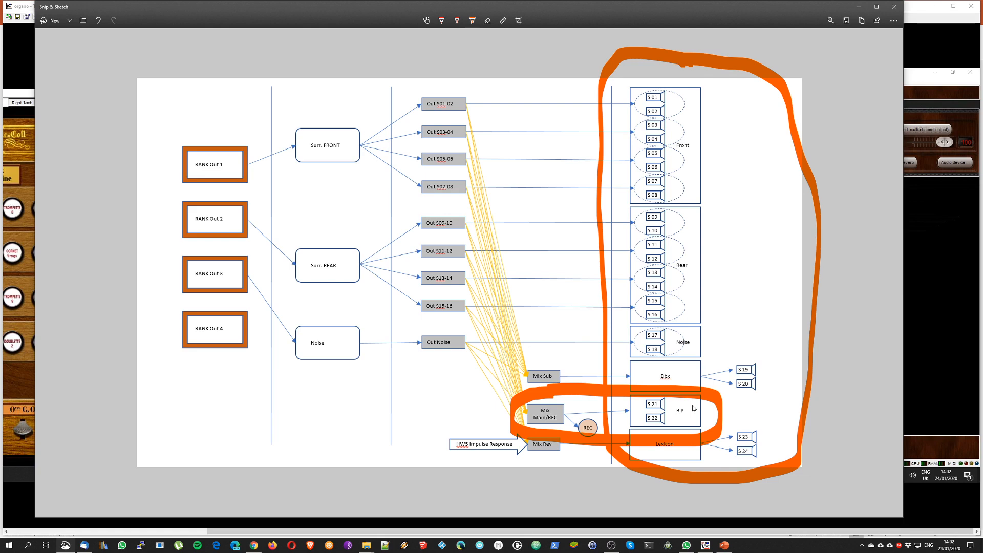
- Remove the orange loop around Mix Main/REC and the Big speakers
{"action": "key", "text": "alt+tab"}
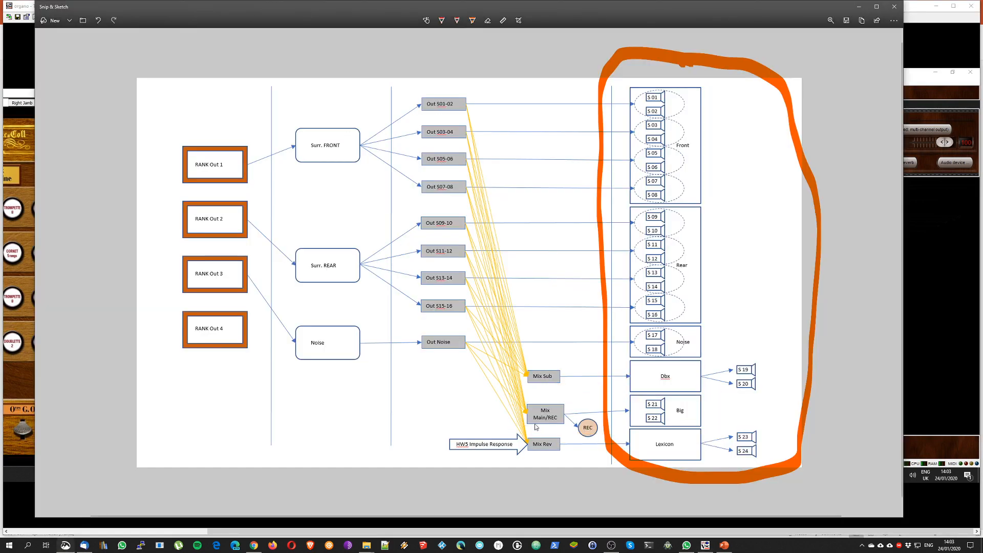
- Circle Mix Sub, the Dbx unit and its S 19/S 20 outputs in orange
{"action": "left_click_drag", "start_coordinate": [520, 361], "coordinate": [590, 389]}
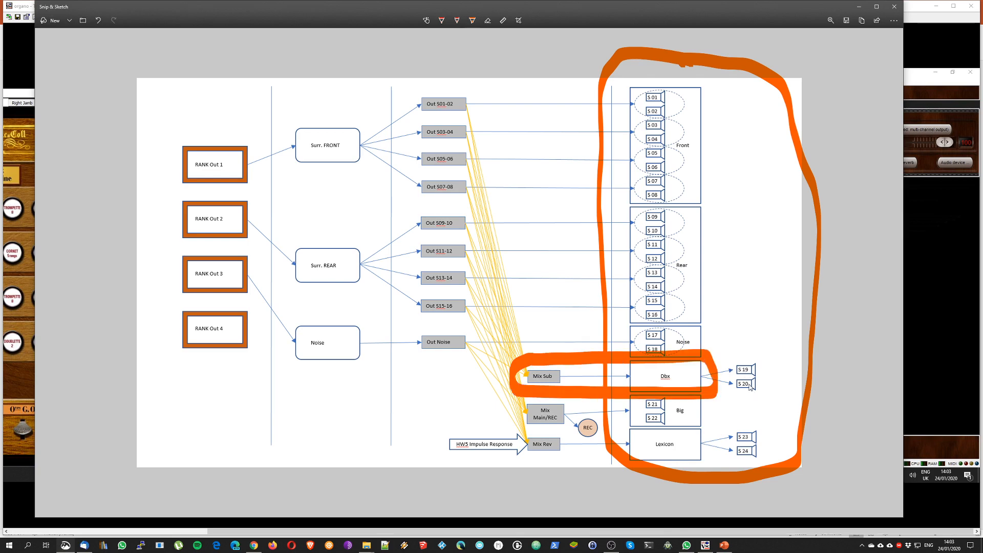
{"action": "mouse_move", "coordinate": [685, 379]}
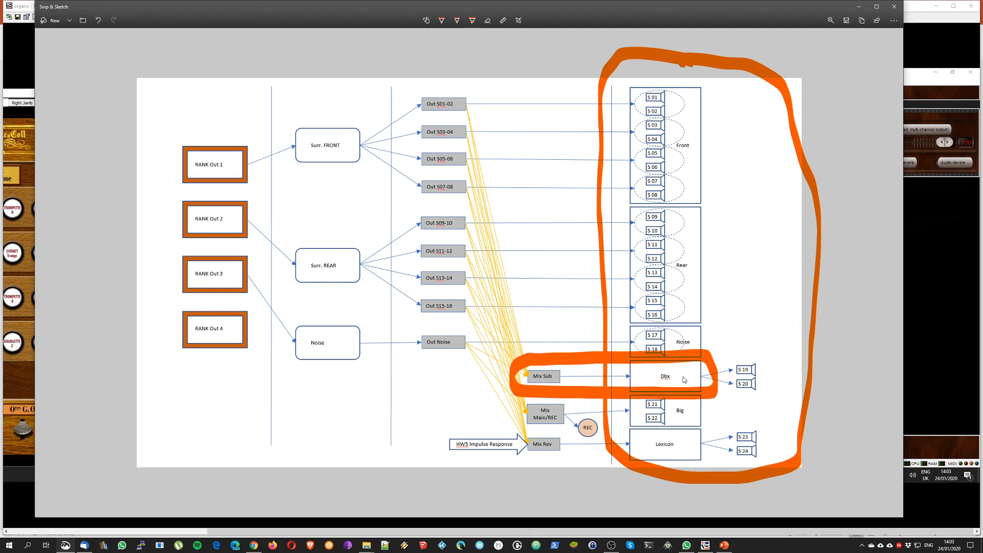
{"action": "mouse_move", "coordinate": [694, 365]}
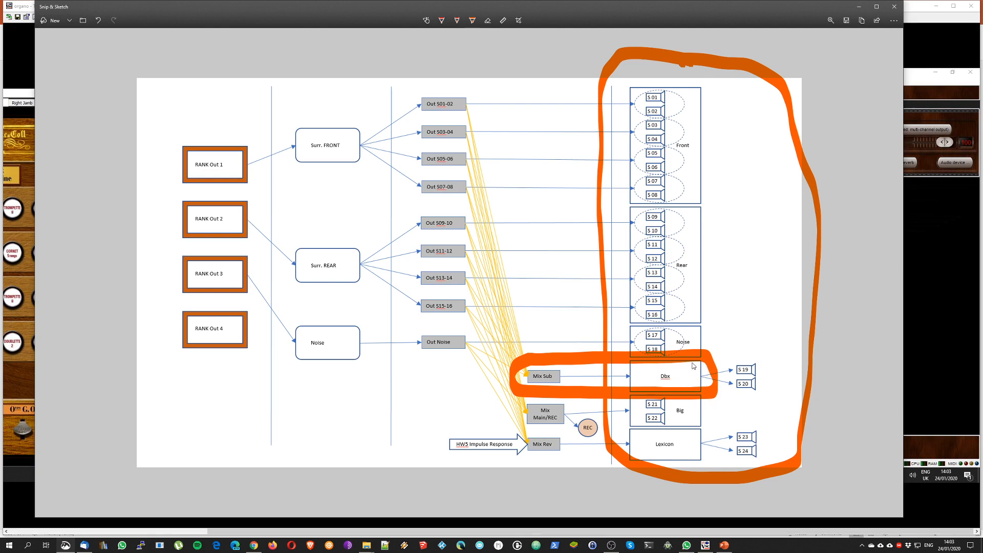
{"action": "mouse_move", "coordinate": [708, 383]}
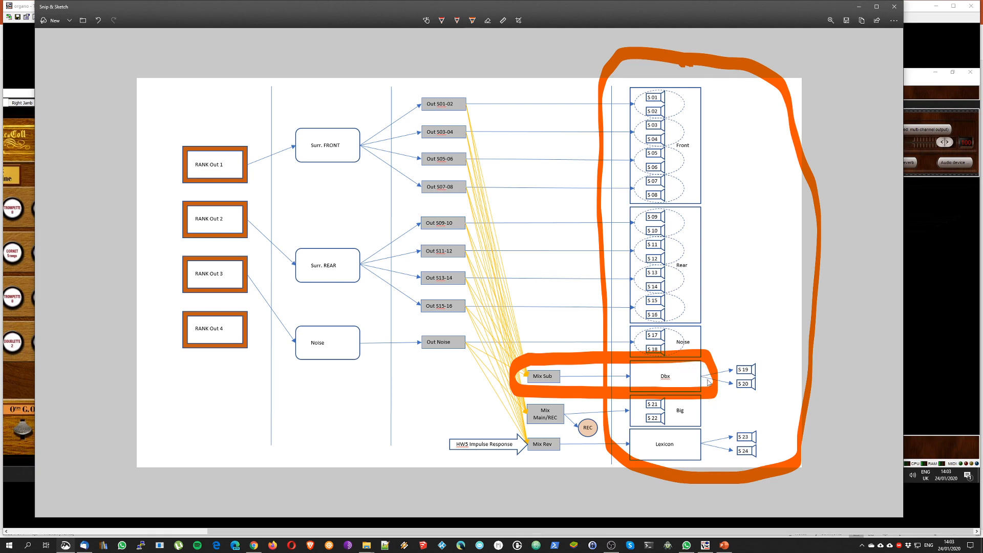
{"action": "mouse_move", "coordinate": [753, 352]}
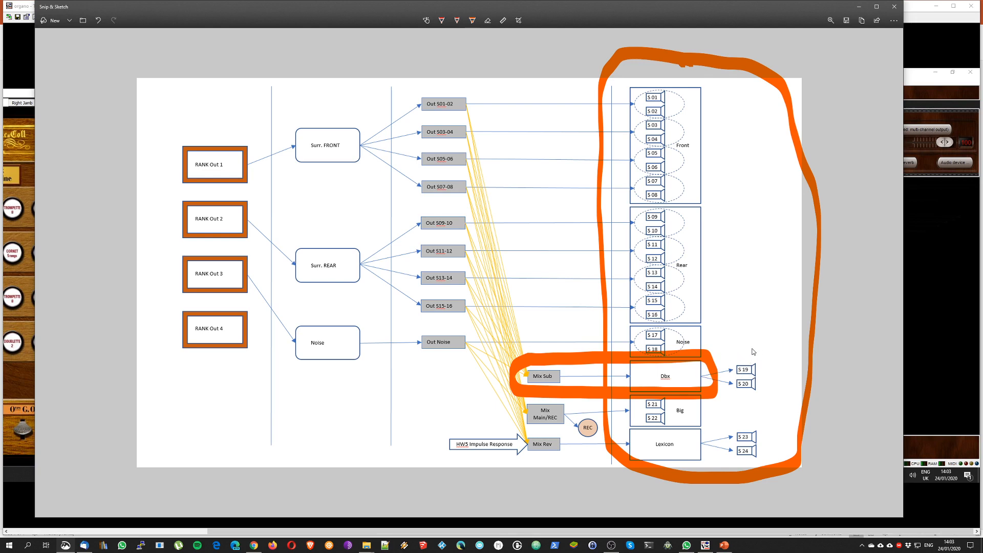
{"action": "mouse_move", "coordinate": [739, 376]}
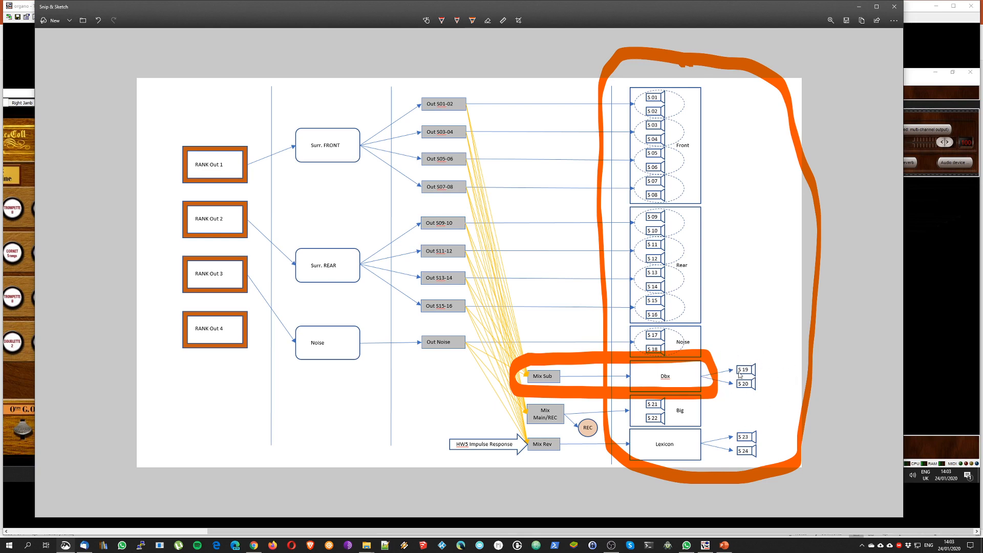
{"action": "mouse_move", "coordinate": [581, 404]}
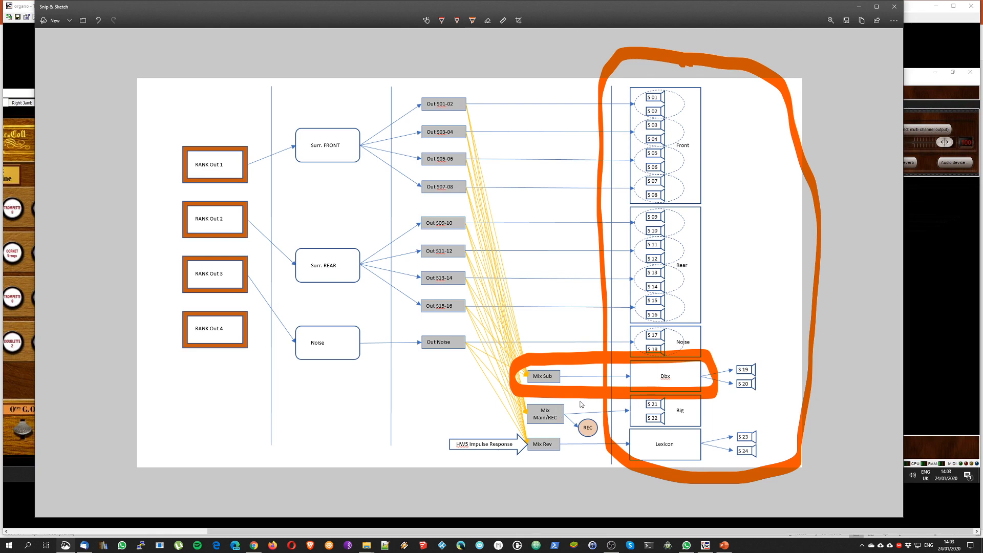
{"action": "mouse_move", "coordinate": [584, 404]}
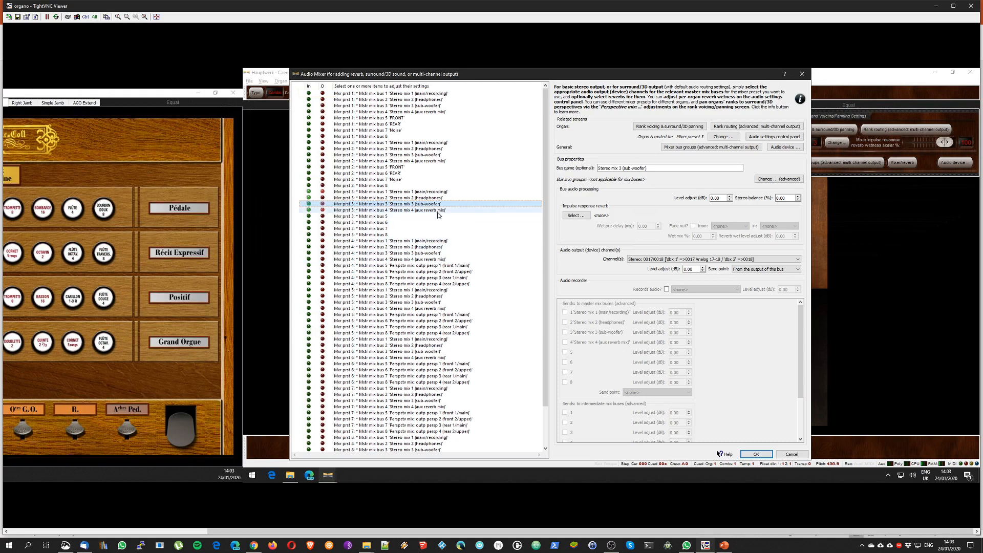
- Select 'Mstr mix bus 3: Stereo mix 3 (sub-woofer)' in the Audio Mixer list
{"action": "left_click", "coordinate": [409, 210]}
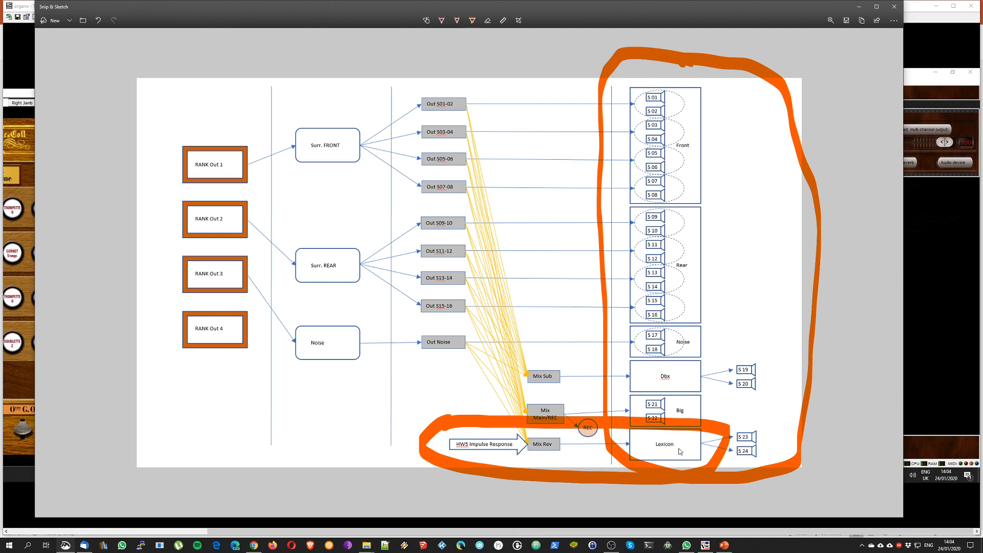
{"action": "mouse_move", "coordinate": [703, 478]}
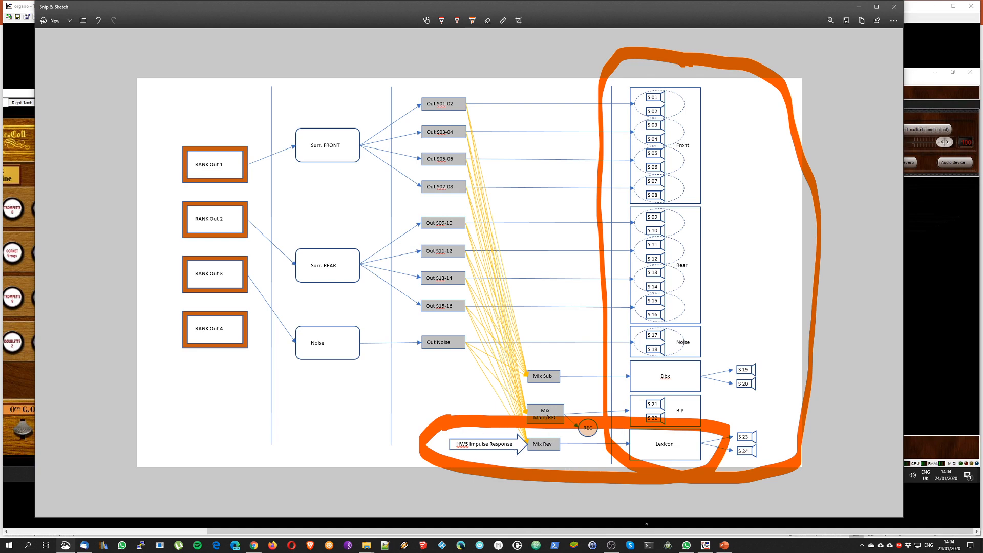
{"action": "mouse_move", "coordinate": [627, 432]}
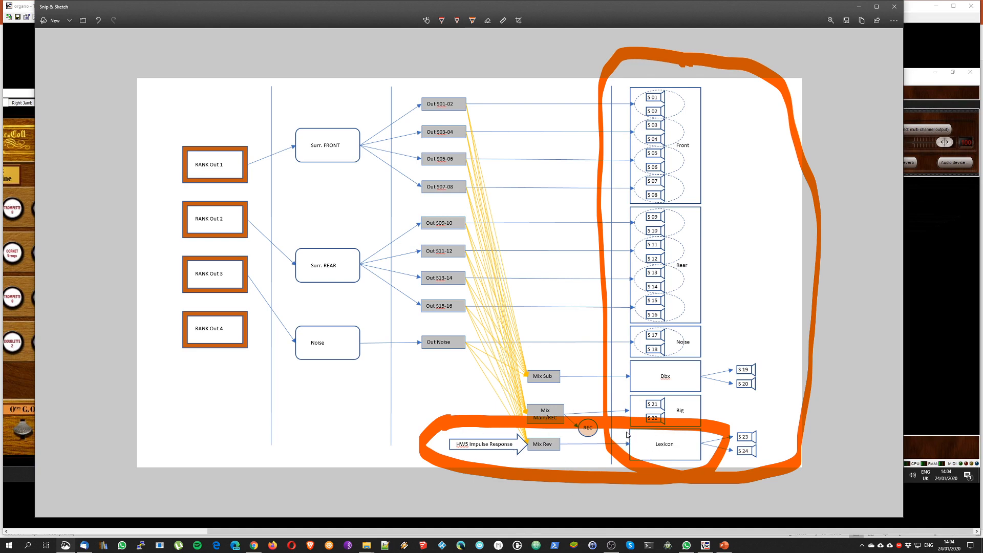
{"action": "mouse_move", "coordinate": [490, 459]}
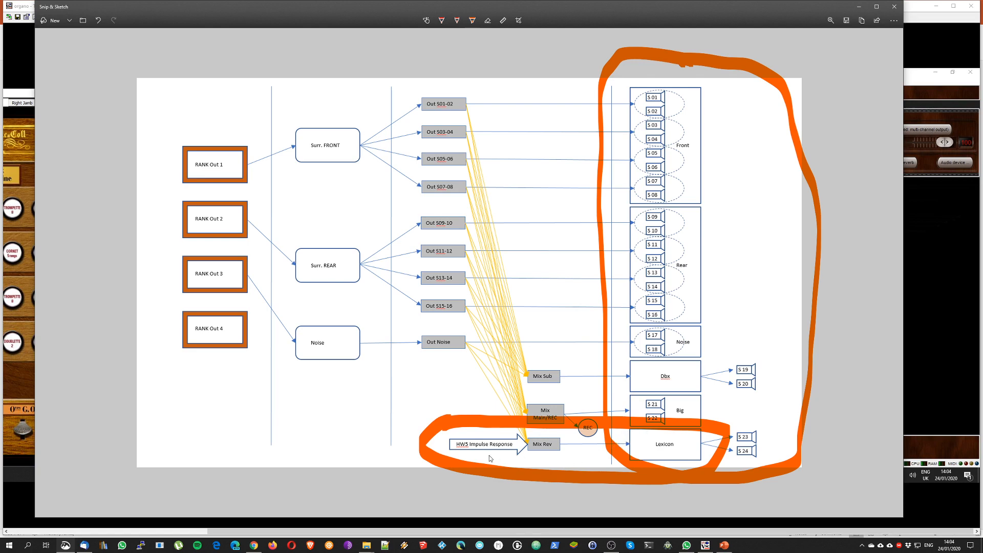
{"action": "mouse_move", "coordinate": [471, 450]}
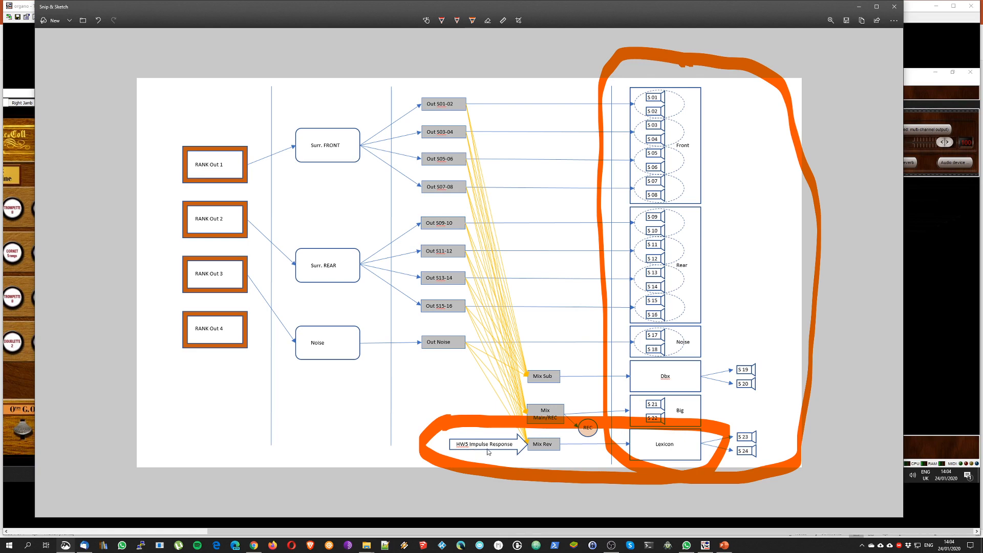
{"action": "mouse_move", "coordinate": [494, 462]}
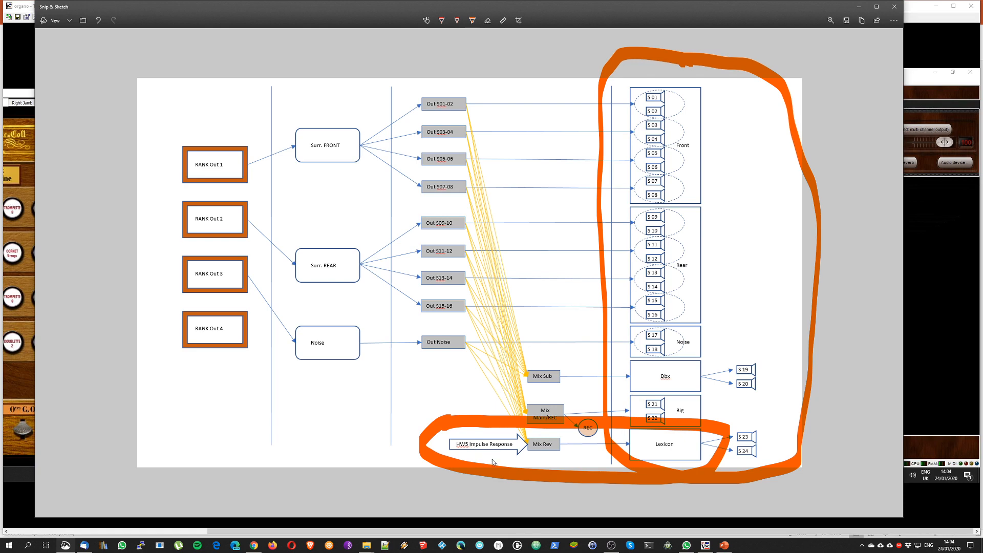
{"action": "mouse_move", "coordinate": [482, 450]}
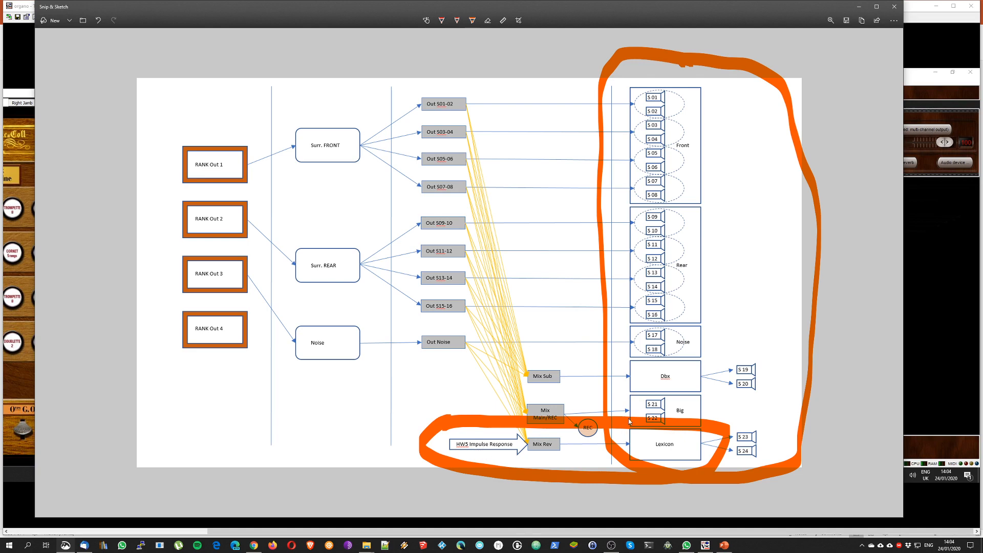
{"action": "mouse_move", "coordinate": [665, 438]}
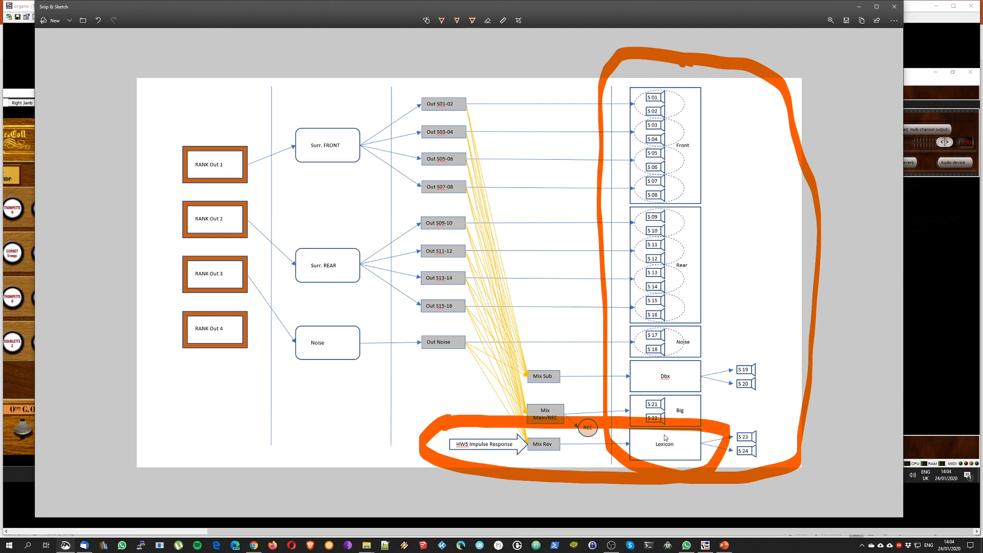
{"action": "mouse_move", "coordinate": [688, 429]}
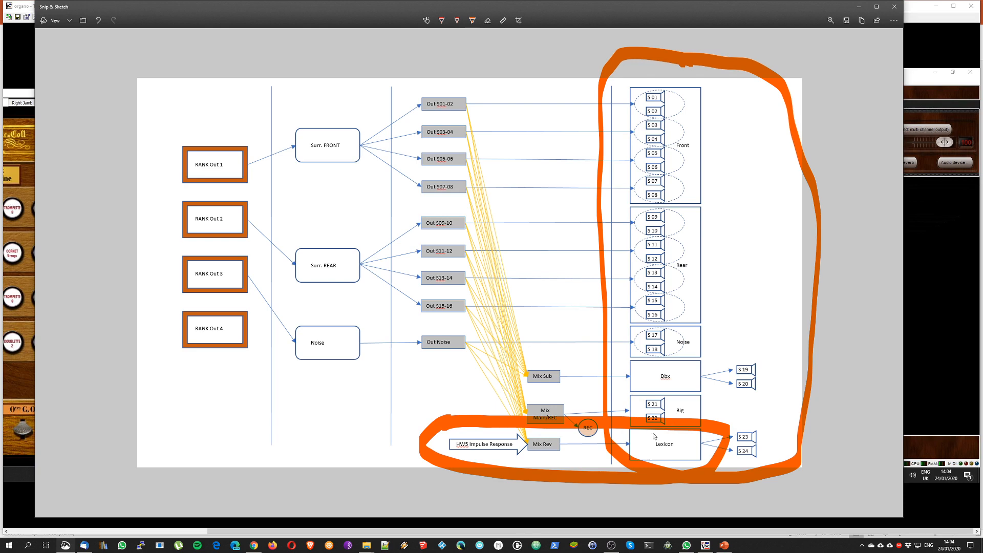
{"action": "mouse_move", "coordinate": [658, 493]}
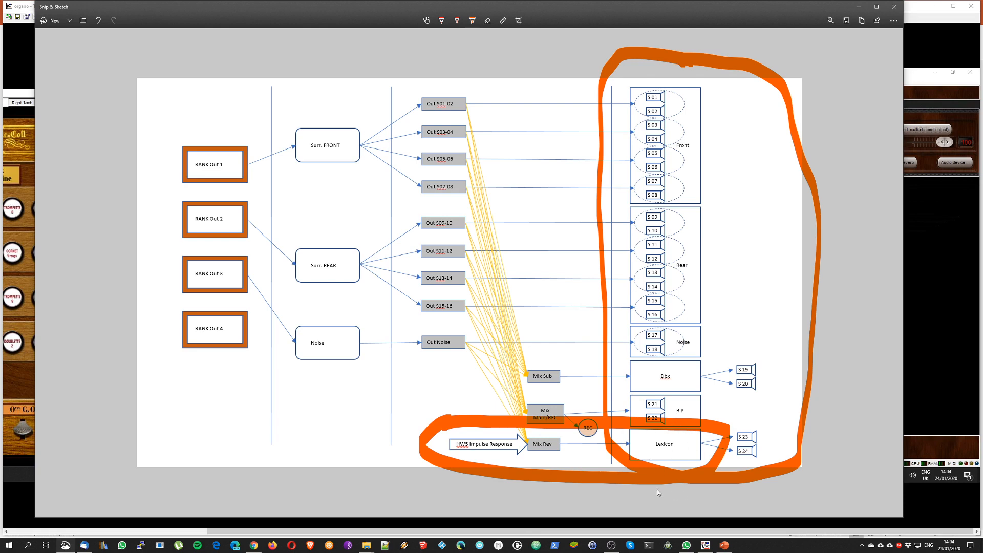
{"action": "mouse_move", "coordinate": [828, 499]}
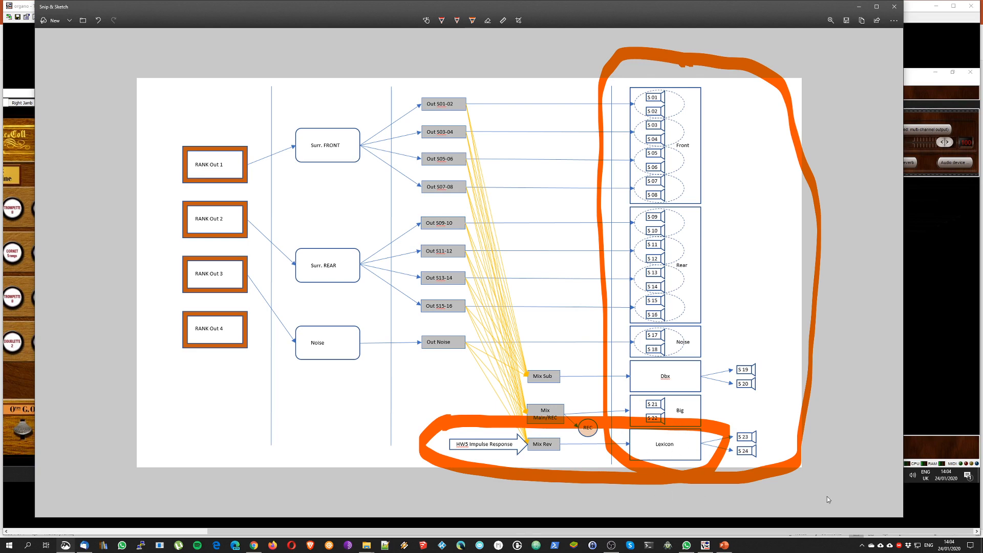
{"action": "mouse_move", "coordinate": [833, 467]}
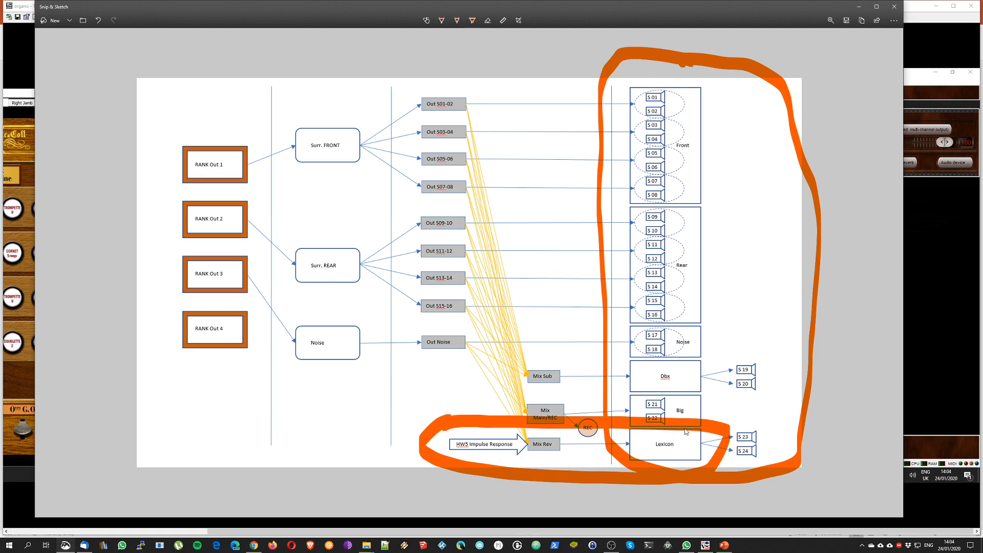
{"action": "mouse_move", "coordinate": [643, 483]}
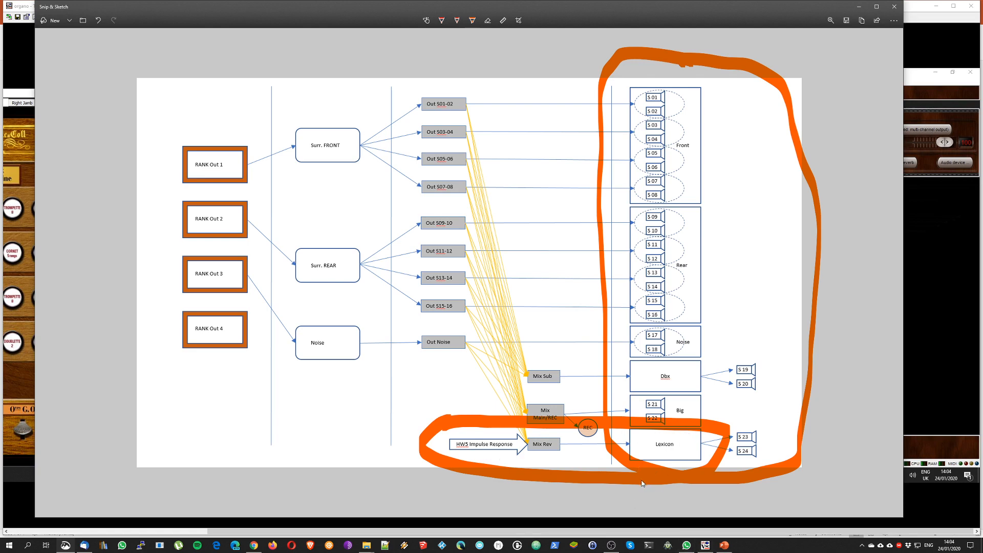
{"action": "mouse_move", "coordinate": [662, 499]}
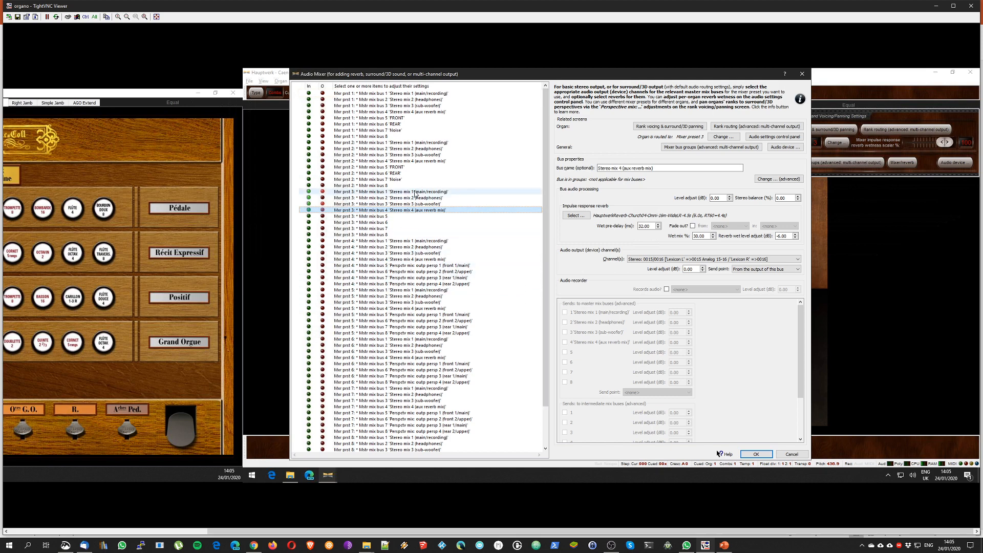
- Browse the mixer bus list, checking the aux reverb mix bus, through preset 2's buses 0726 onward
{"action": "left_click", "coordinate": [414, 210]}
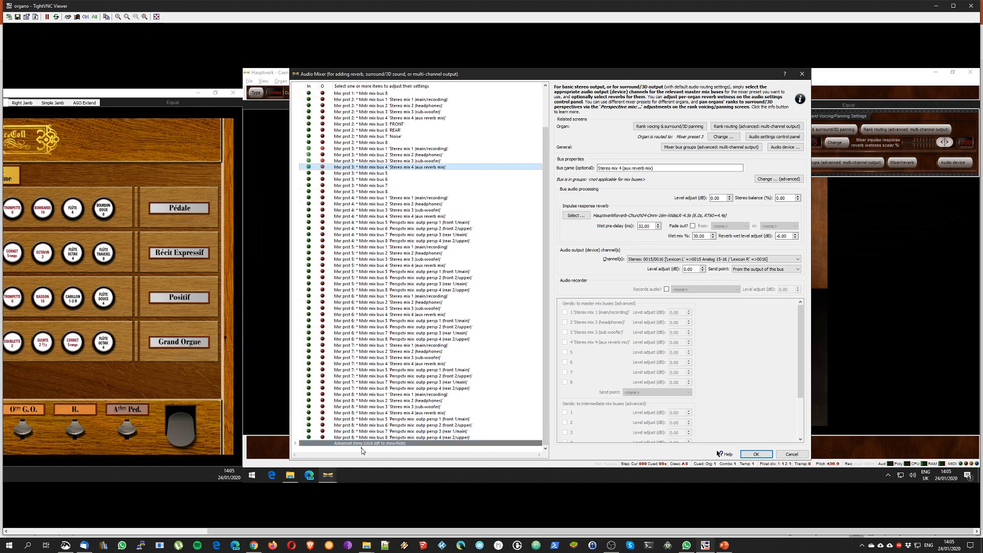
{"action": "mouse_move", "coordinate": [344, 447]}
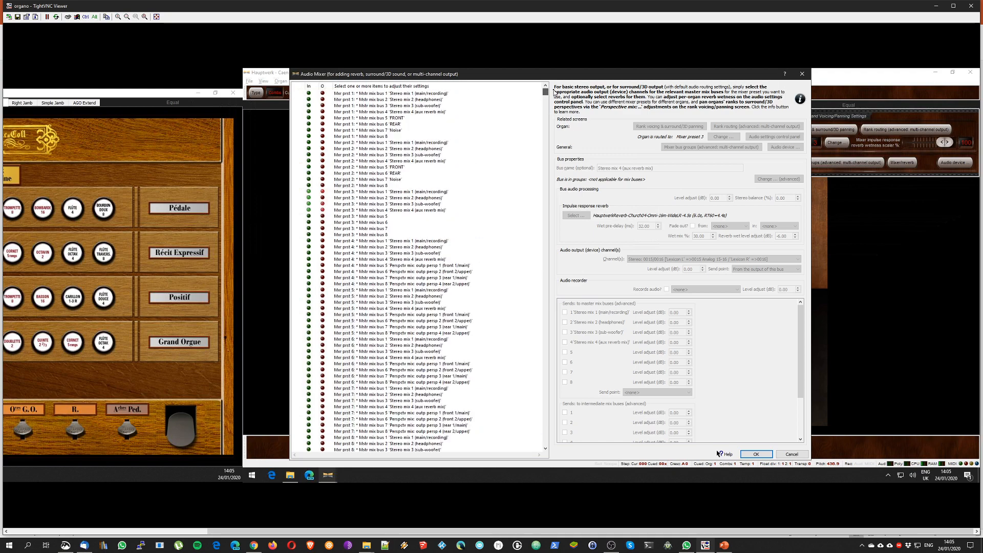
{"action": "left_click", "coordinate": [402, 345]}
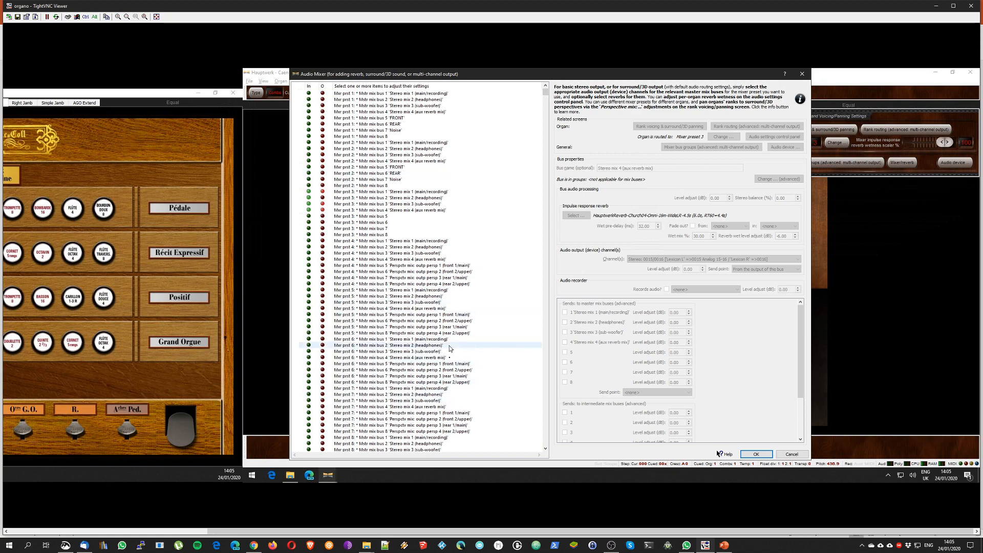
{"action": "left_click", "coordinate": [415, 259]}
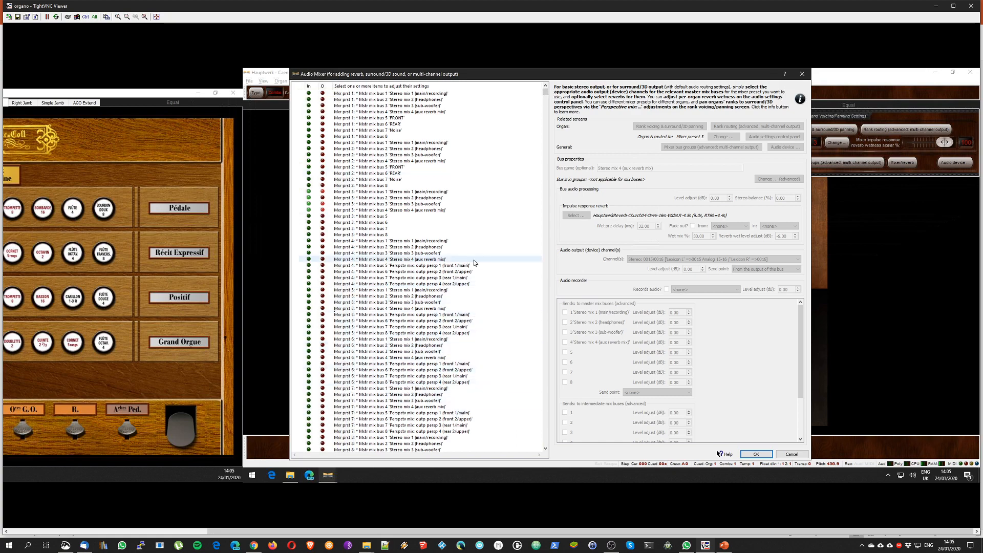
{"action": "left_click", "coordinate": [401, 363]}
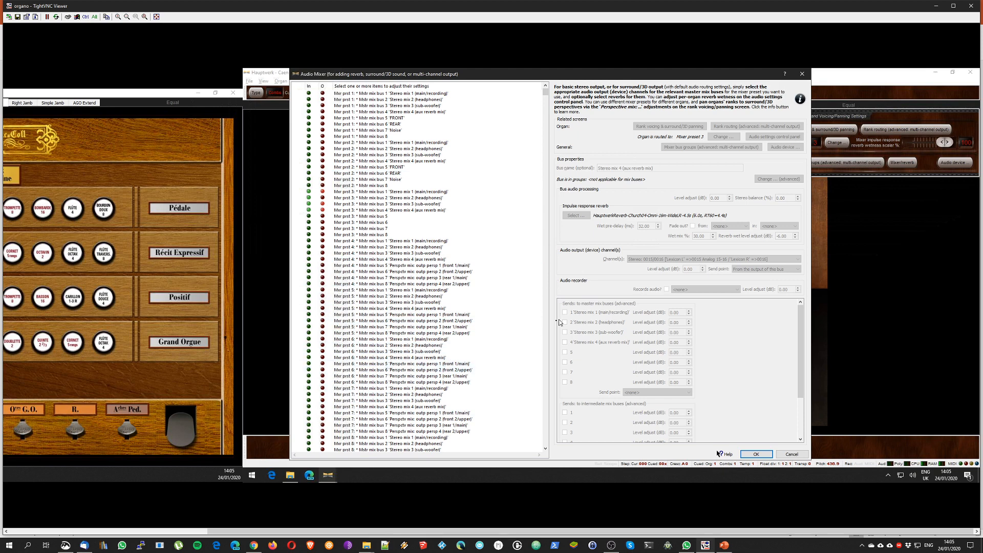
{"action": "left_click", "coordinate": [371, 234]}
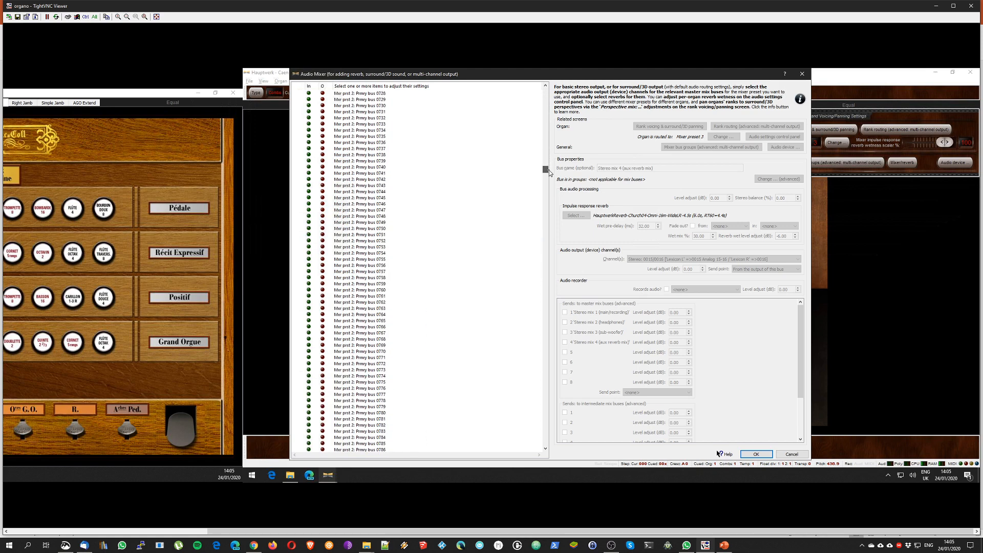
- Scroll to Mxr prst 3 and select Prmry bus 0002 'Out Front: spkrs 01-02'
{"action": "scroll", "scroll_direction": "down", "scroll_amount": 3}
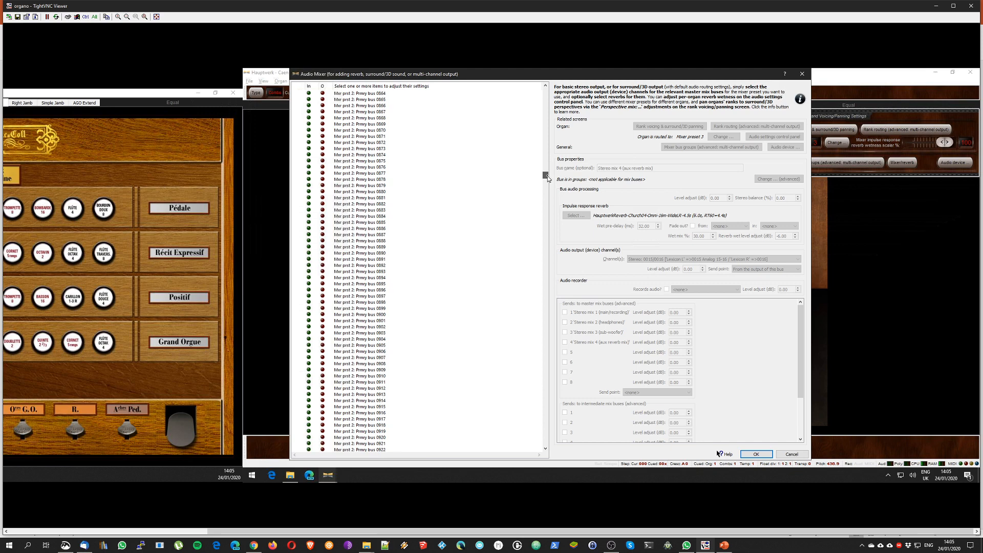
{"action": "scroll", "scroll_direction": "down", "scroll_amount": 3}
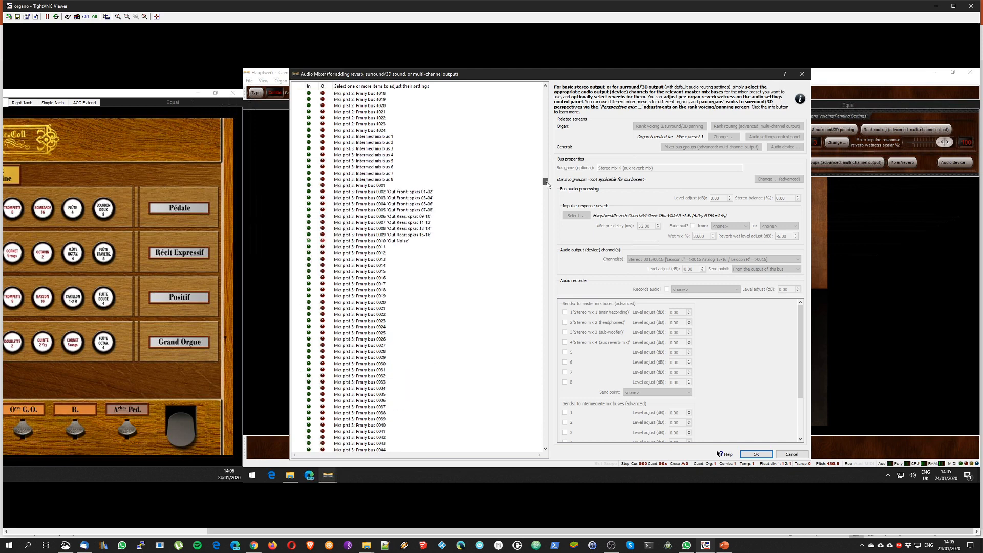
{"action": "left_click", "coordinate": [391, 191]}
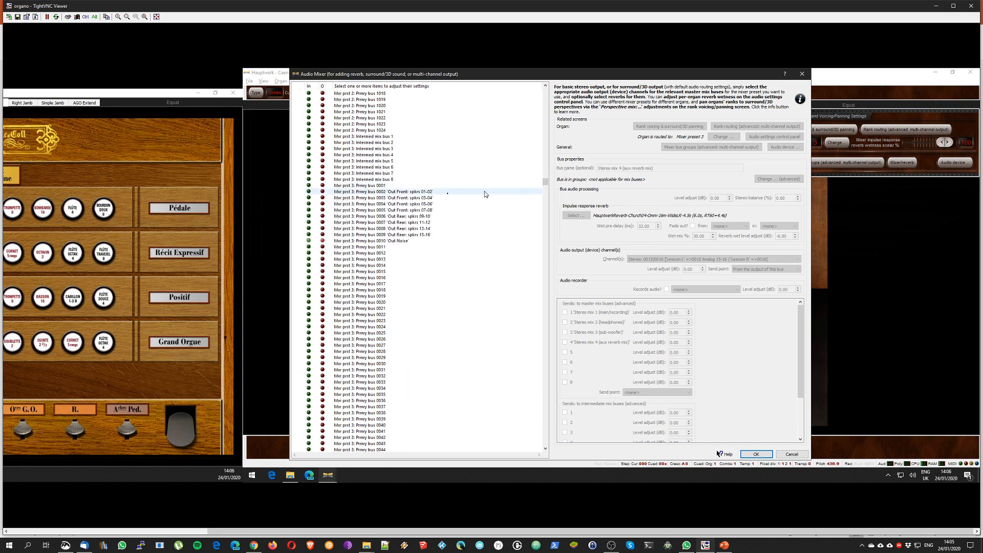
{"action": "left_click", "coordinate": [383, 198]}
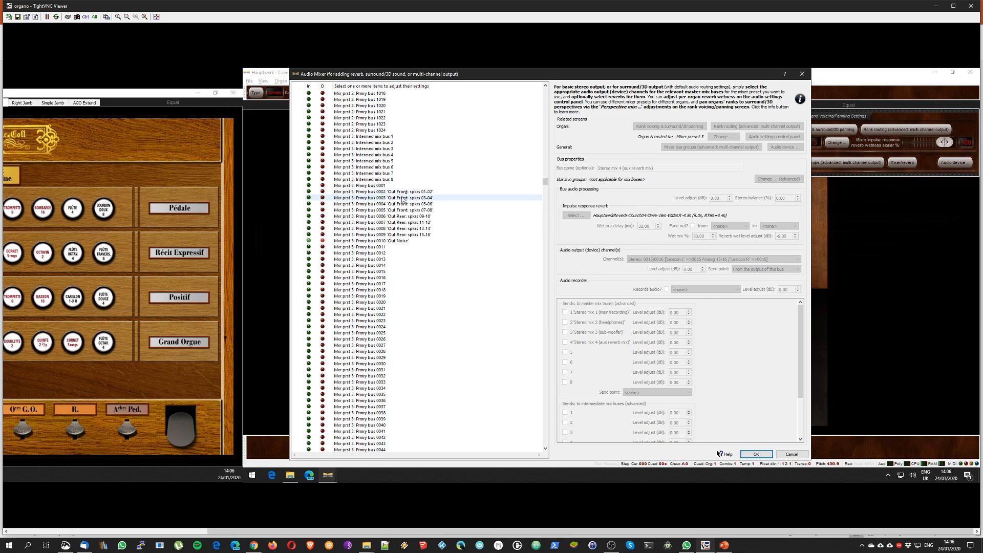
{"action": "left_click", "coordinate": [380, 191]}
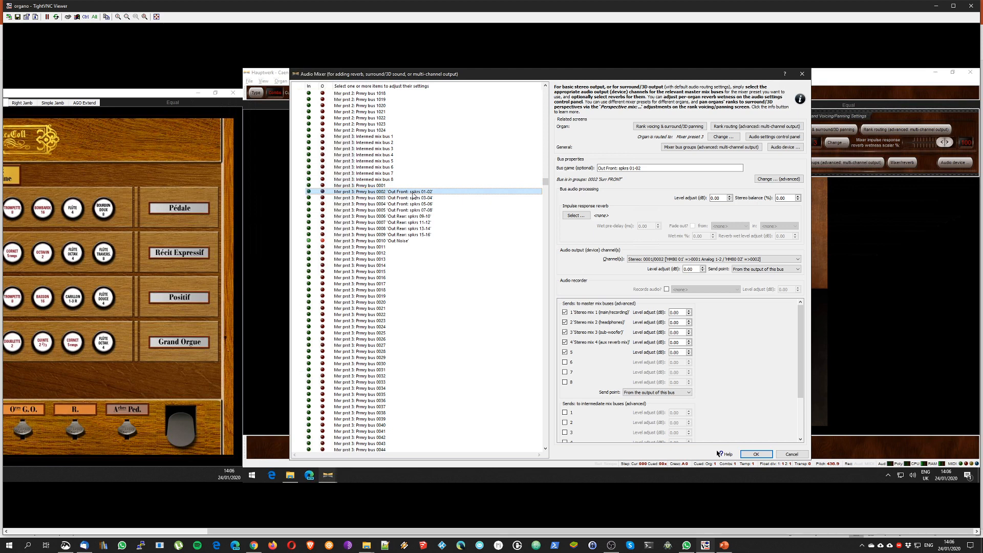
{"action": "mouse_move", "coordinate": [506, 193]}
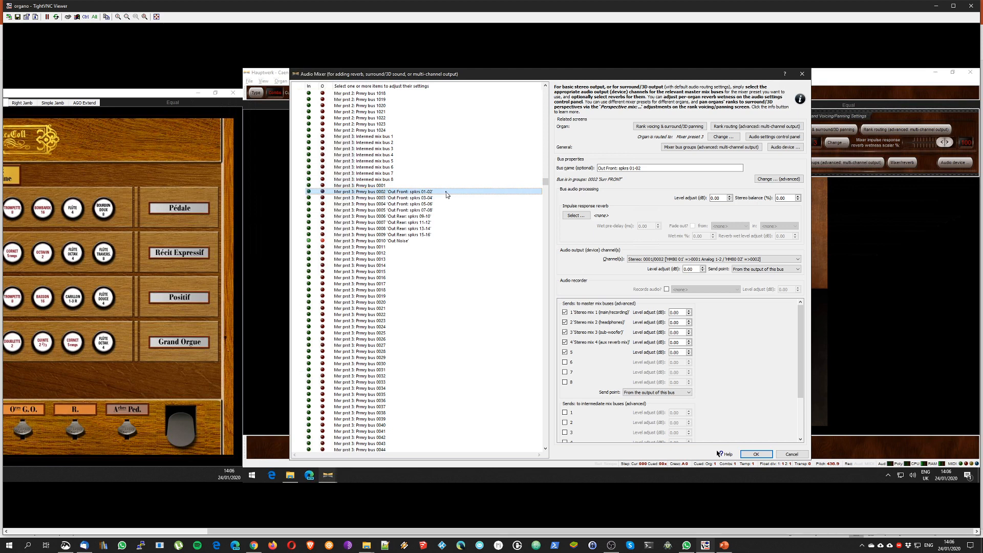
{"action": "left_click", "coordinate": [664, 168]}
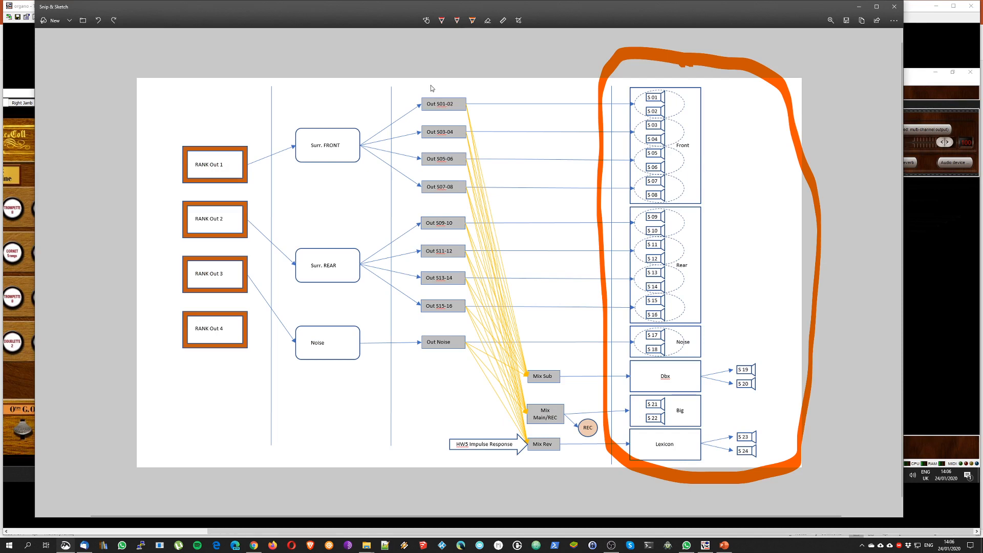
{"action": "left_click_drag", "start_coordinate": [420, 101], "coordinate": [652, 136]}
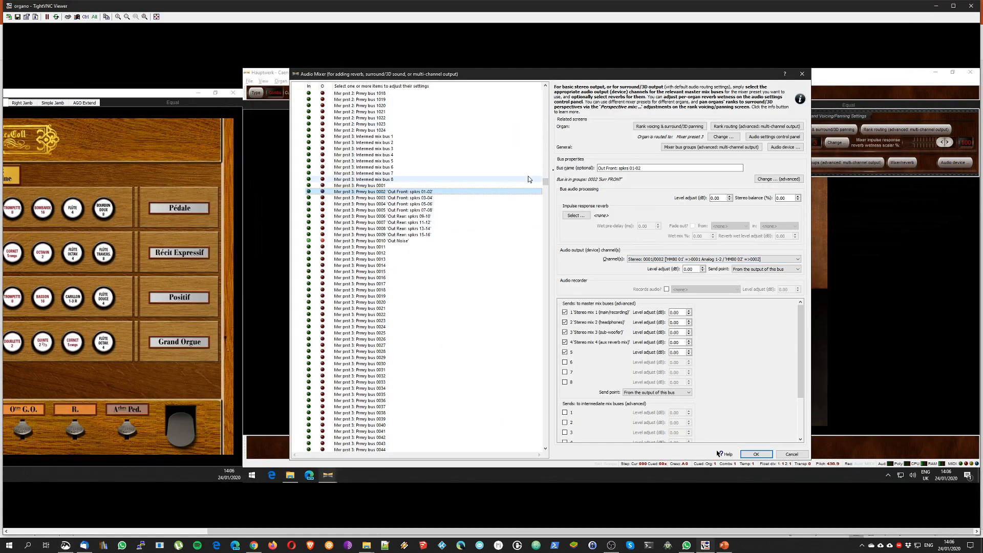
{"action": "left_click", "coordinate": [645, 168]}
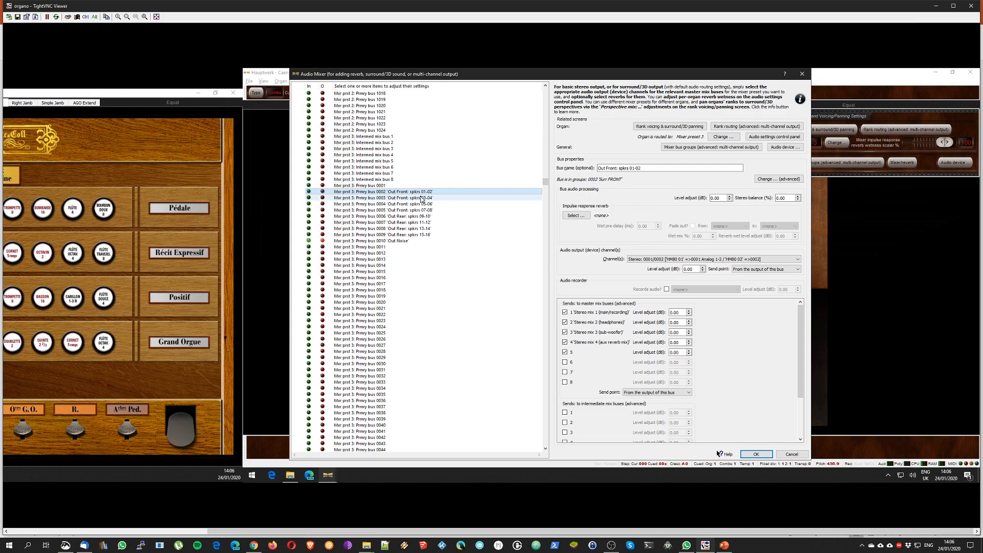
{"action": "left_click", "coordinate": [386, 198]}
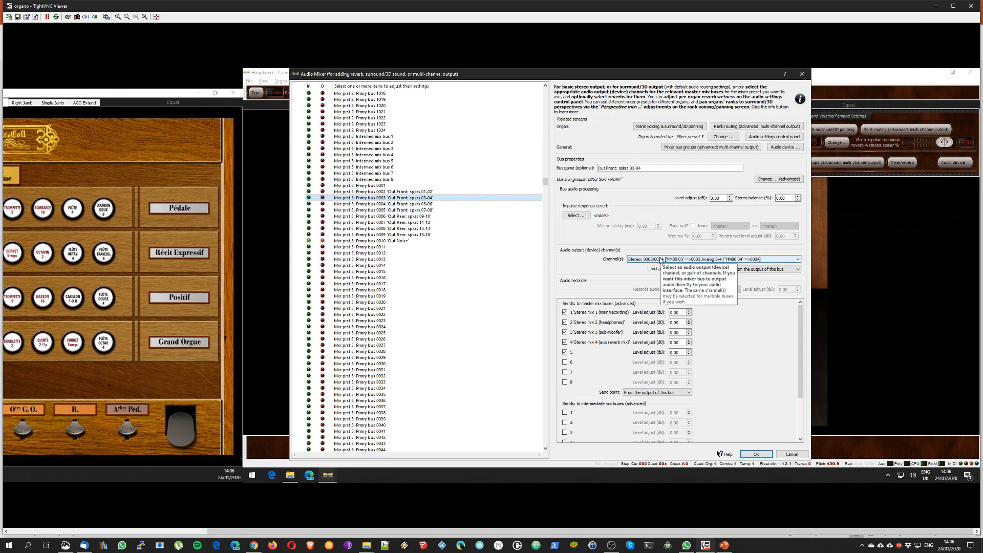
{"action": "left_click", "coordinate": [397, 204]}
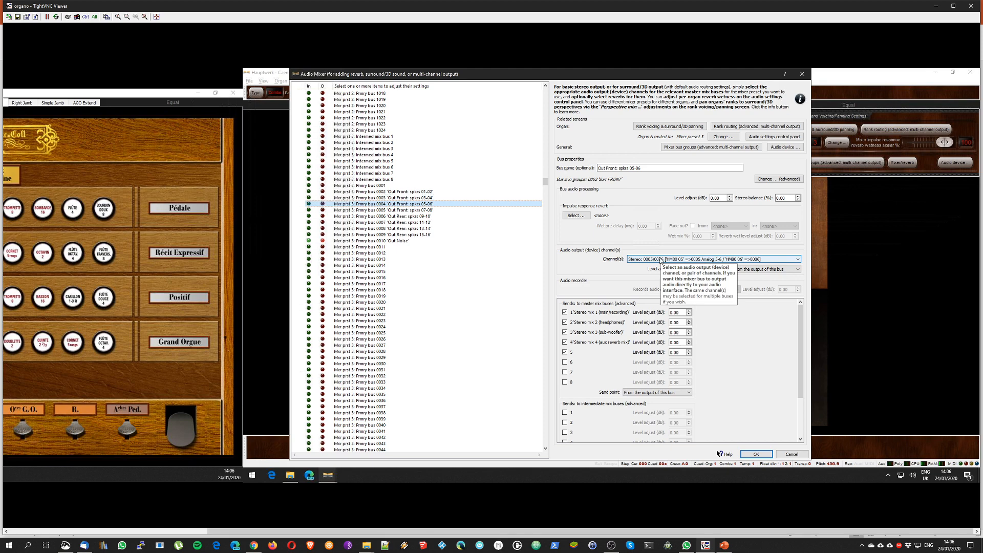
{"action": "left_click", "coordinate": [374, 210]}
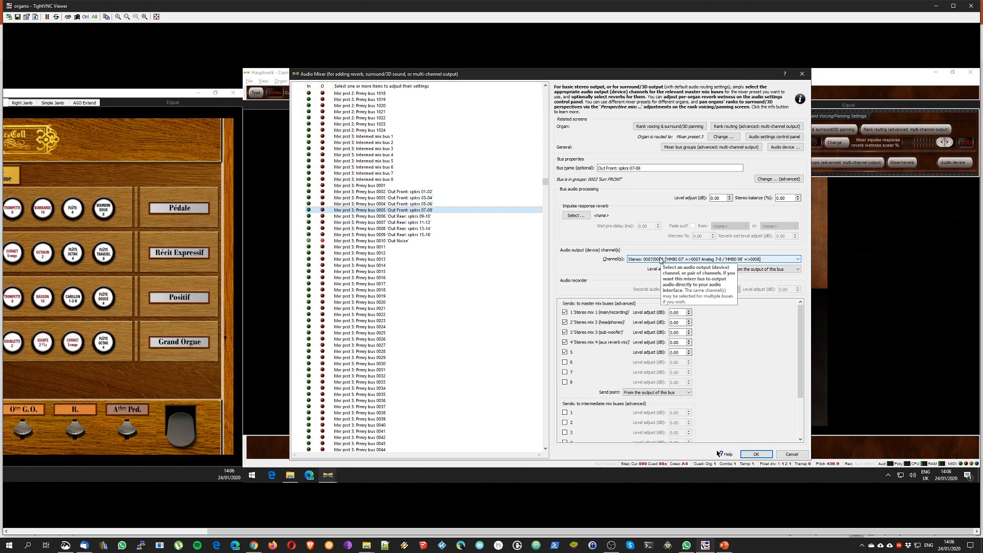
{"action": "left_click", "coordinate": [381, 216]}
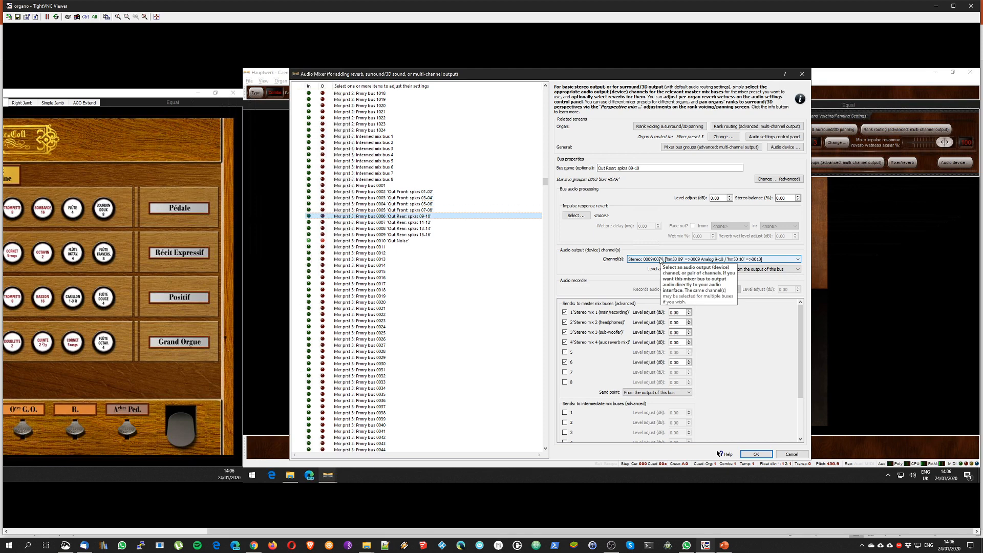
{"action": "left_click", "coordinate": [379, 223]}
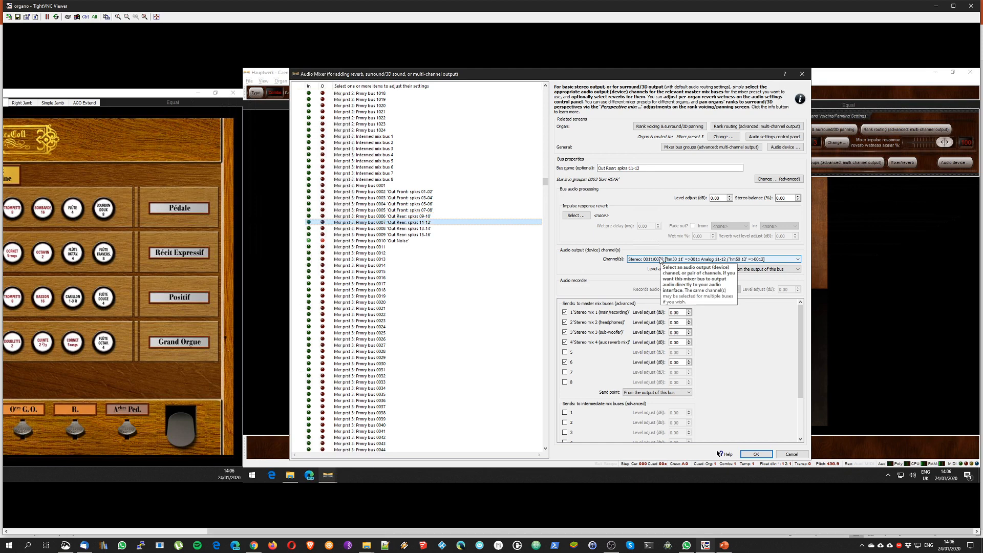
{"action": "left_click", "coordinate": [384, 234]}
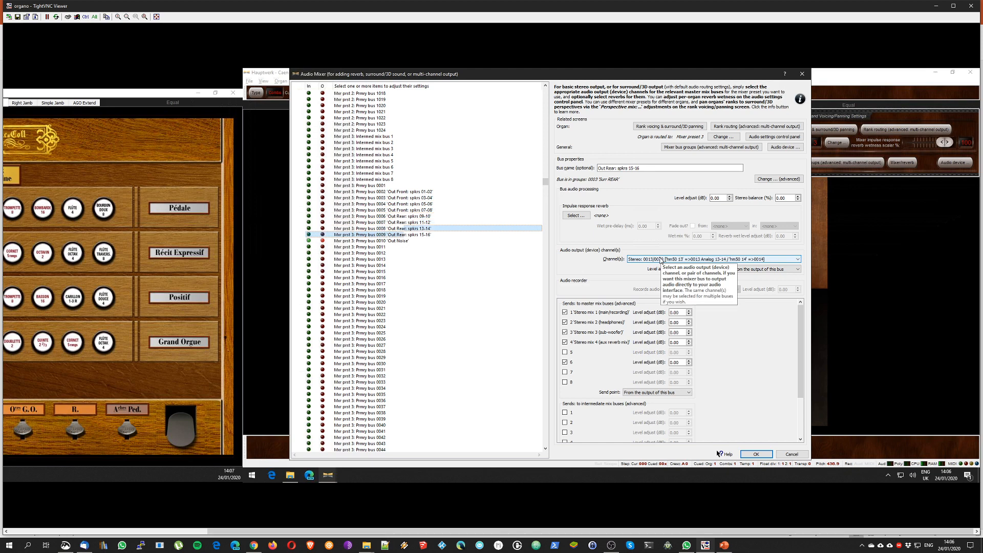
{"action": "left_click", "coordinate": [371, 240]}
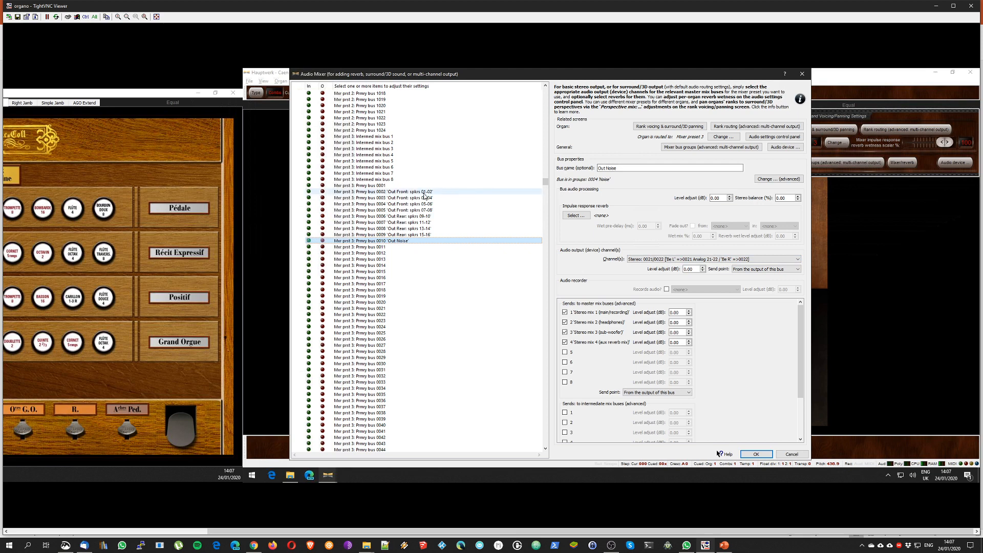
{"action": "left_click", "coordinate": [381, 192]}
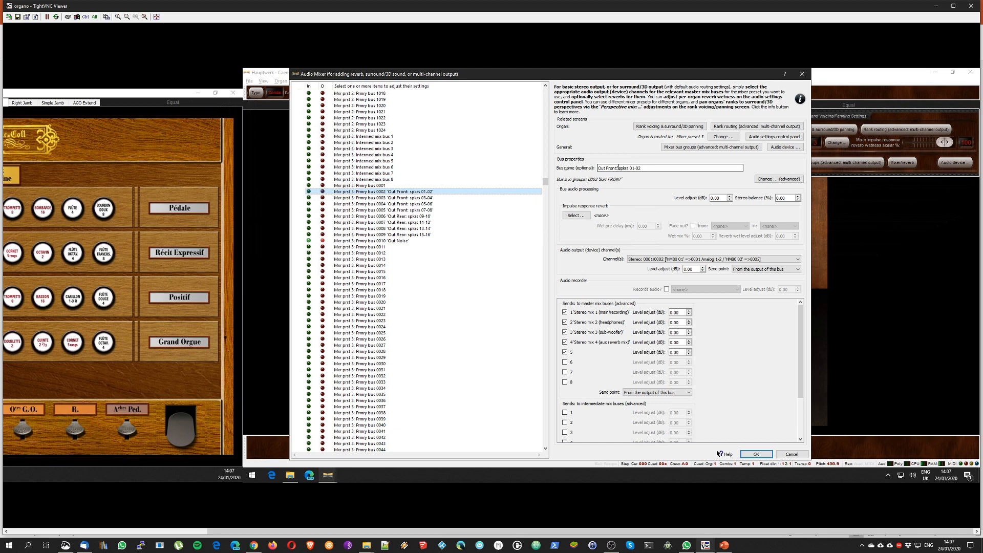
{"action": "mouse_move", "coordinate": [603, 167]}
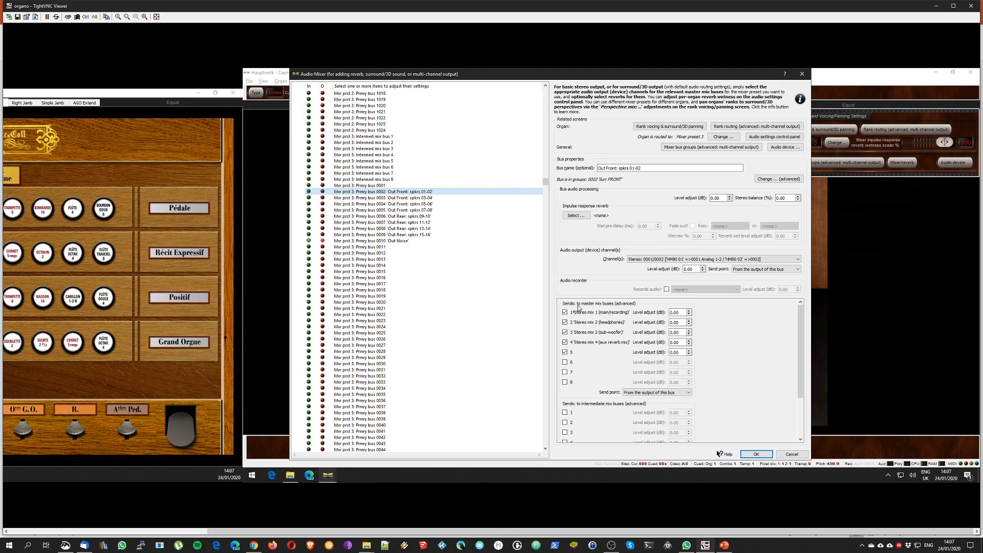
{"action": "mouse_move", "coordinate": [621, 320]}
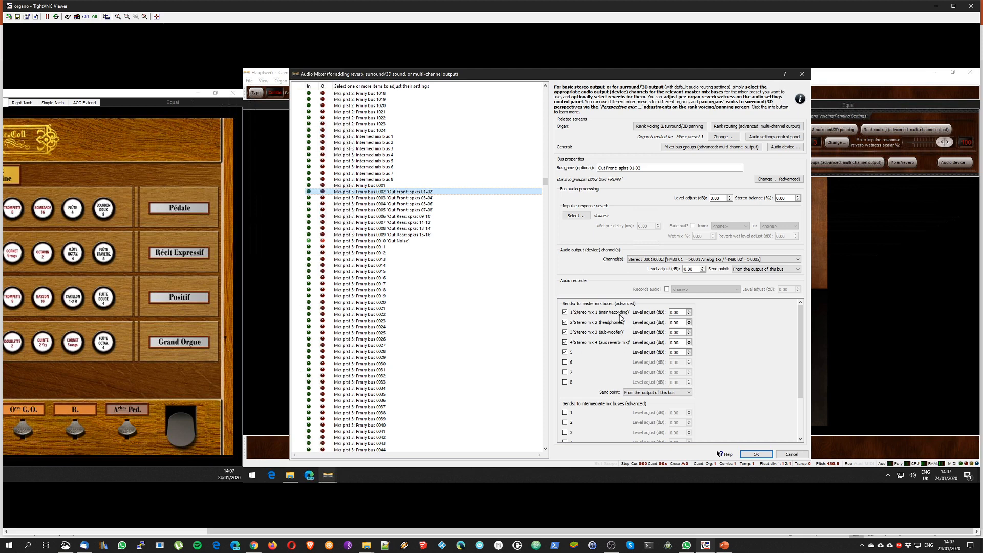
{"action": "mouse_move", "coordinate": [622, 315]}
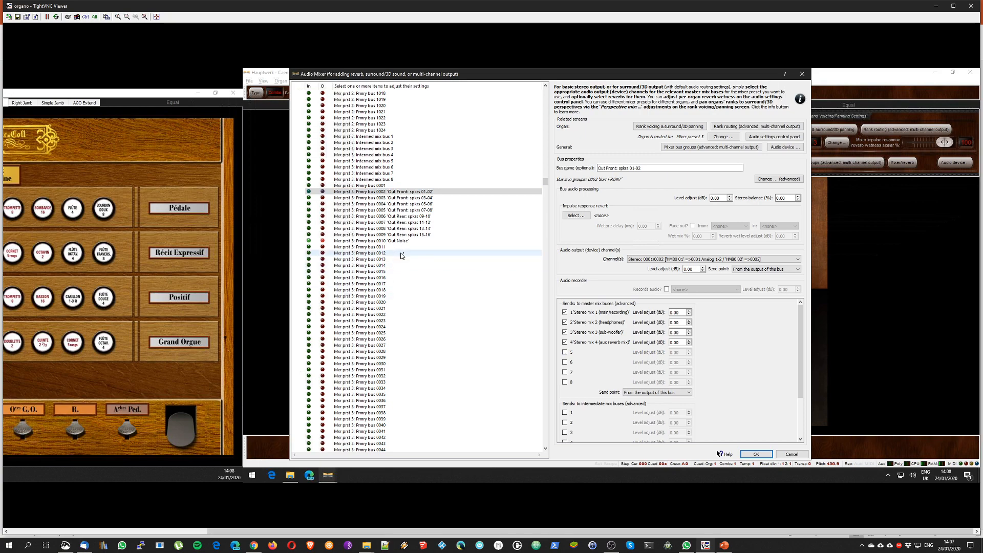
- Alt-tab to the Snip & Sketch diagram looping the Sub, Main/REC and Rev feeds
{"action": "key", "text": "alt+tab"}
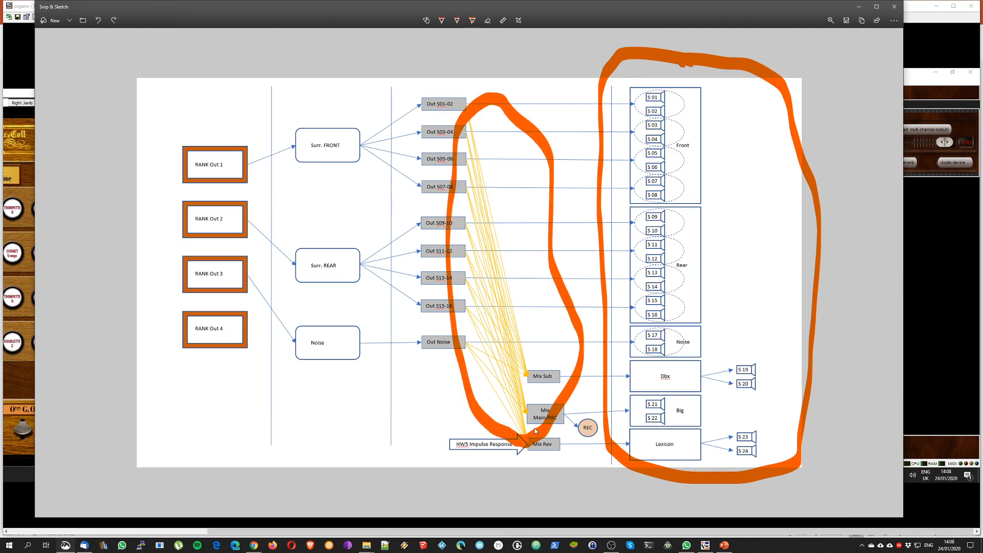
{"action": "mouse_move", "coordinate": [455, 106]}
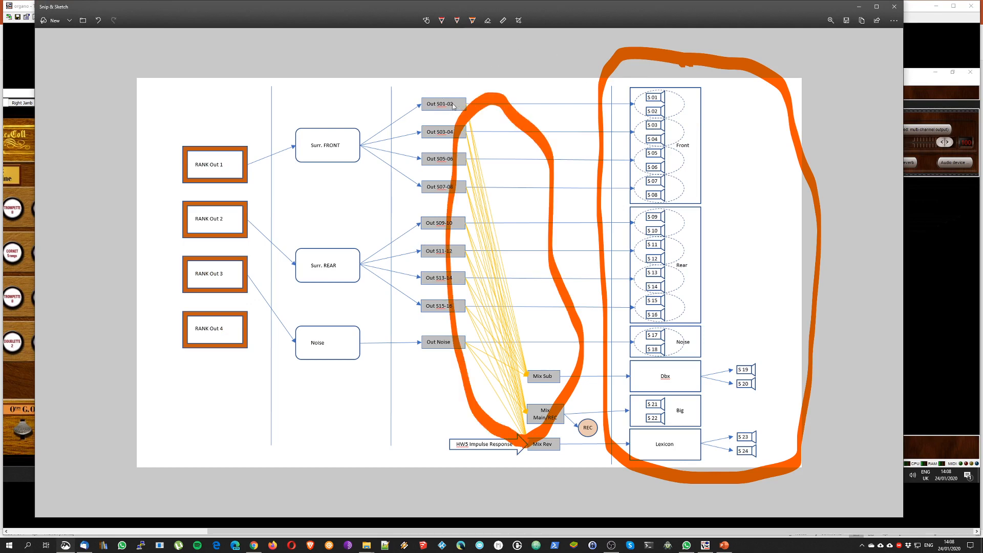
{"action": "mouse_move", "coordinate": [442, 106]}
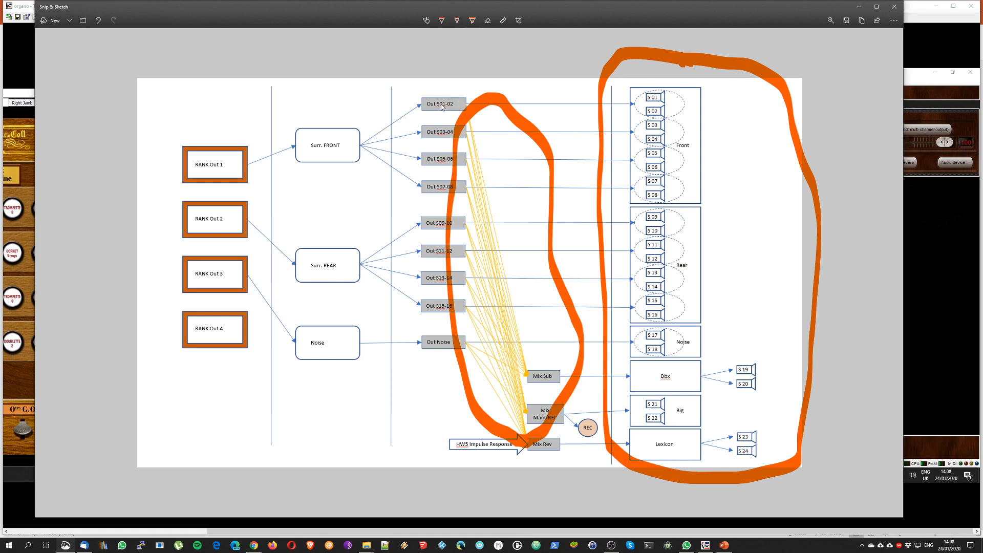
{"action": "mouse_move", "coordinate": [477, 158]}
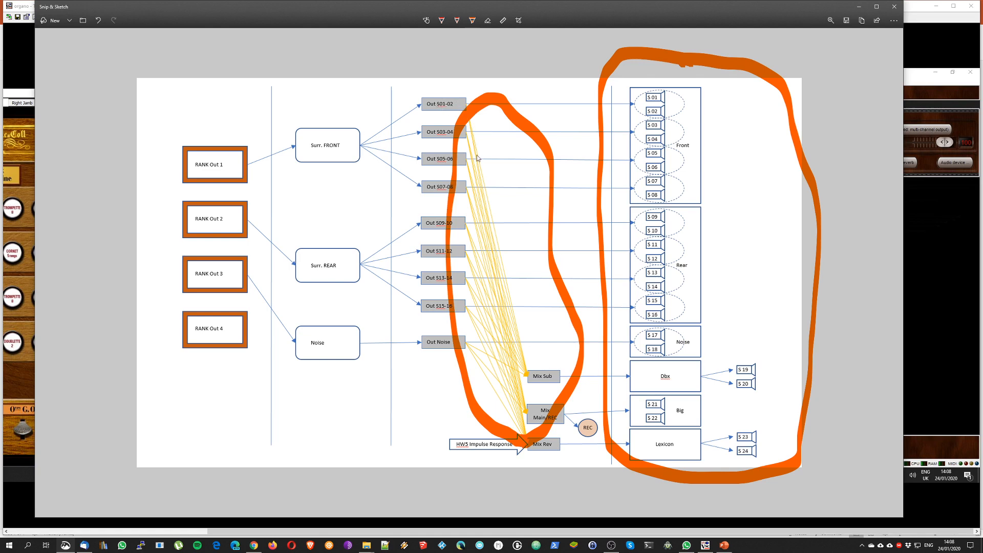
{"action": "mouse_move", "coordinate": [537, 385]}
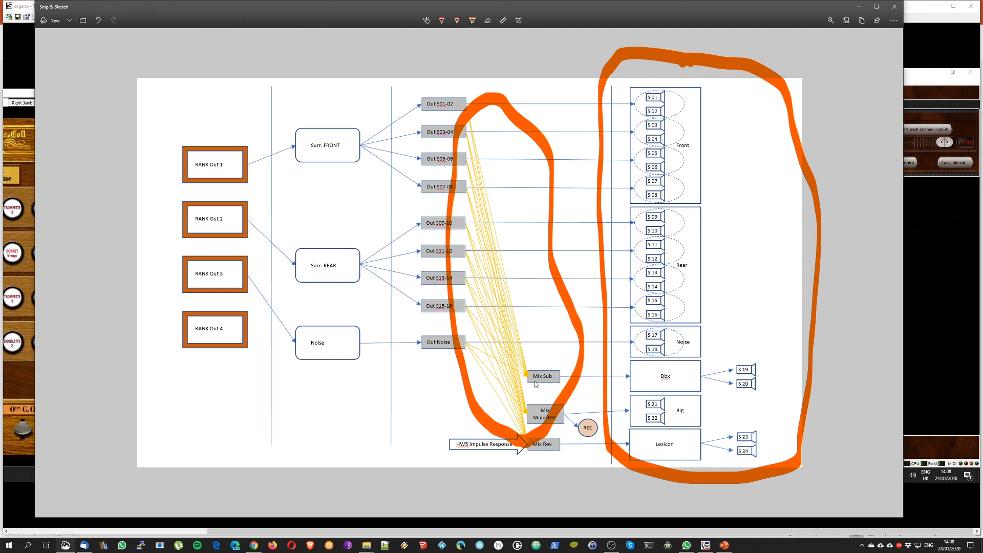
{"action": "mouse_move", "coordinate": [554, 383]}
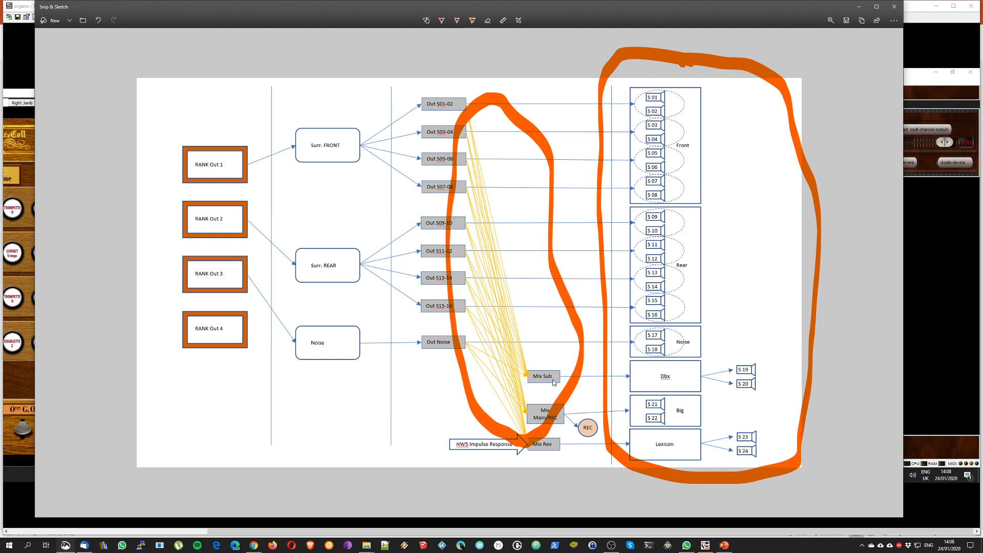
{"action": "mouse_move", "coordinate": [549, 385]}
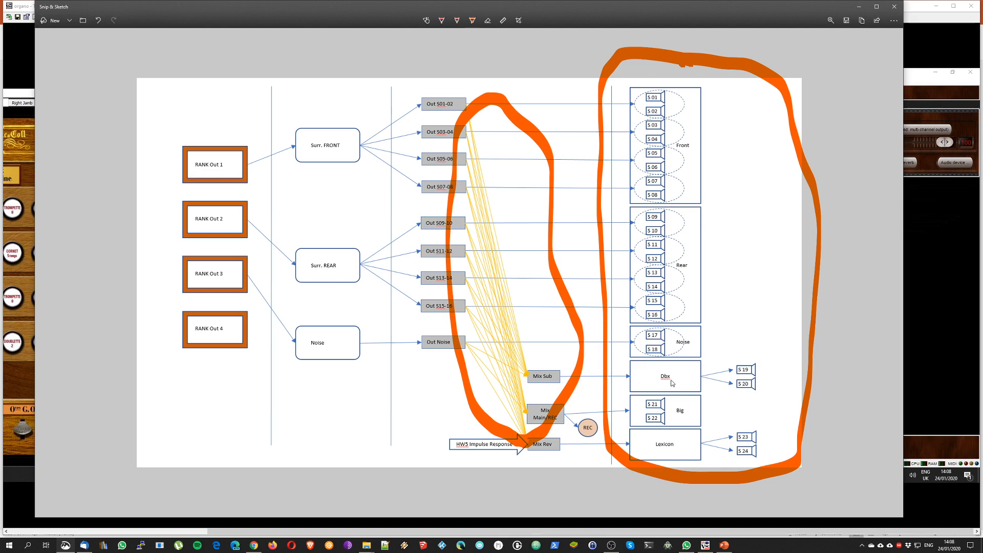
{"action": "mouse_move", "coordinate": [679, 413]}
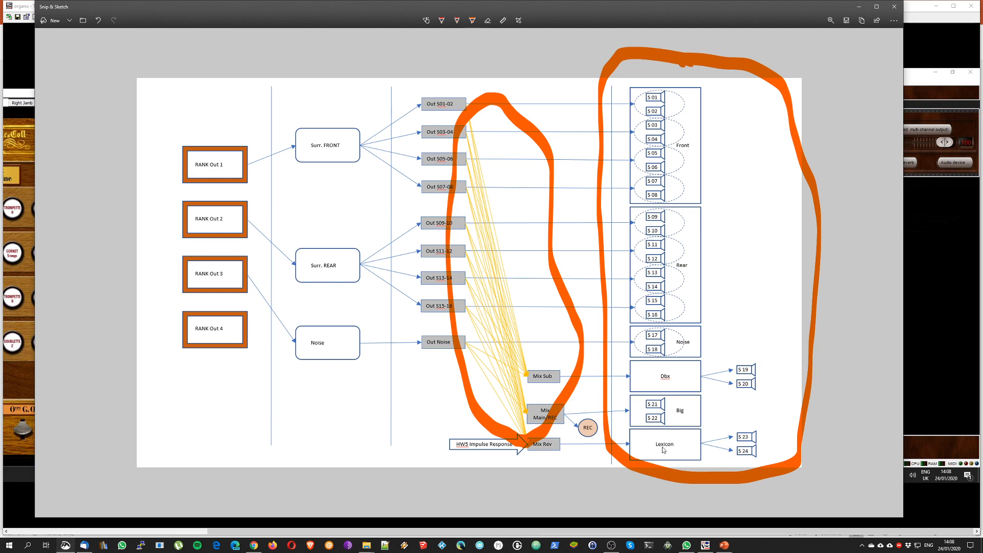
{"action": "mouse_move", "coordinate": [542, 68]}
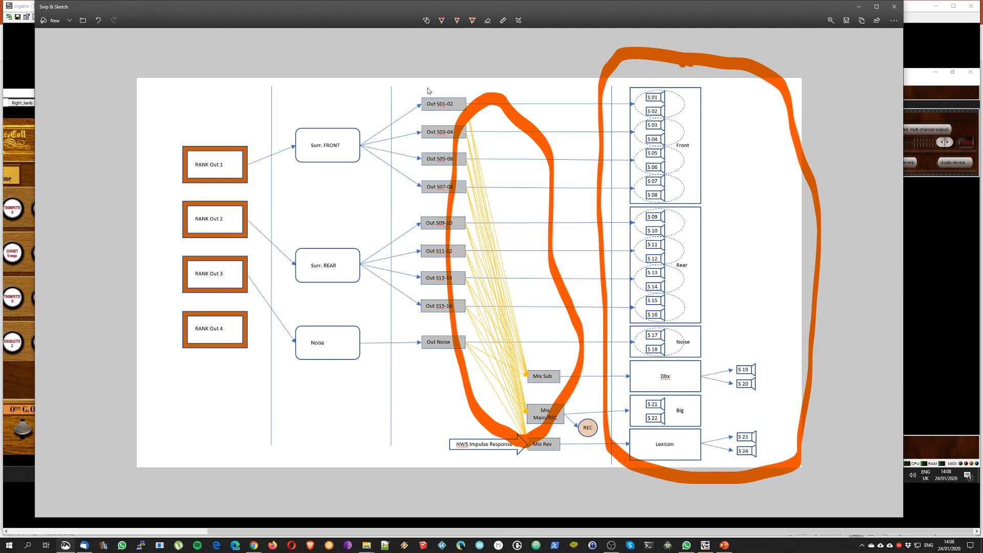
{"action": "mouse_move", "coordinate": [453, 366]}
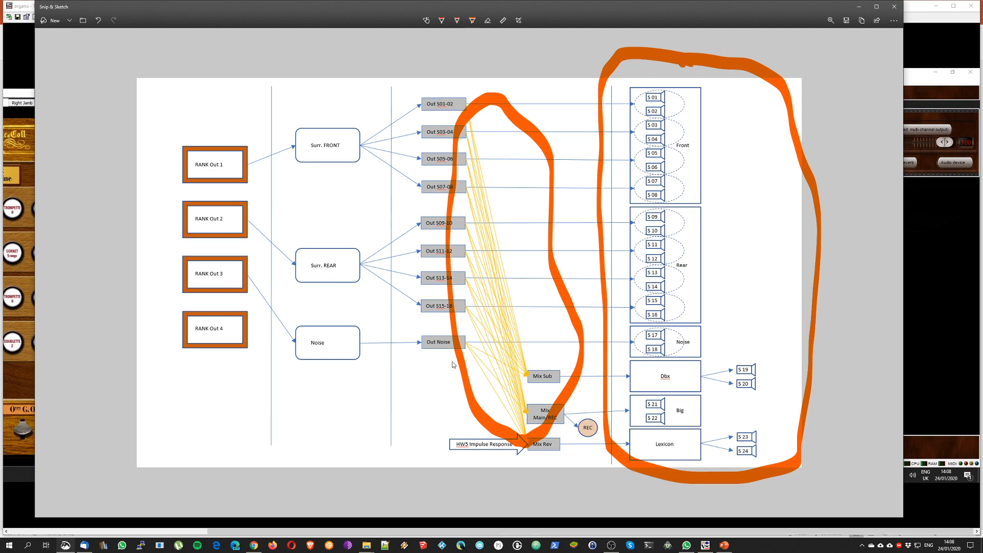
{"action": "mouse_move", "coordinate": [501, 184]}
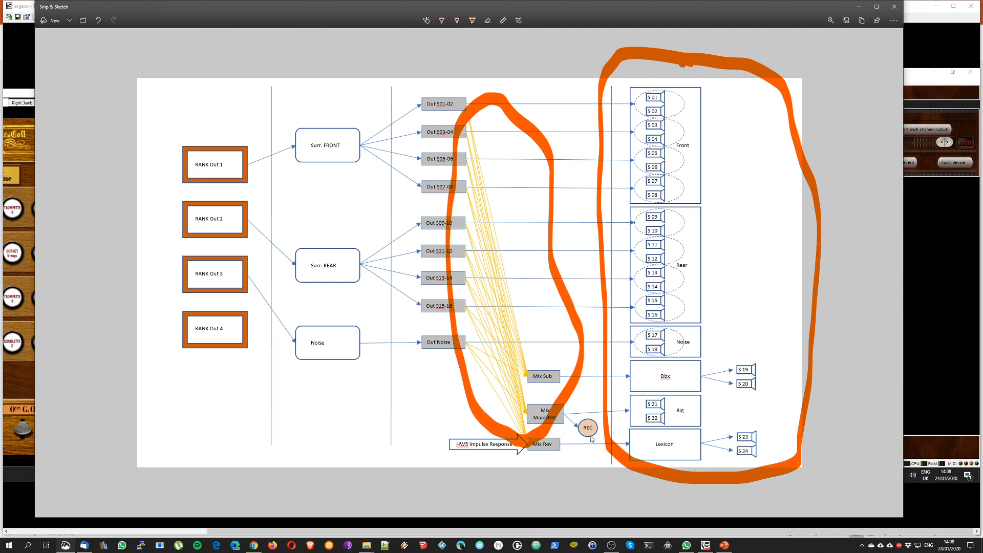
{"action": "mouse_move", "coordinate": [598, 437]}
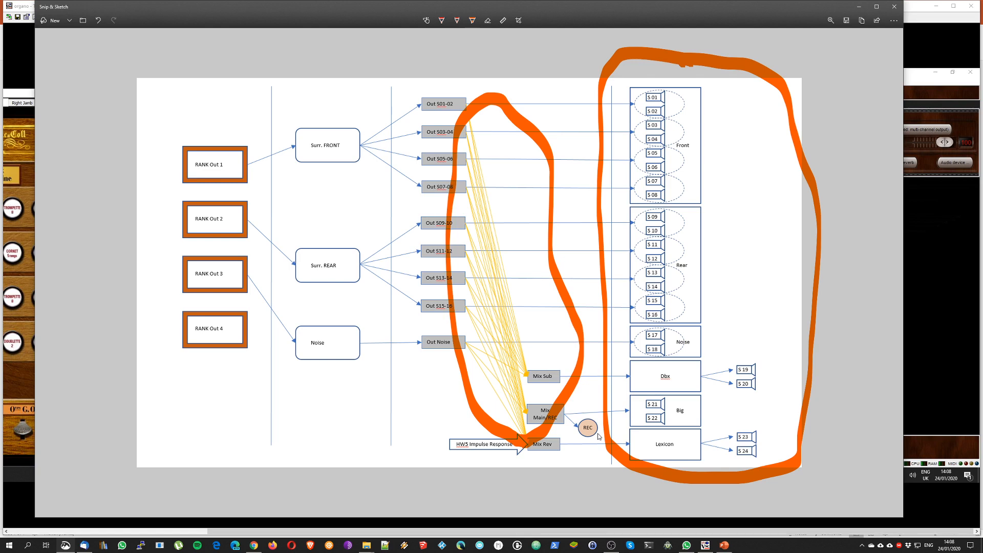
{"action": "mouse_move", "coordinate": [530, 273]}
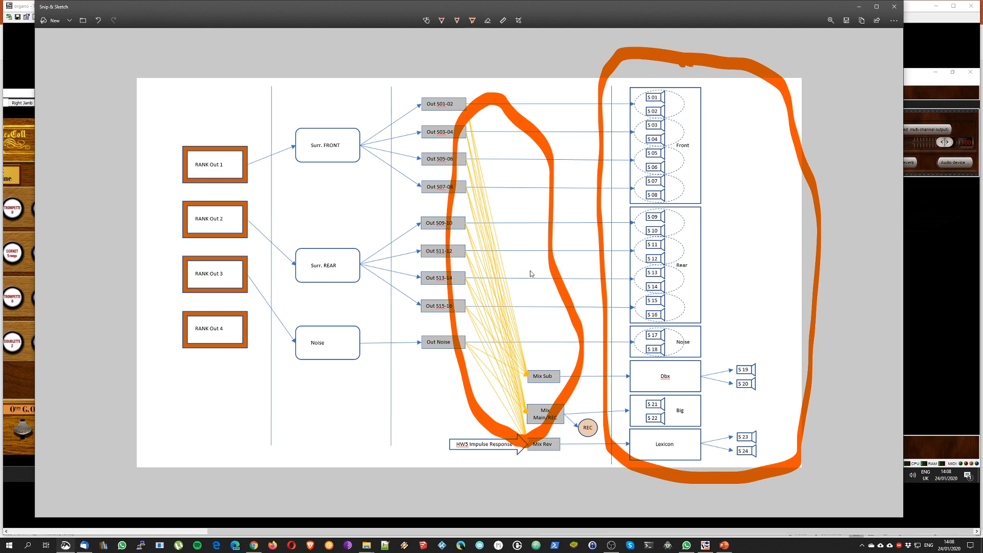
{"action": "mouse_move", "coordinate": [334, 320]}
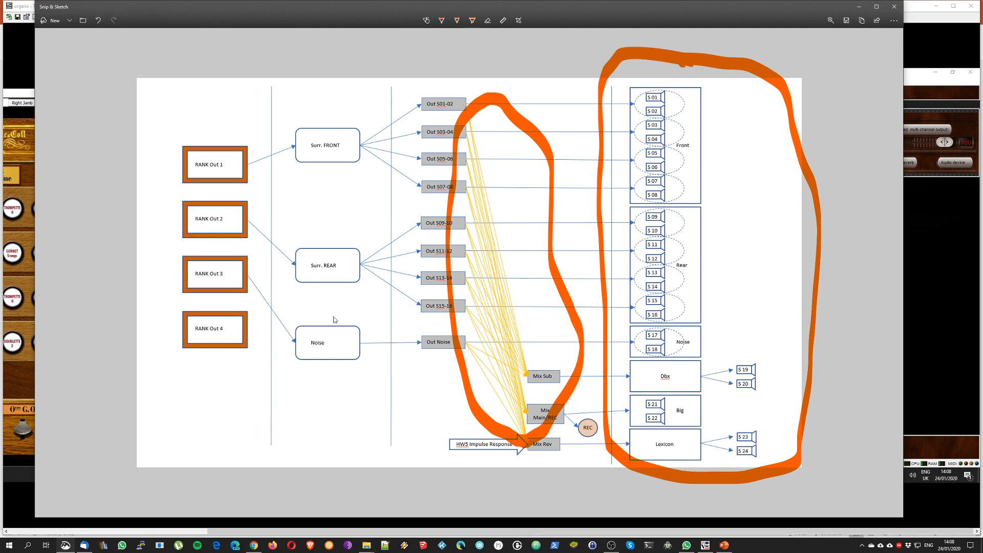
{"action": "mouse_move", "coordinate": [692, 446]}
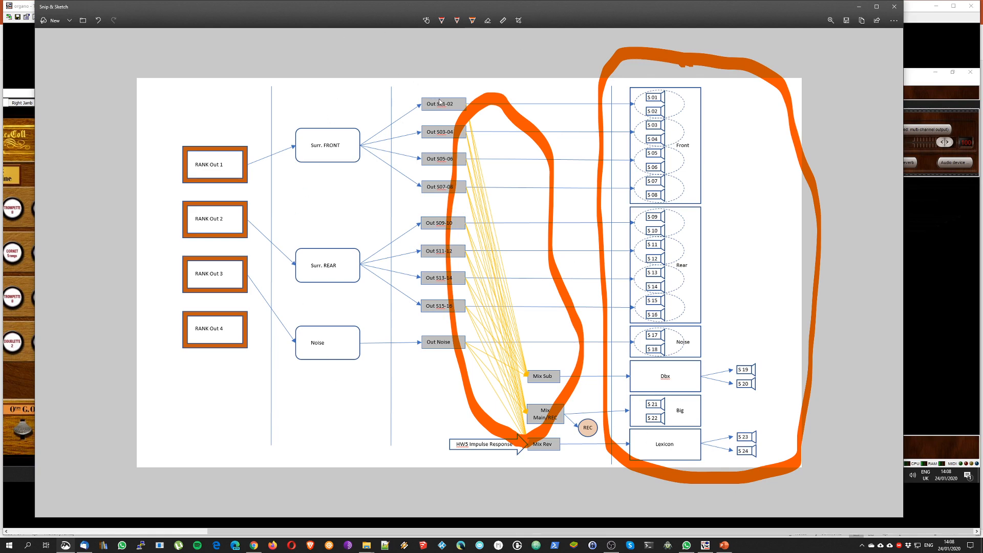
{"action": "mouse_move", "coordinate": [494, 198]}
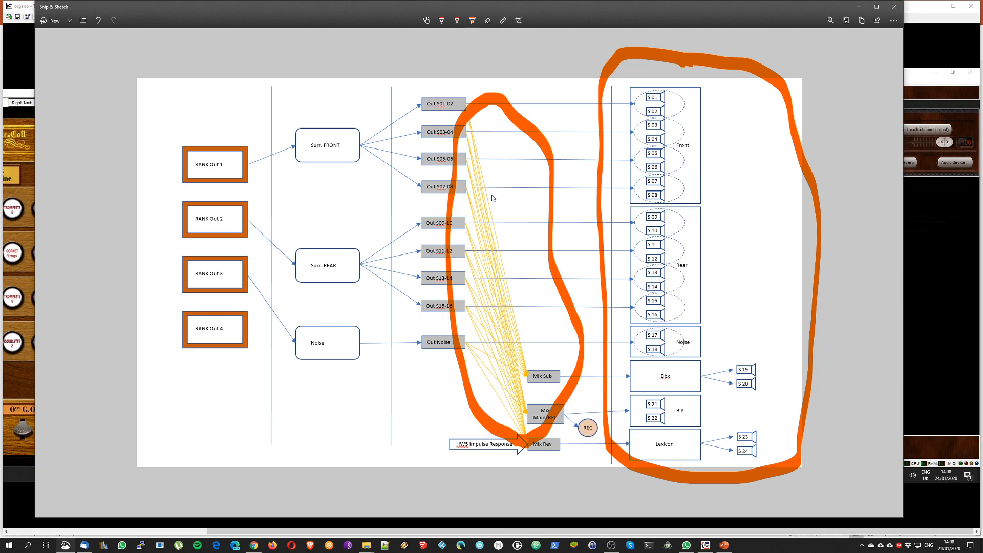
{"action": "mouse_move", "coordinate": [449, 362]}
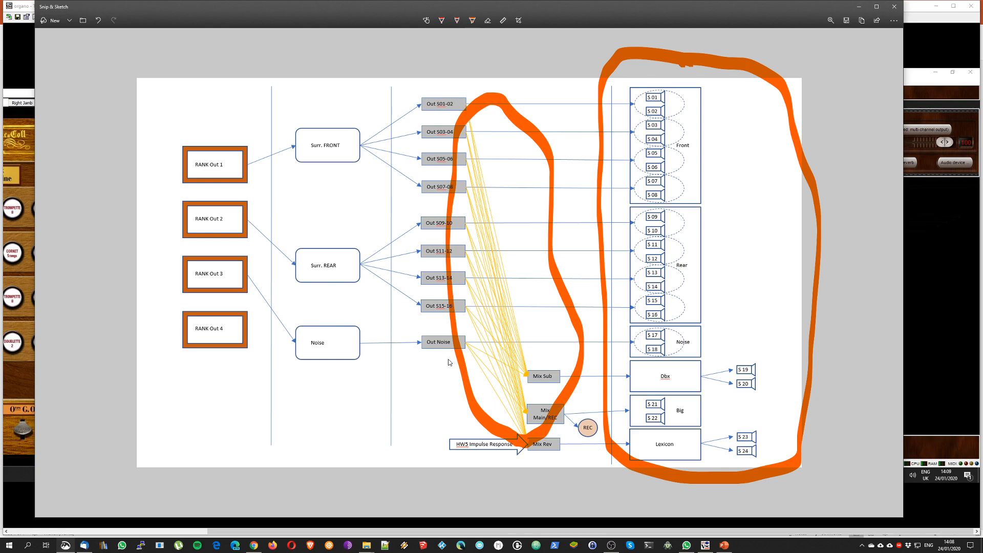
{"action": "mouse_move", "coordinate": [534, 455]}
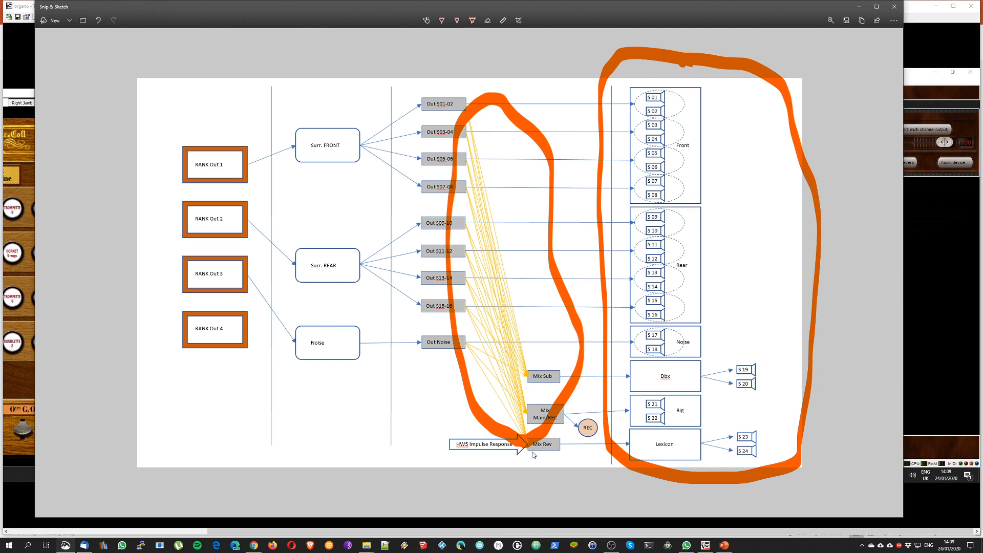
{"action": "mouse_move", "coordinate": [574, 433]}
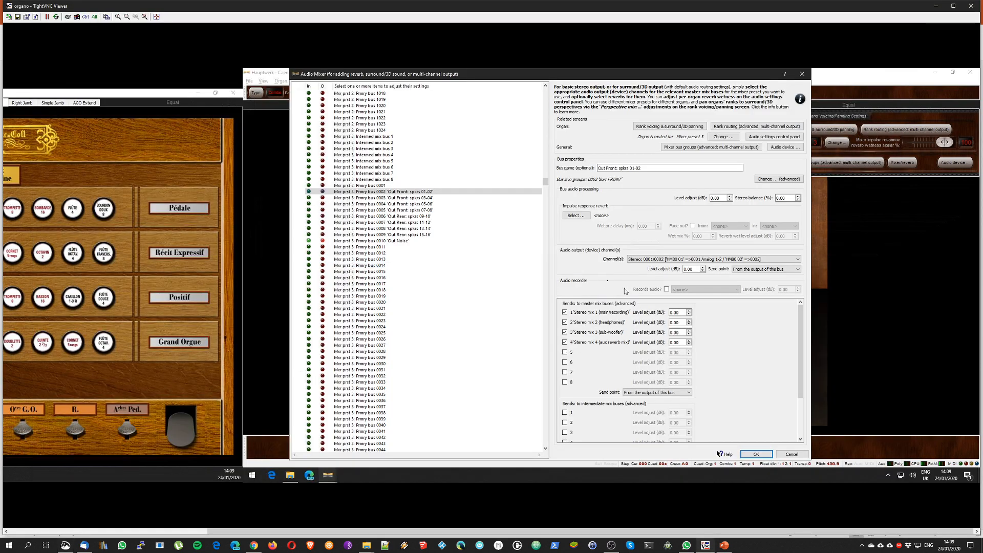
- Inspect the Out Noise, Out Rear spkrs 15-16 and Out Front spkrs 01-02 buses, then OK
{"action": "left_click", "coordinate": [565, 323]}
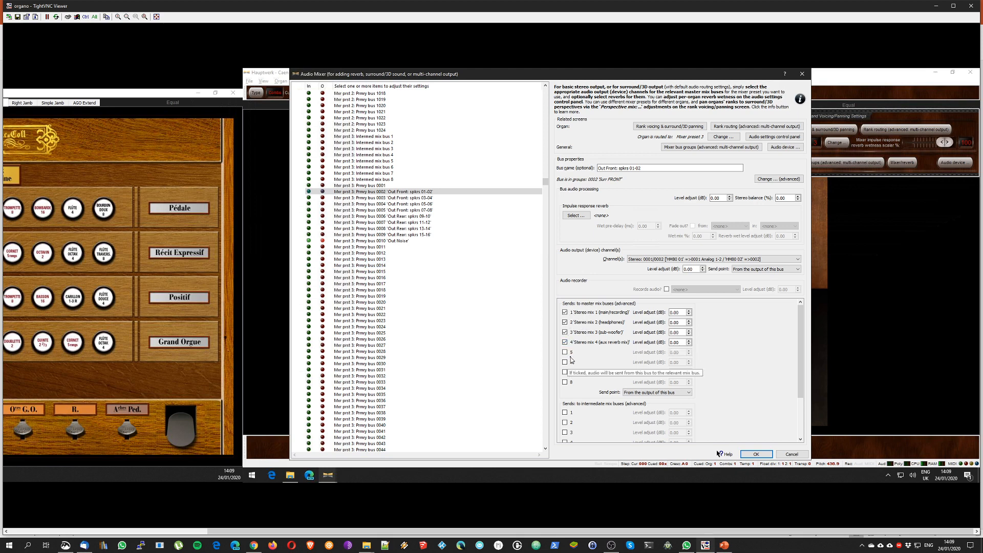
{"action": "left_click", "coordinate": [565, 352]}
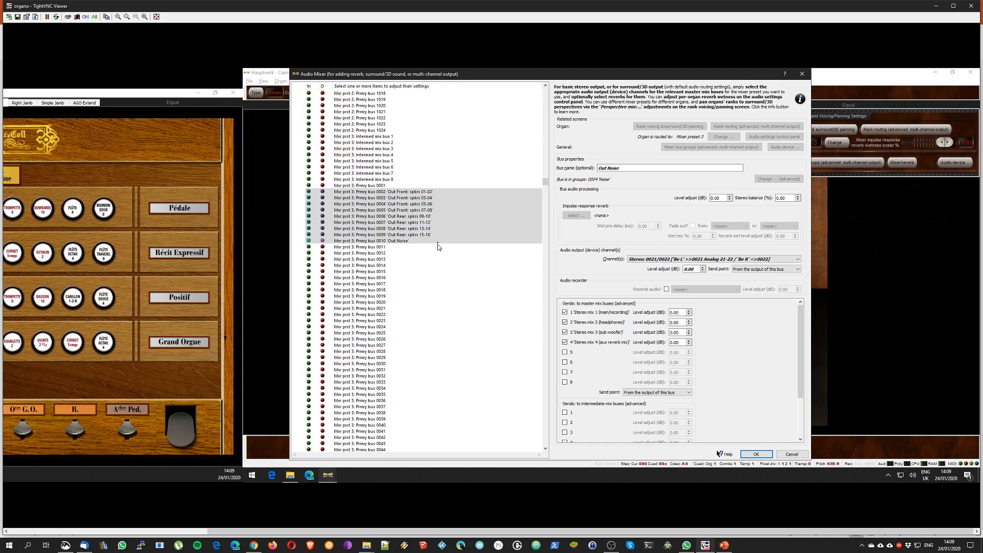
{"action": "left_click", "coordinate": [380, 241]}
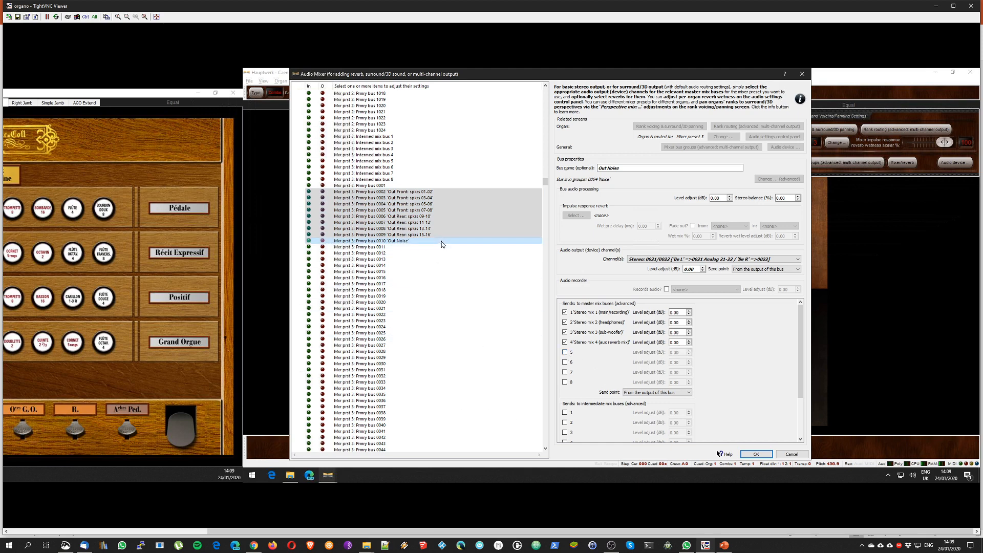
{"action": "left_click", "coordinate": [401, 240]}
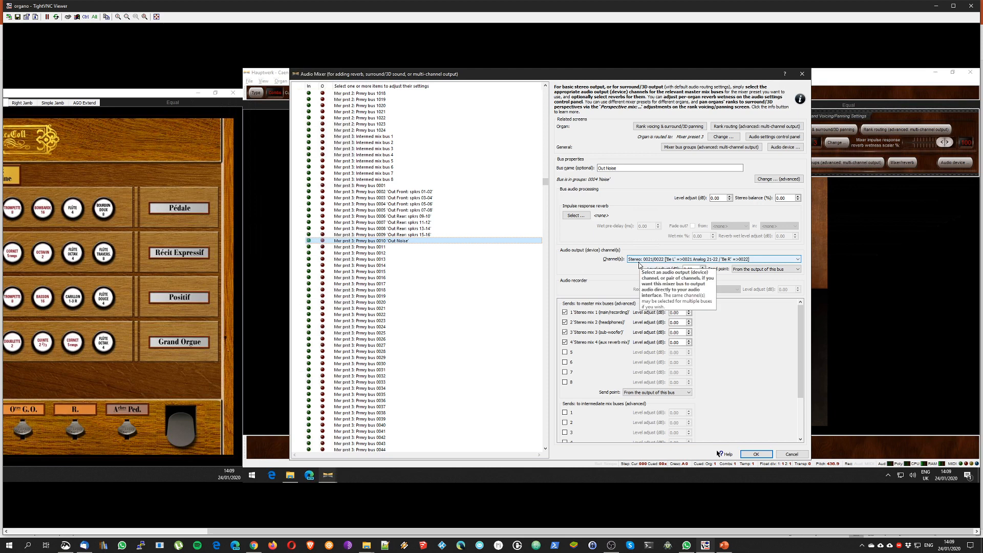
{"action": "left_click", "coordinate": [391, 235]}
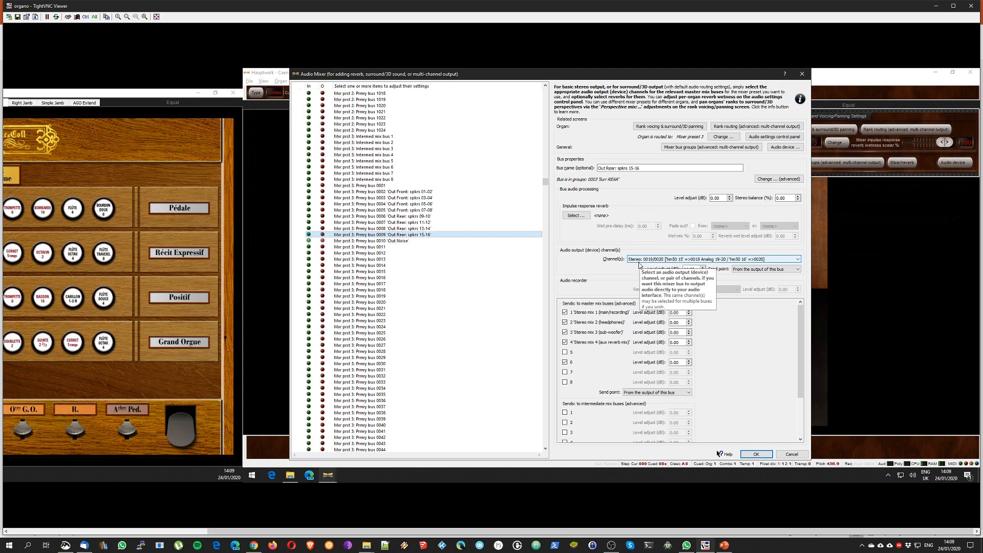
{"action": "left_click", "coordinate": [383, 197]}
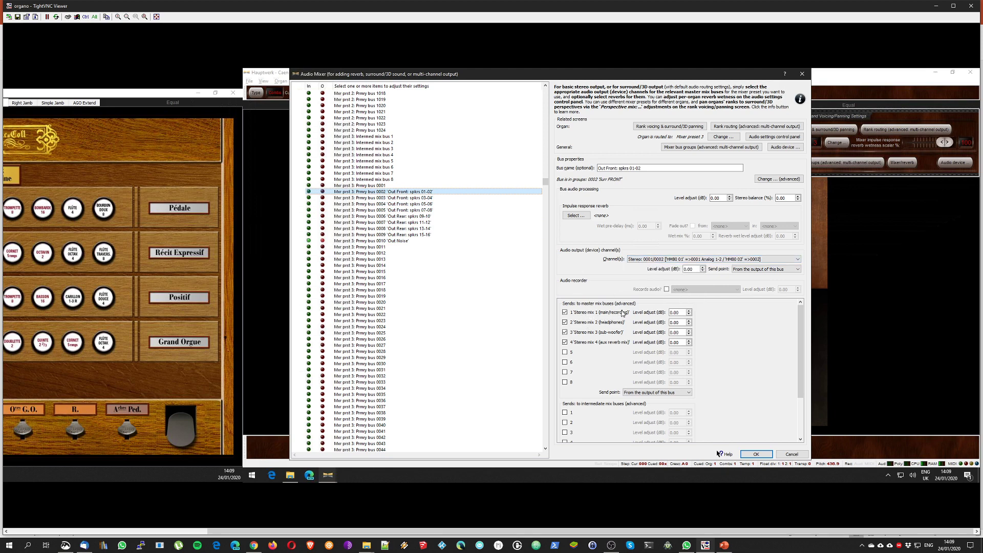
{"action": "mouse_move", "coordinate": [628, 314]}
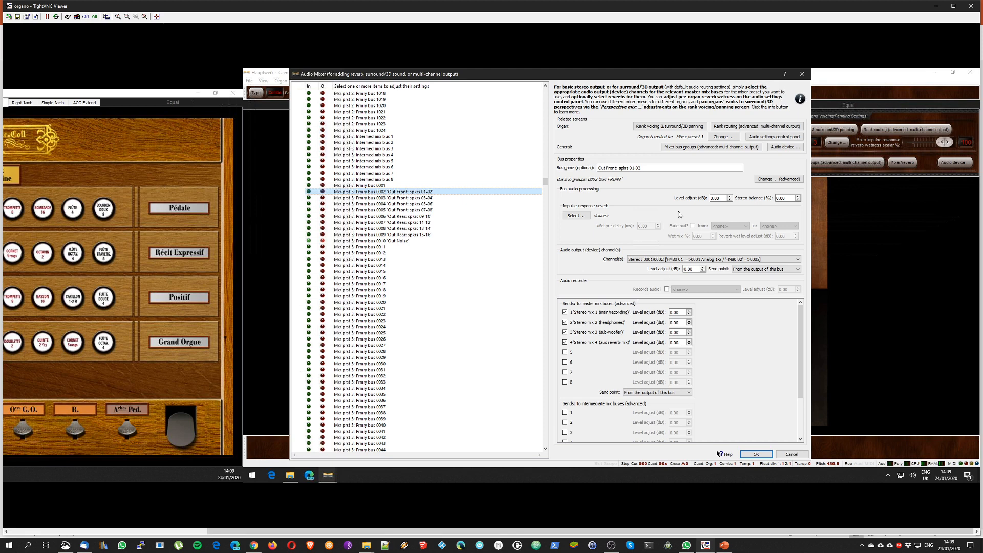
{"action": "mouse_move", "coordinate": [742, 417]}
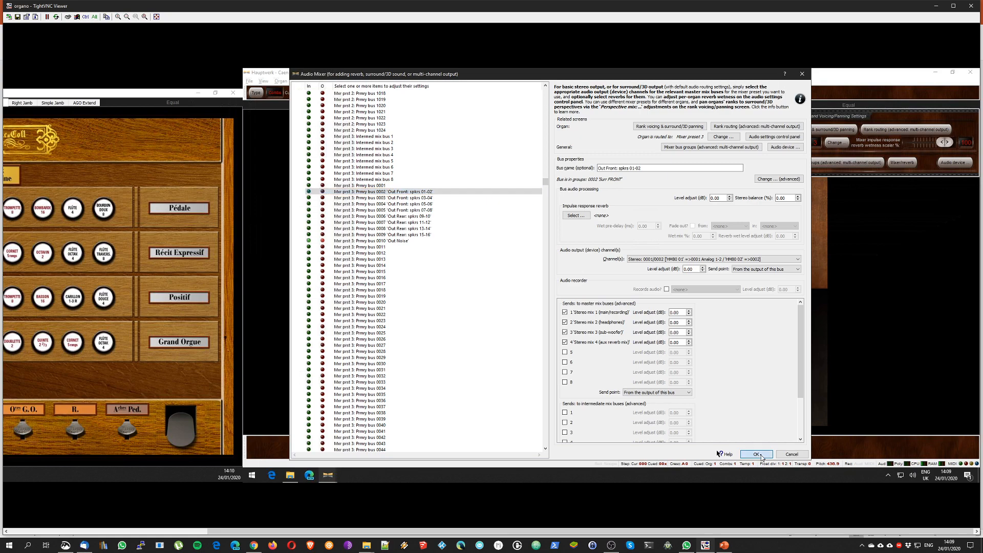
{"action": "left_click", "coordinate": [756, 454]}
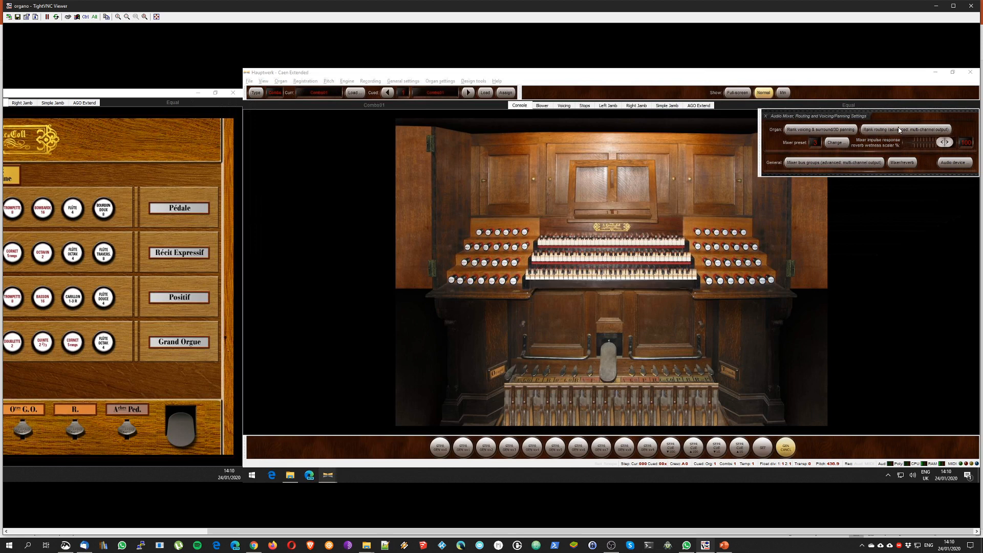
- Open 'Rank routing (advanced: multi-channel output)' from the mixer routing panel
{"action": "left_click", "coordinate": [910, 129]}
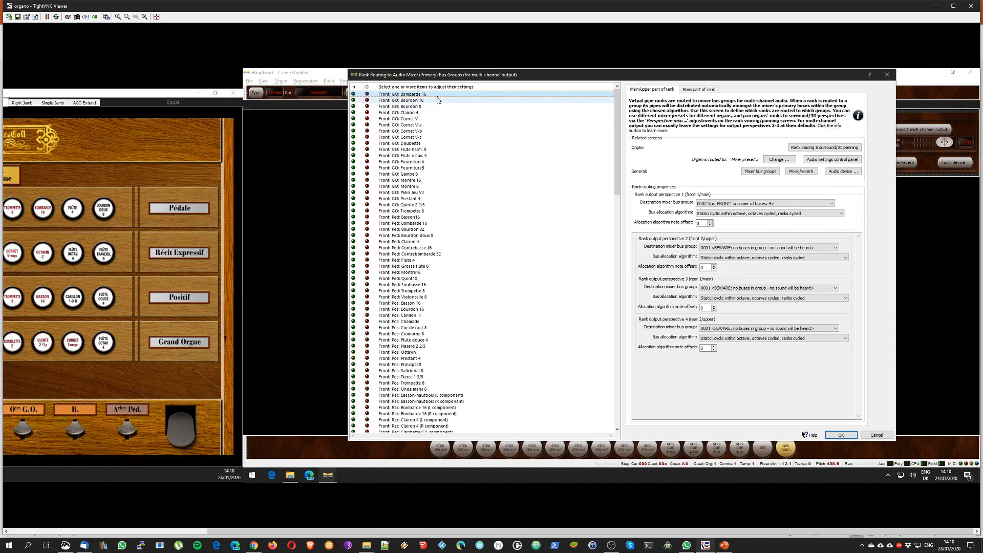
{"action": "mouse_move", "coordinate": [616, 117]}
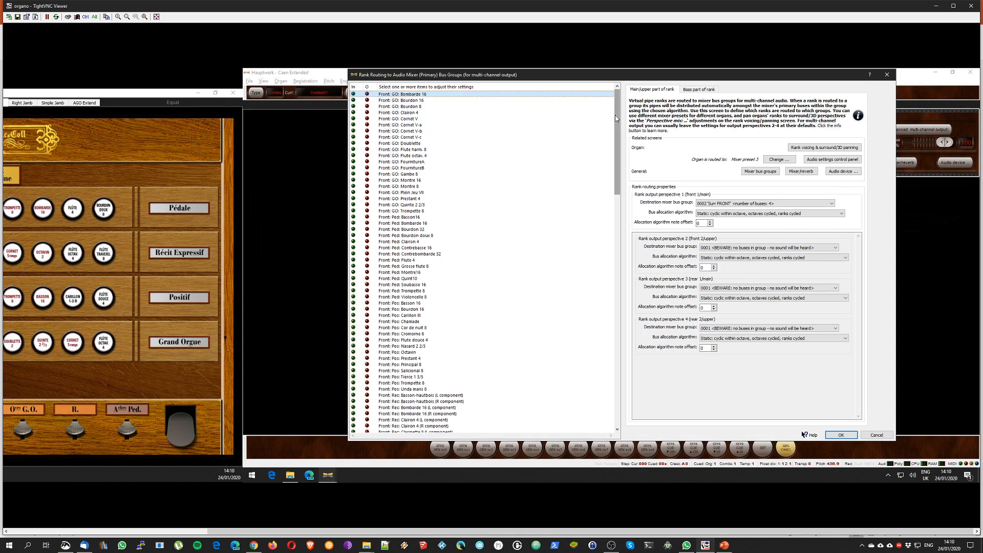
- Select the front Rec ranks and route perspective 1 to 0002 Surr FRONT
{"action": "scroll", "scroll_direction": "down", "scroll_amount": 3}
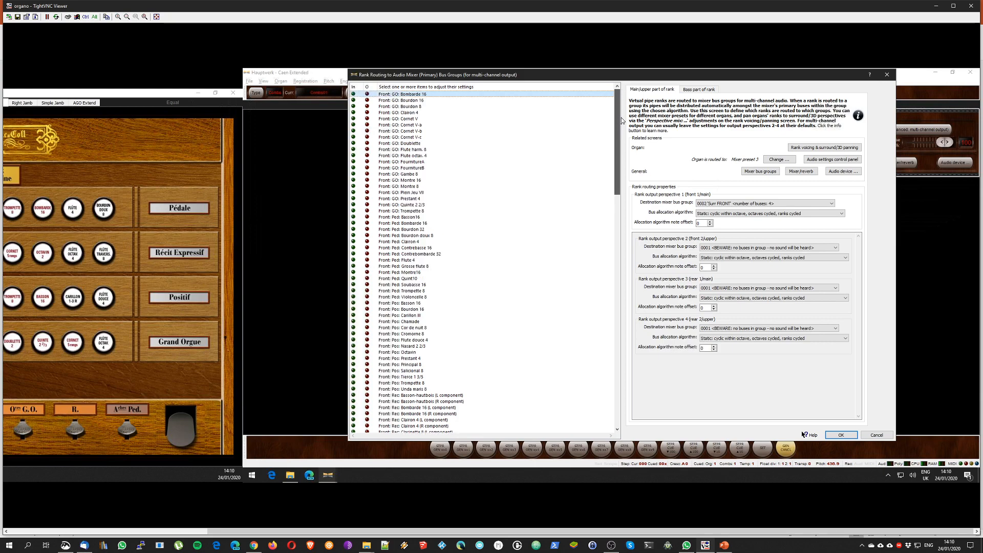
{"action": "scroll", "scroll_direction": "down", "scroll_amount": 3}
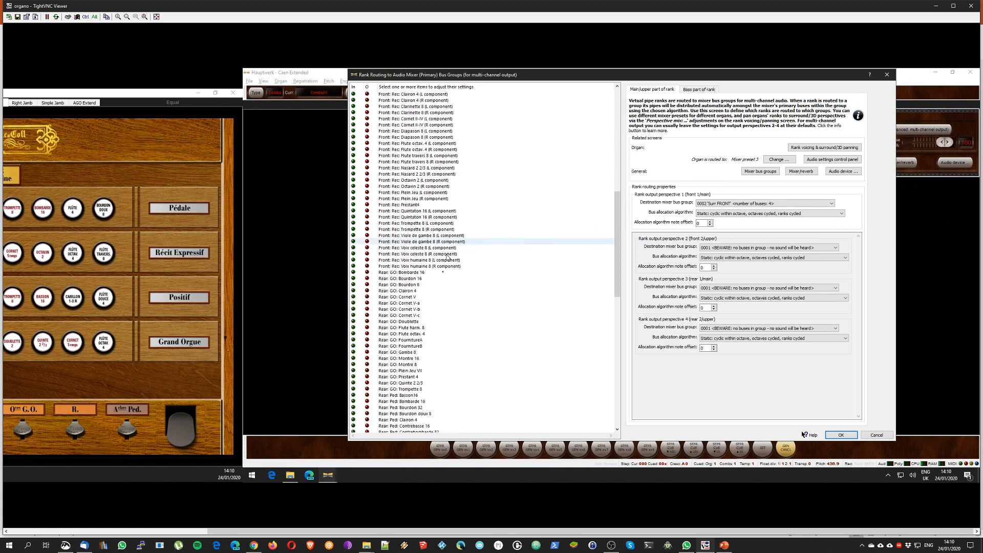
{"action": "left_click", "coordinate": [439, 266]}
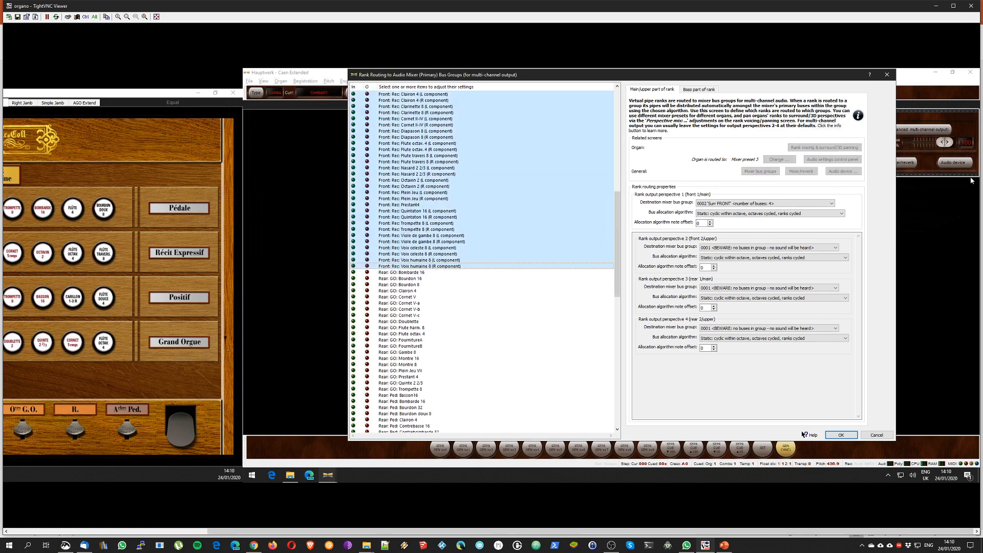
{"action": "mouse_move", "coordinate": [636, 194]}
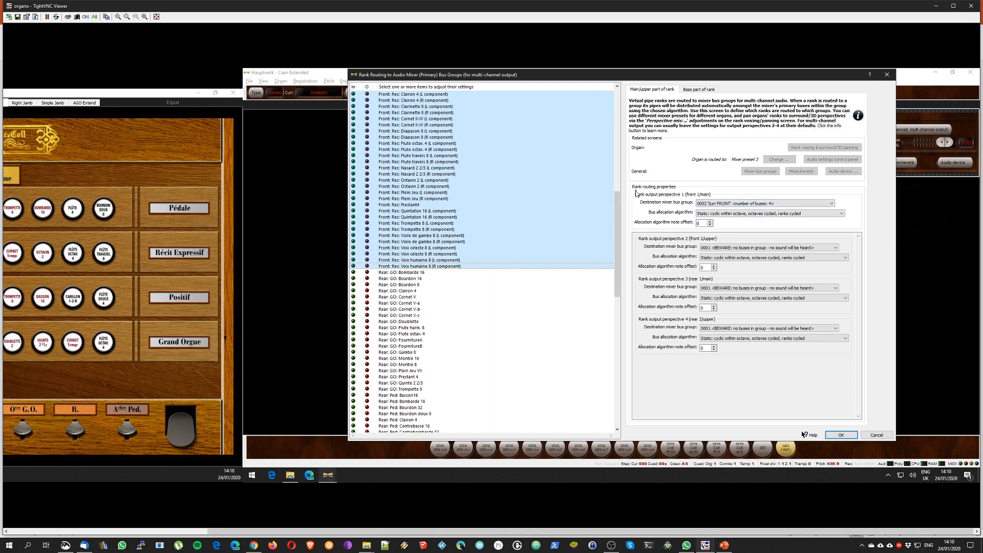
{"action": "mouse_move", "coordinate": [675, 193]}
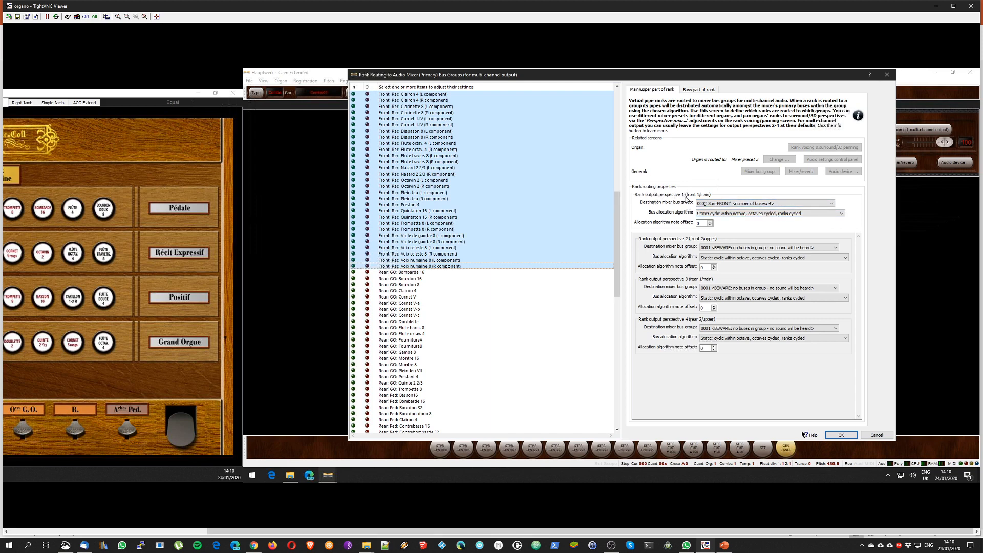
{"action": "left_click", "coordinate": [829, 203]}
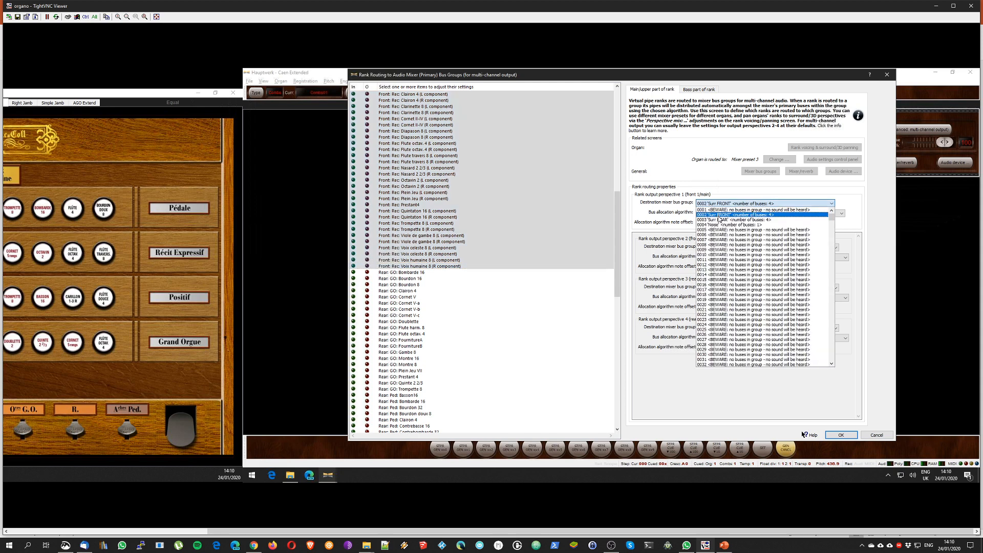
{"action": "left_click", "coordinate": [764, 214]}
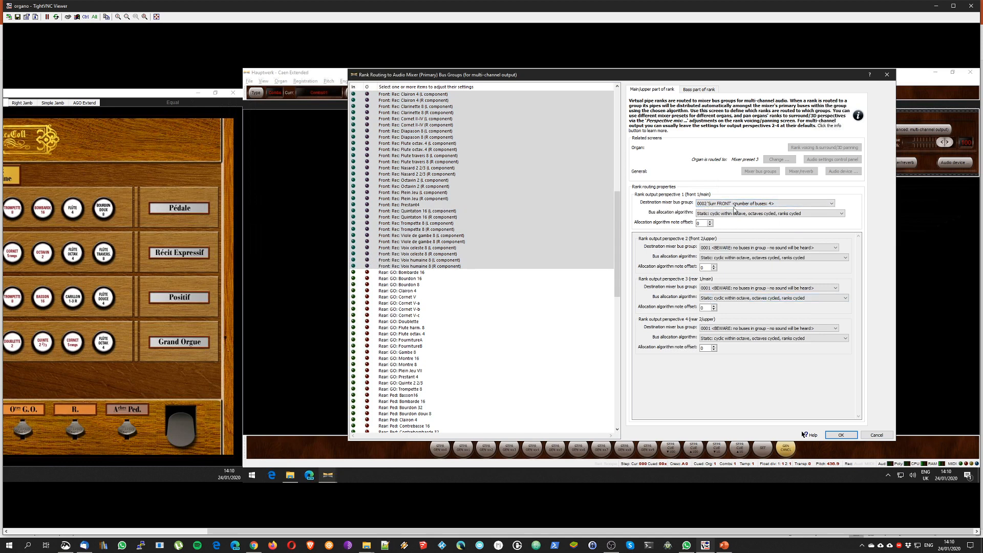
- Reset perspective 2 to 0001 with no buses, then select Rear GO: Bombarde 16
{"action": "left_click", "coordinate": [405, 272]}
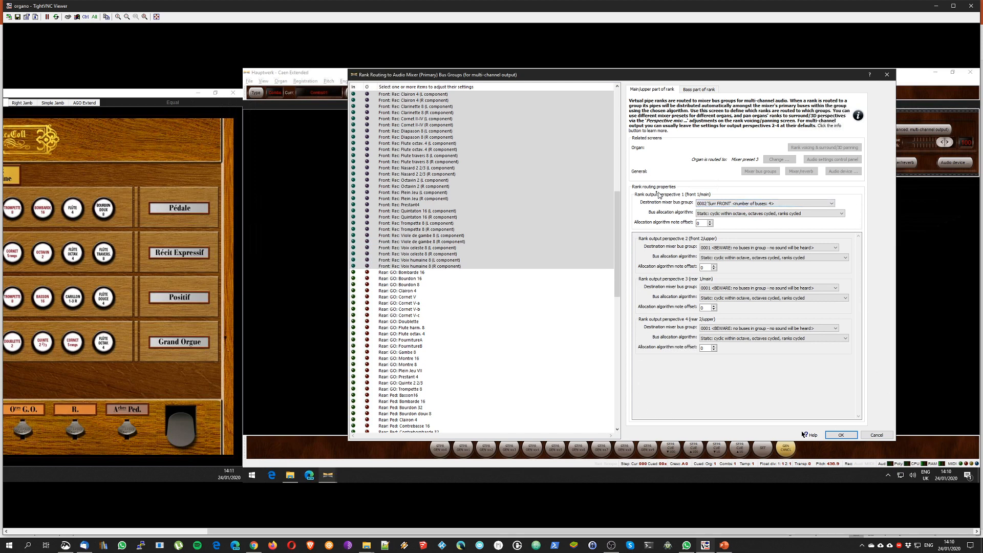
{"action": "mouse_move", "coordinate": [828, 224]}
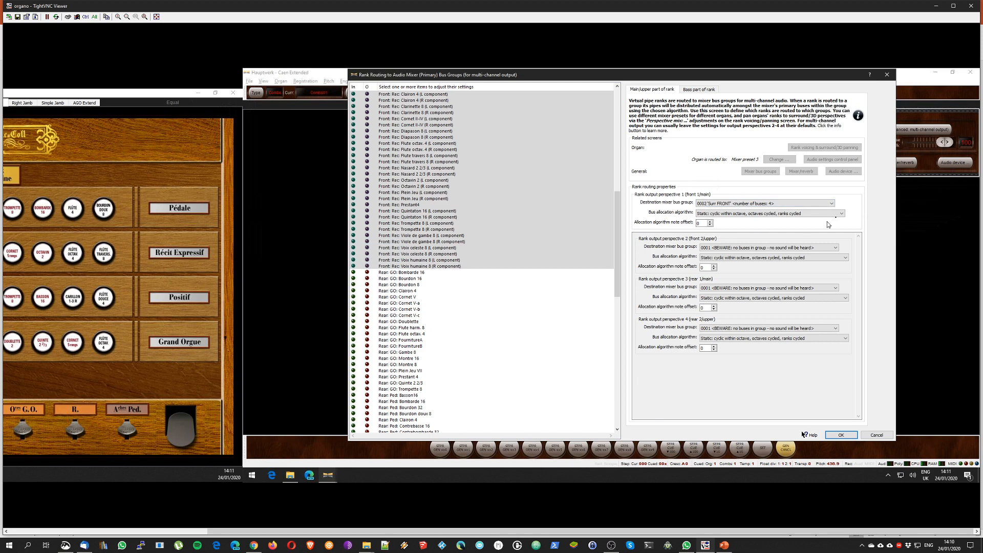
{"action": "mouse_move", "coordinate": [667, 242]}
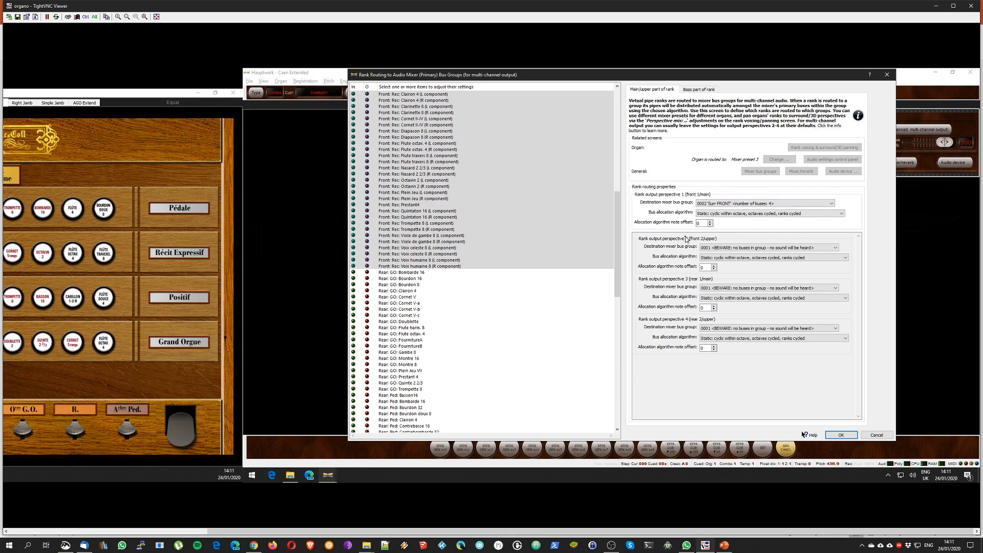
{"action": "mouse_move", "coordinate": [915, 260]}
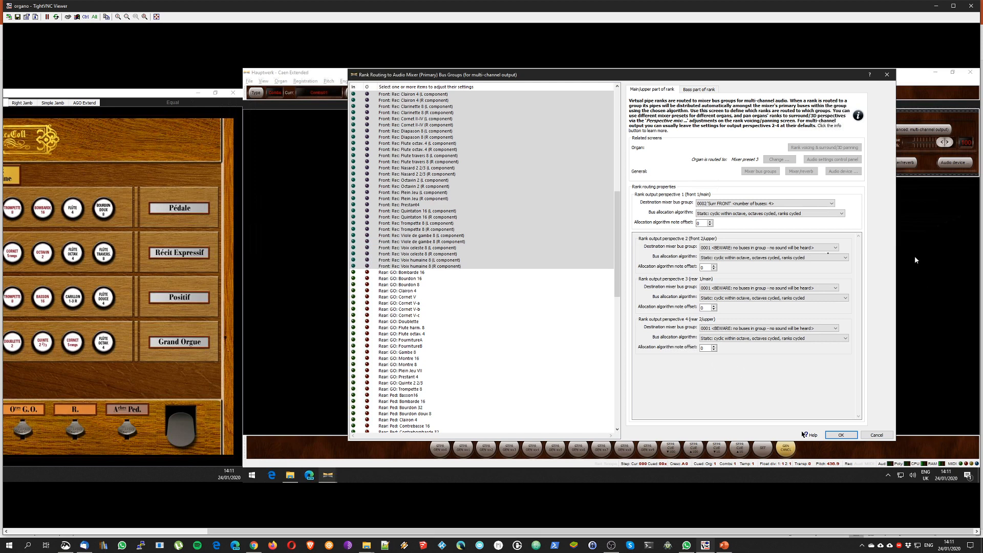
{"action": "mouse_move", "coordinate": [647, 270]}
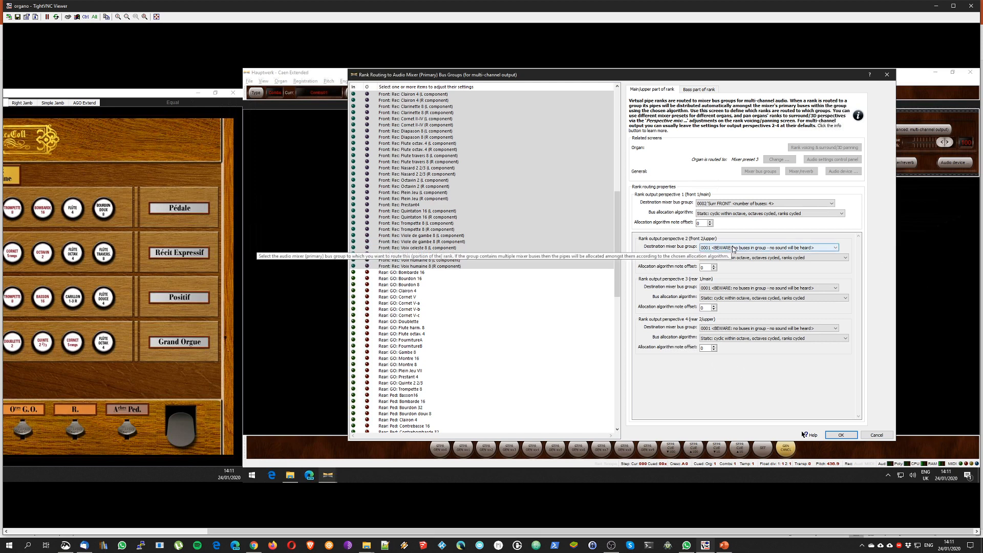
{"action": "left_click", "coordinate": [834, 248]}
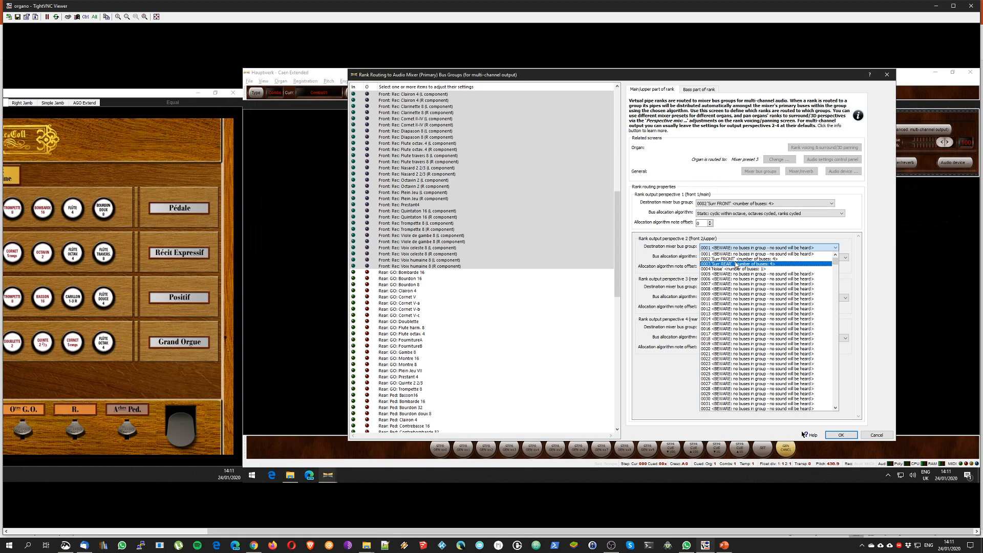
{"action": "left_click", "coordinate": [737, 263]}
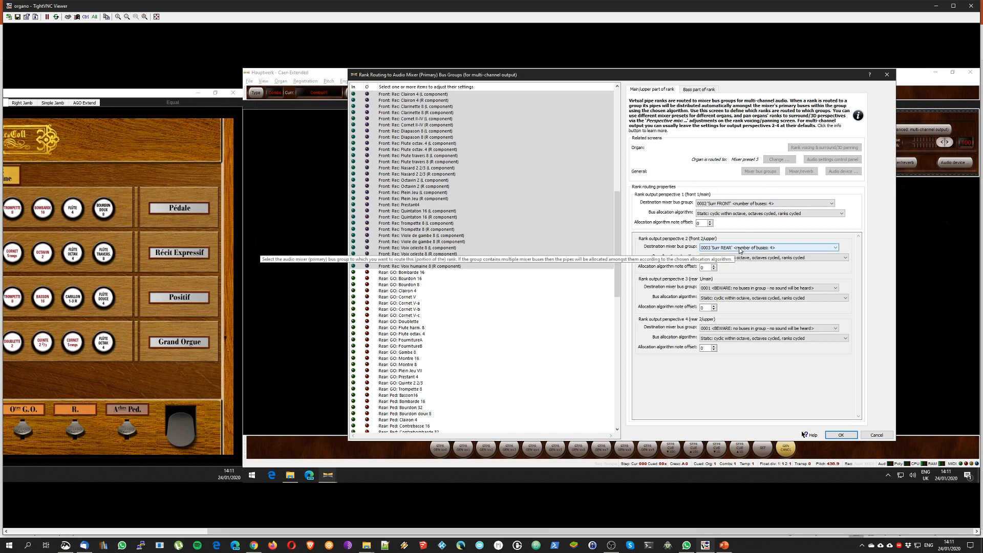
{"action": "left_click", "coordinate": [831, 247]}
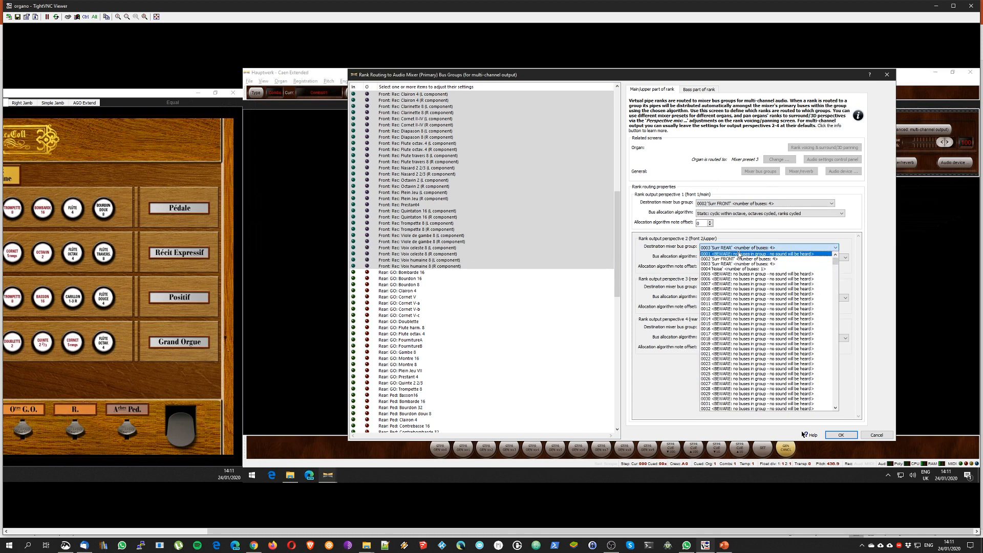
{"action": "left_click", "coordinate": [768, 264]}
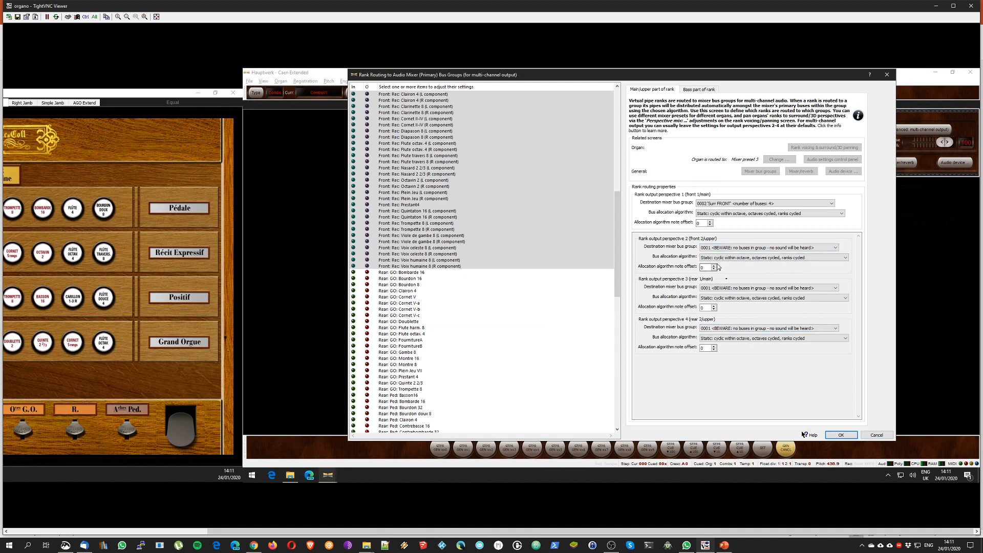
{"action": "left_click", "coordinate": [408, 272]}
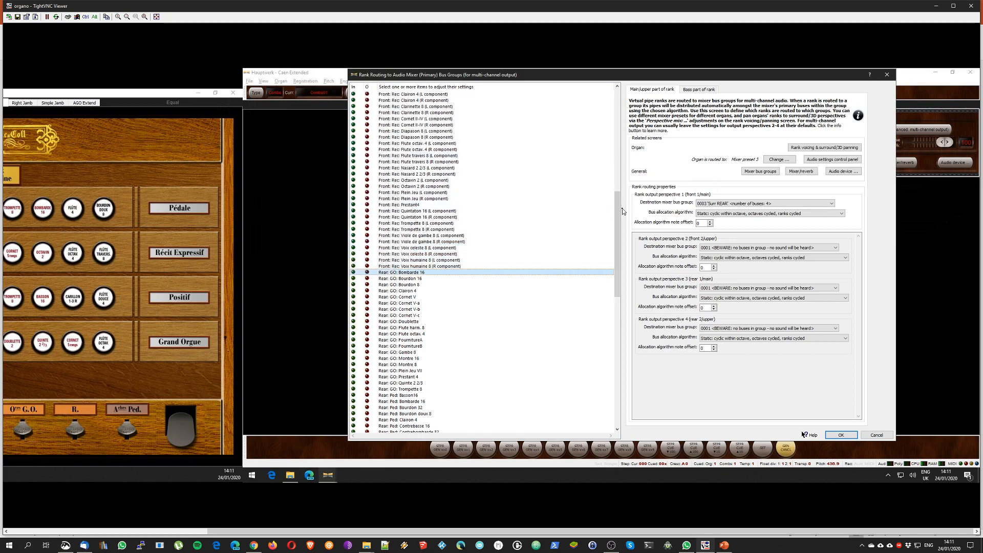
- Route the Rear ranks' perspective 1 to 0003 Surr REAR and select the Special noise ranks
{"action": "scroll", "scroll_direction": "down", "scroll_amount": 3}
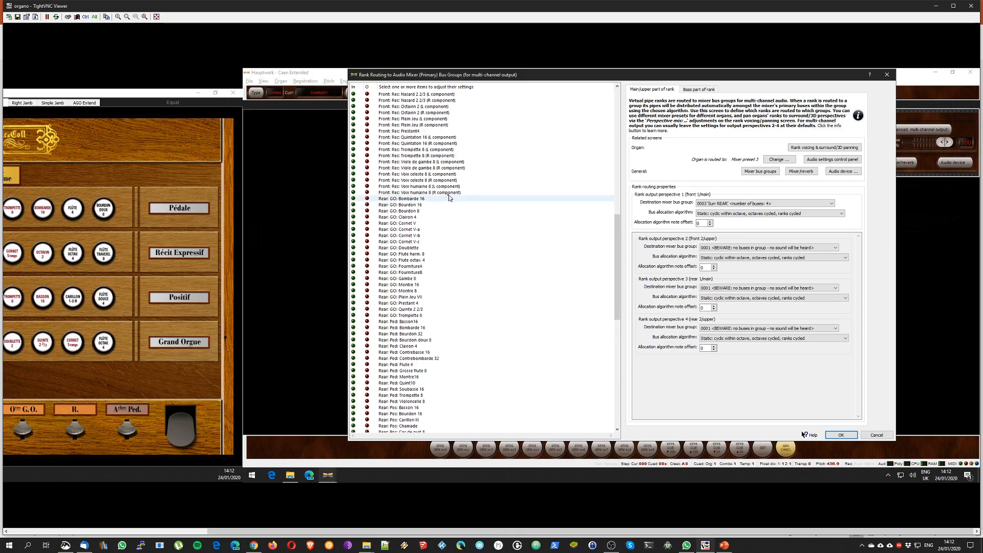
{"action": "mouse_move", "coordinate": [478, 207]}
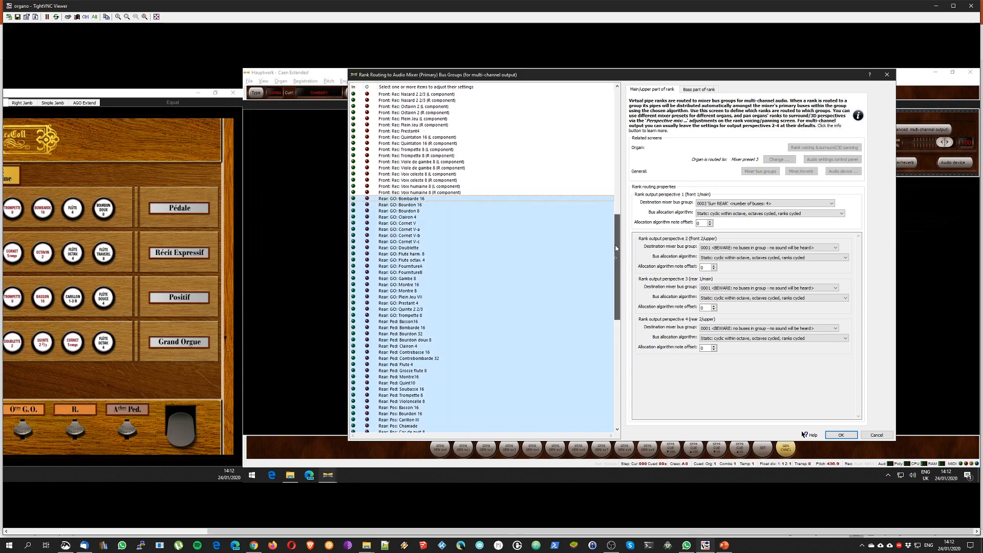
{"action": "scroll", "scroll_direction": "down", "scroll_amount": 3}
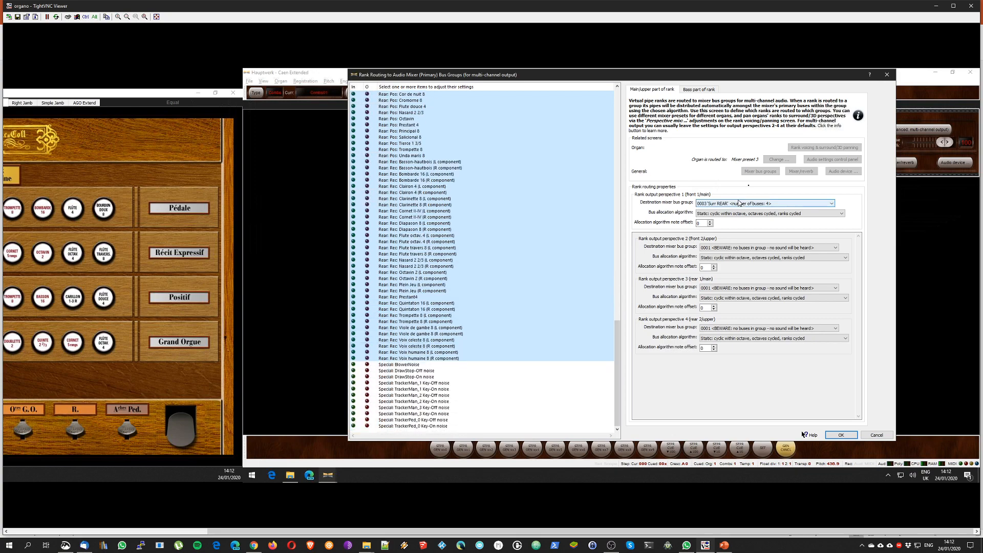
{"action": "left_click", "coordinate": [830, 202]}
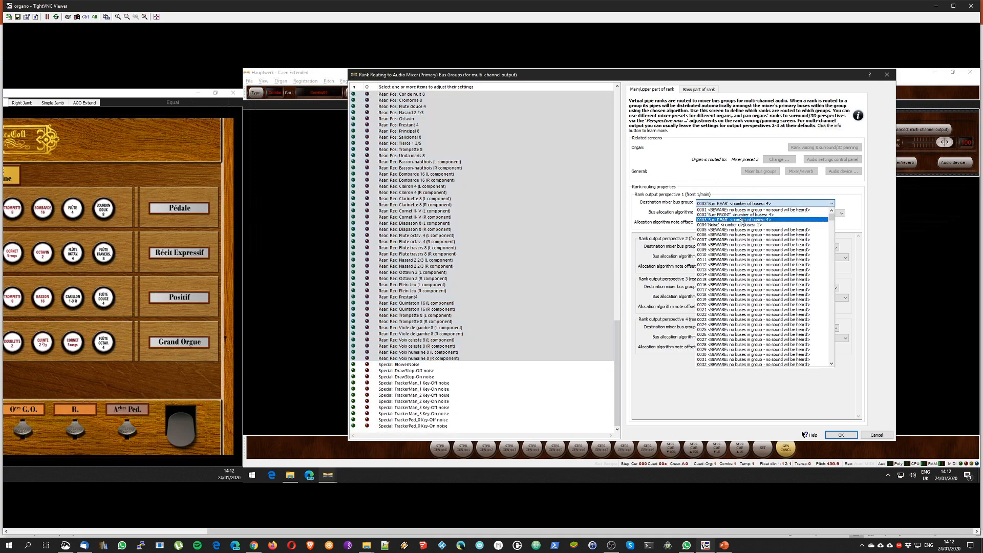
{"action": "left_click", "coordinate": [751, 220]}
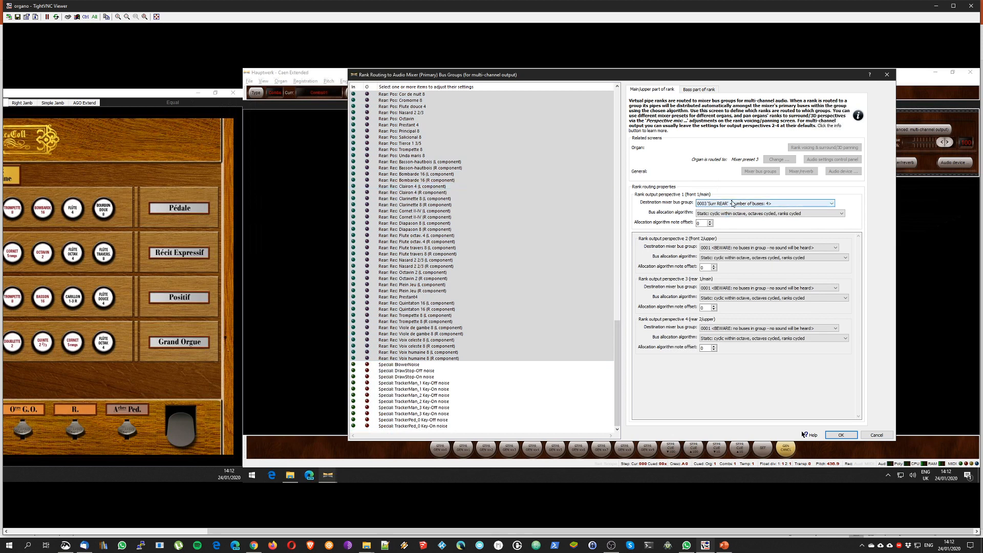
{"action": "left_click", "coordinate": [417, 370]}
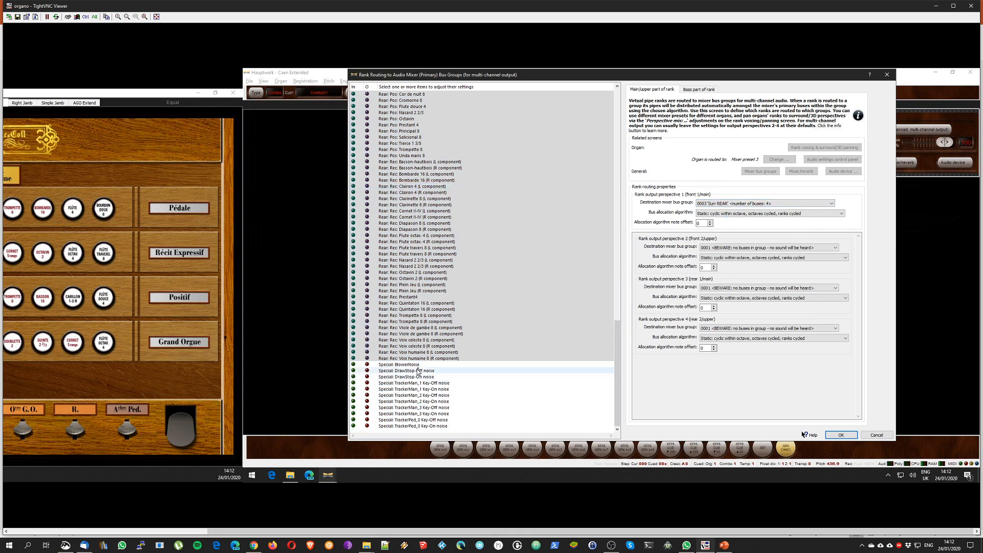
{"action": "left_click", "coordinate": [400, 364]}
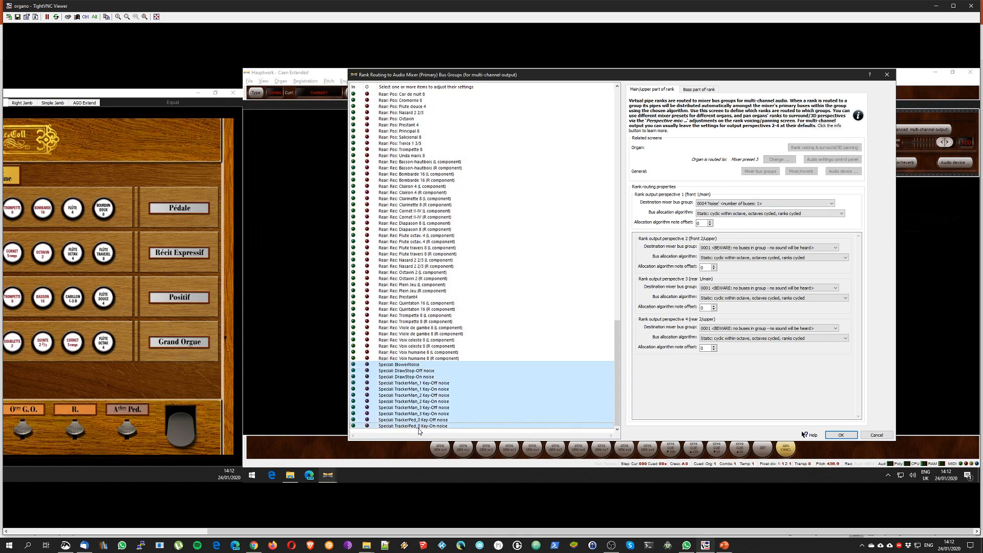
- Close the rank routing window with OK and discard the unsaved routing changes
{"action": "left_click", "coordinate": [830, 204]}
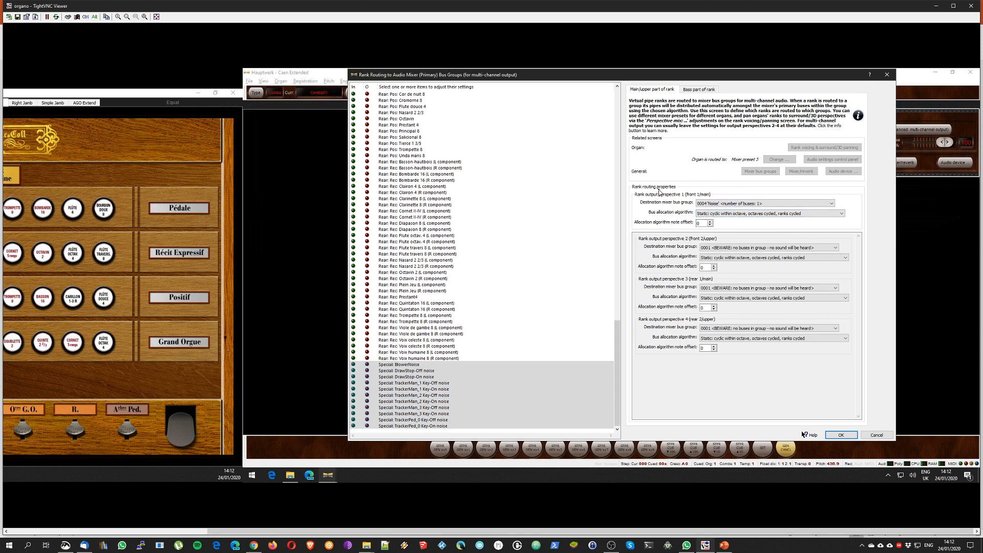
{"action": "mouse_move", "coordinate": [661, 233]}
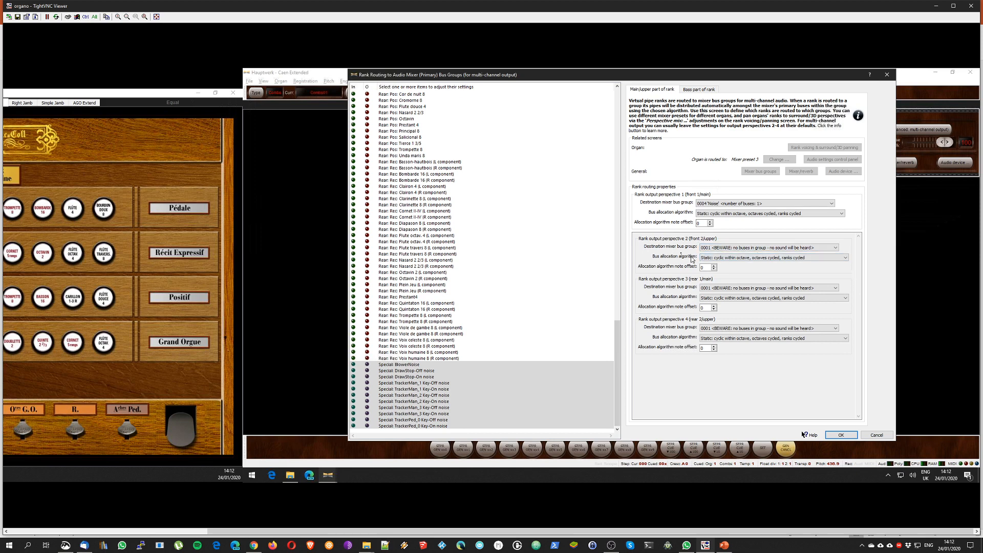
{"action": "mouse_move", "coordinate": [635, 236]}
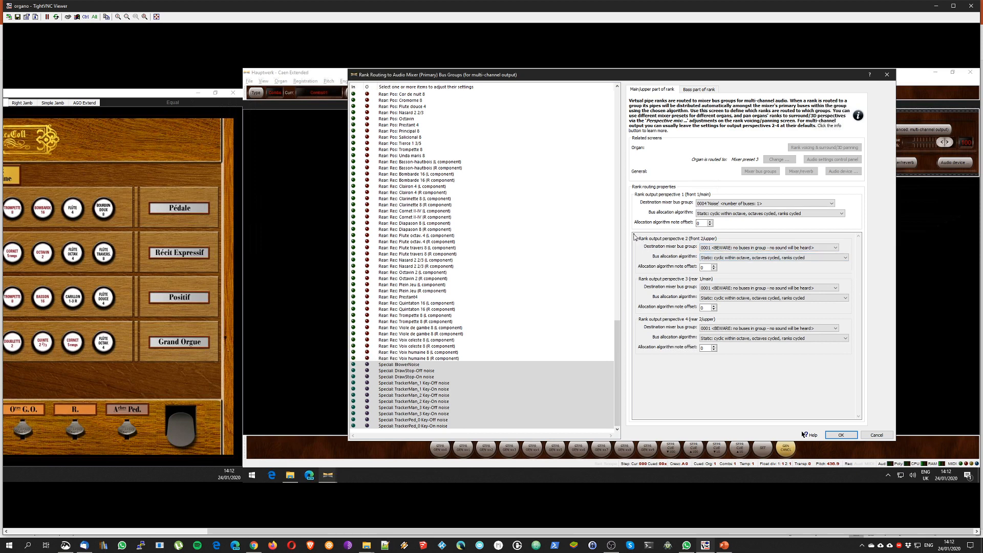
{"action": "mouse_move", "coordinate": [770, 356]}
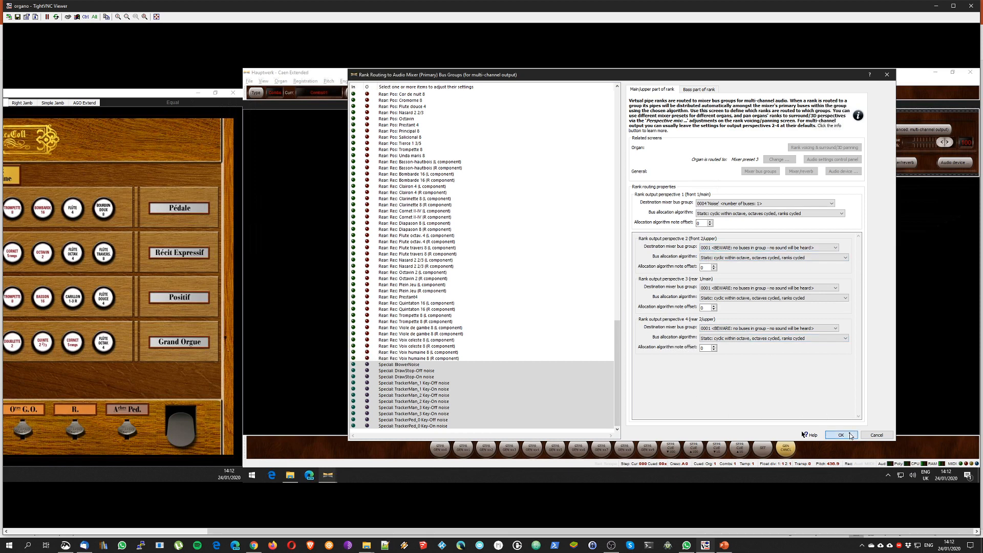
{"action": "left_click", "coordinate": [877, 435]}
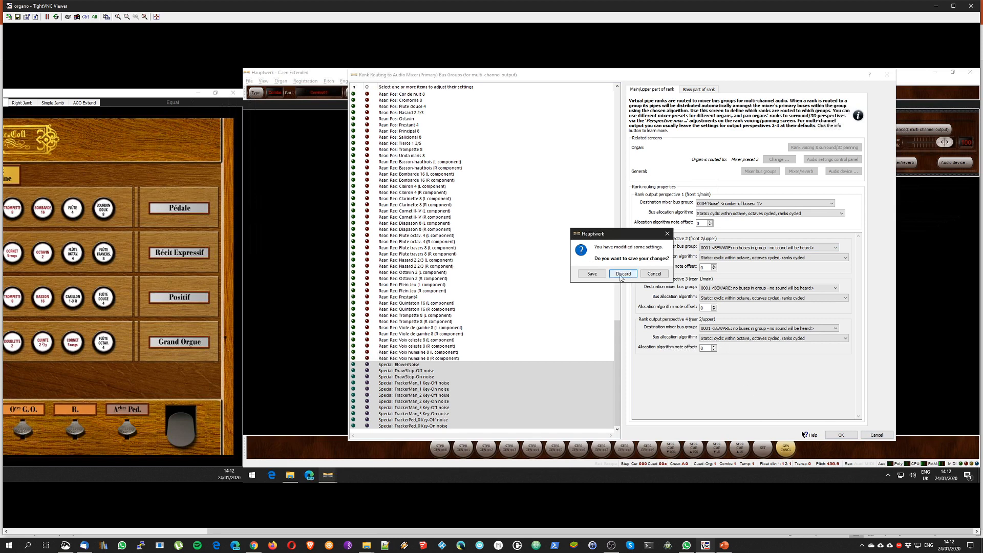
{"action": "left_click", "coordinate": [623, 274]}
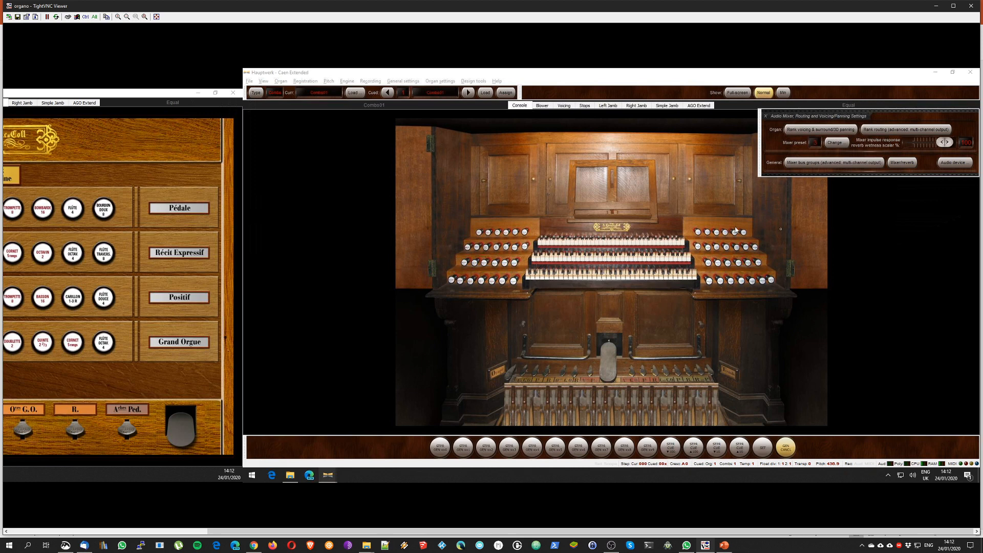
{"action": "mouse_move", "coordinate": [844, 131]}
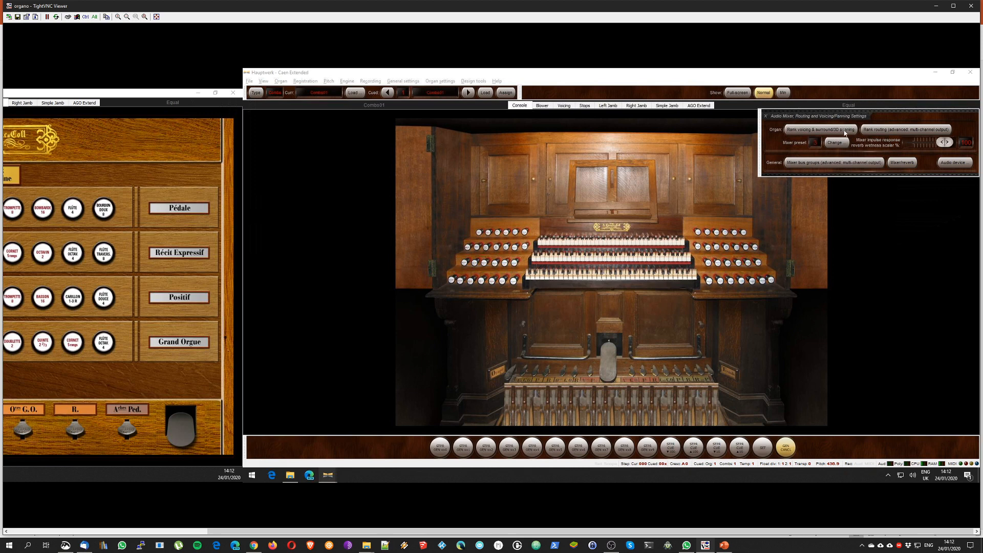
{"action": "mouse_move", "coordinate": [878, 132]}
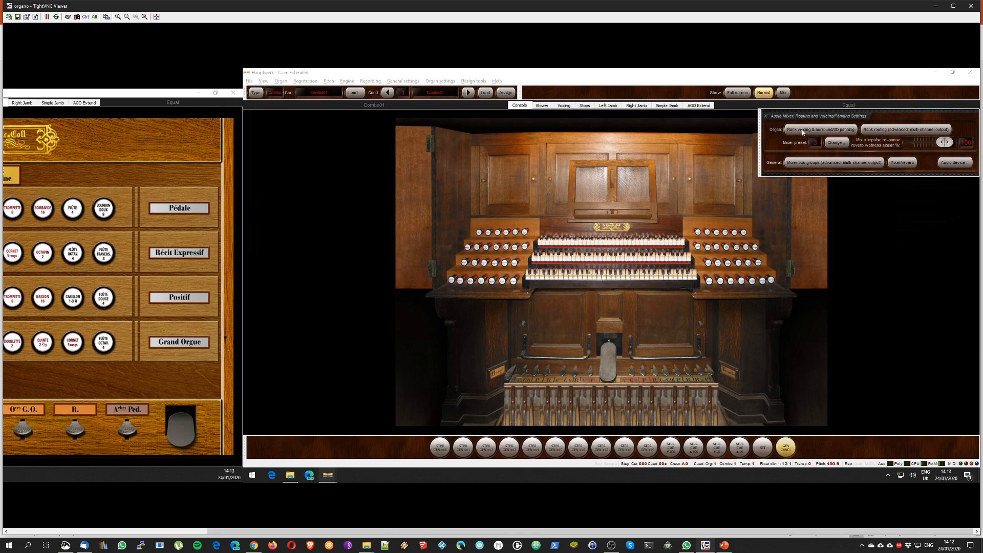
- Open the 'Rank voicing & surround/3D panning' screen
{"action": "left_click", "coordinate": [821, 129]}
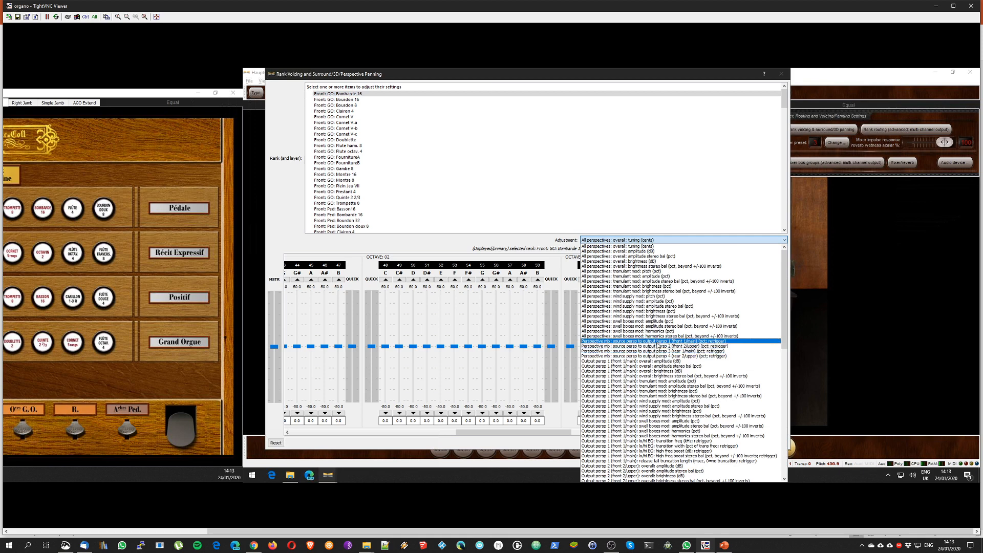
- Show the front 2 upper and rear 1 main perspective mix sliders
{"action": "left_click", "coordinate": [658, 351]}
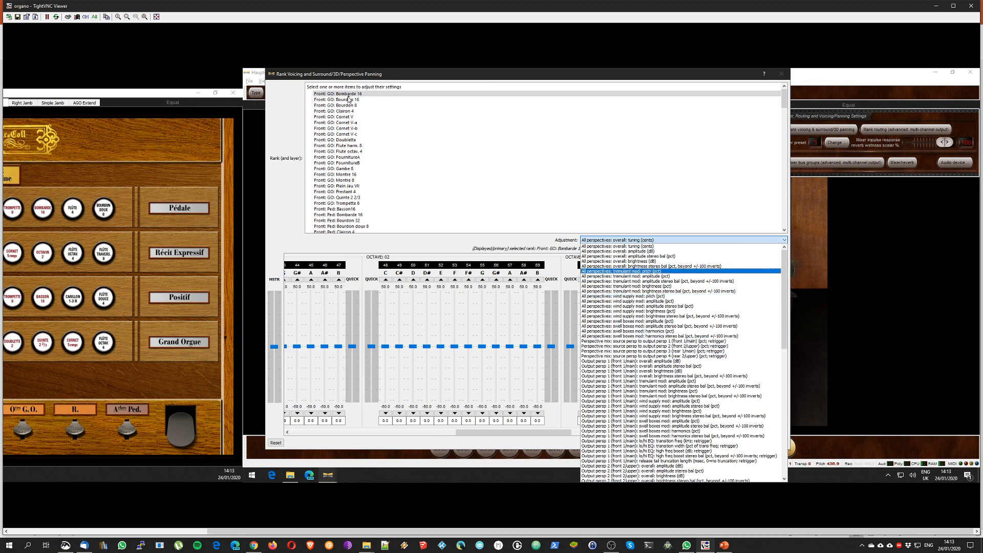
{"action": "left_click", "coordinate": [652, 347]}
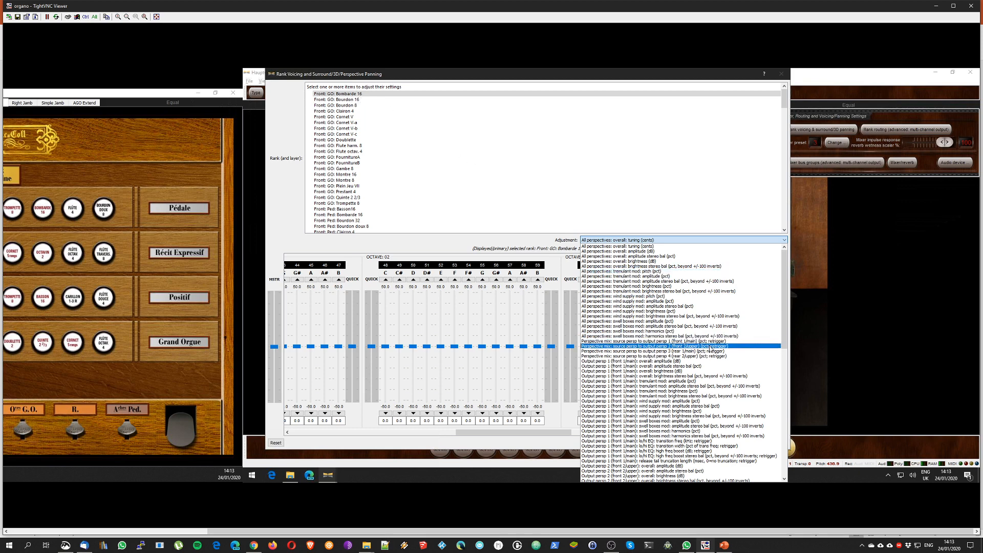
{"action": "left_click", "coordinate": [663, 341]}
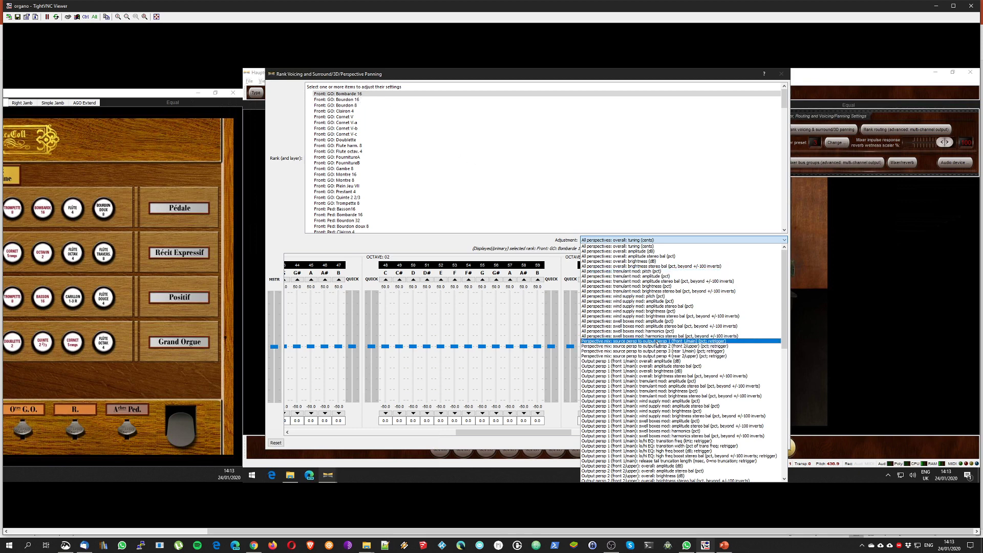
{"action": "left_click", "coordinate": [656, 345]}
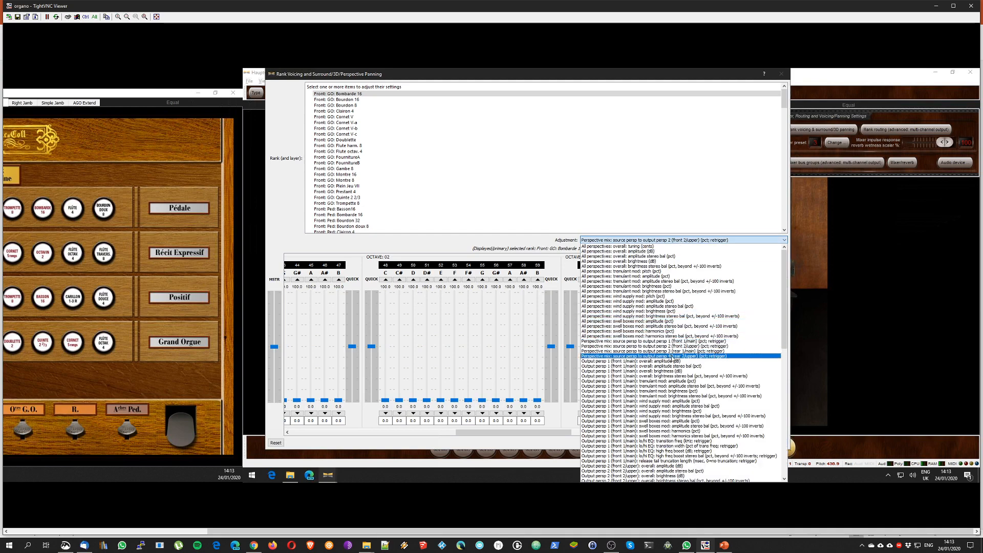
{"action": "left_click", "coordinate": [653, 350]}
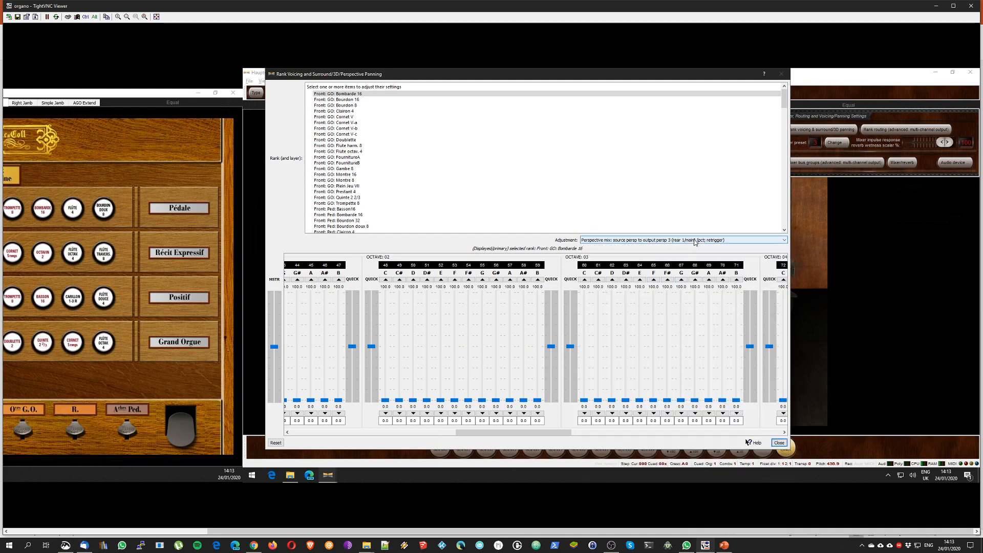
- Check the rear 2 upper and front 2 upper perspective mixes, then close the panel
{"action": "left_click", "coordinate": [780, 240]}
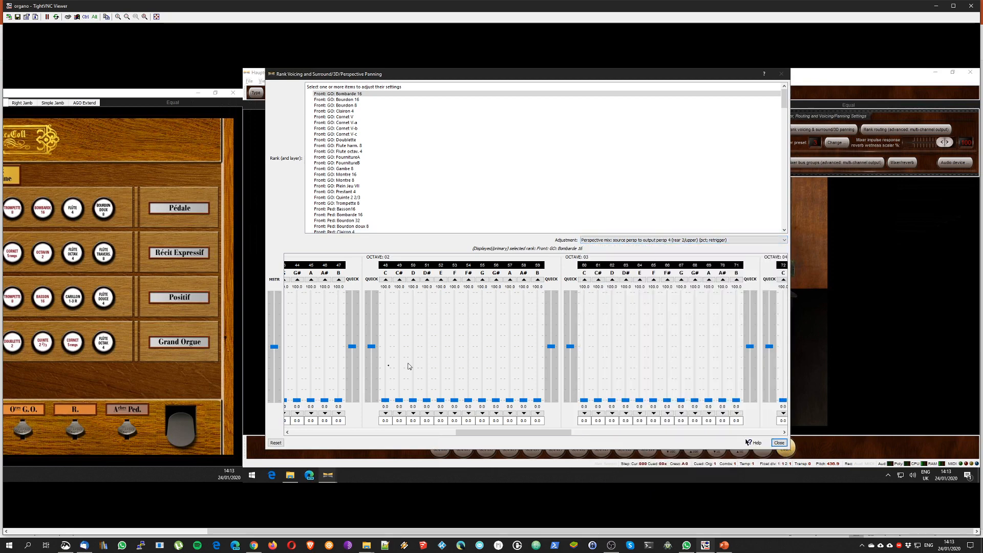
{"action": "left_click", "coordinate": [782, 240]}
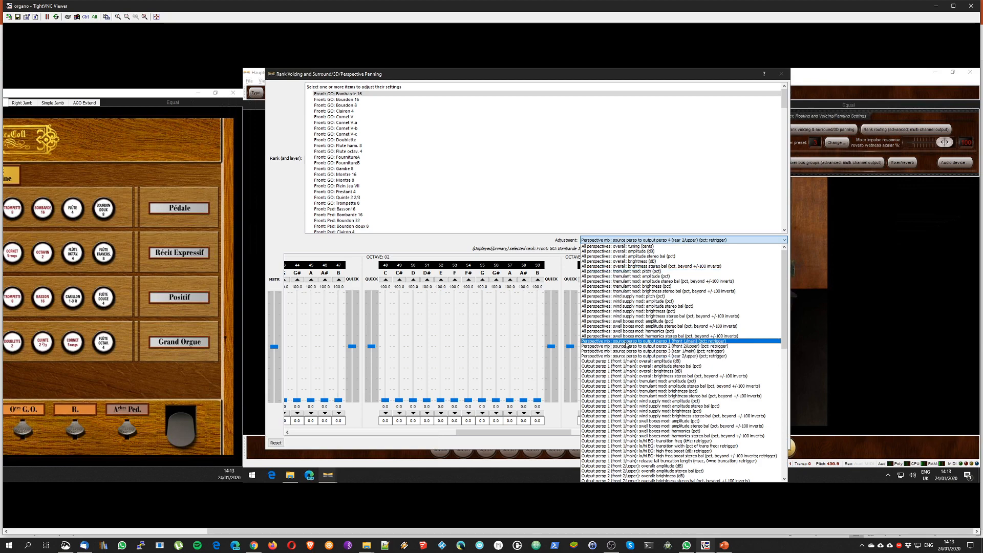
{"action": "left_click", "coordinate": [652, 341]}
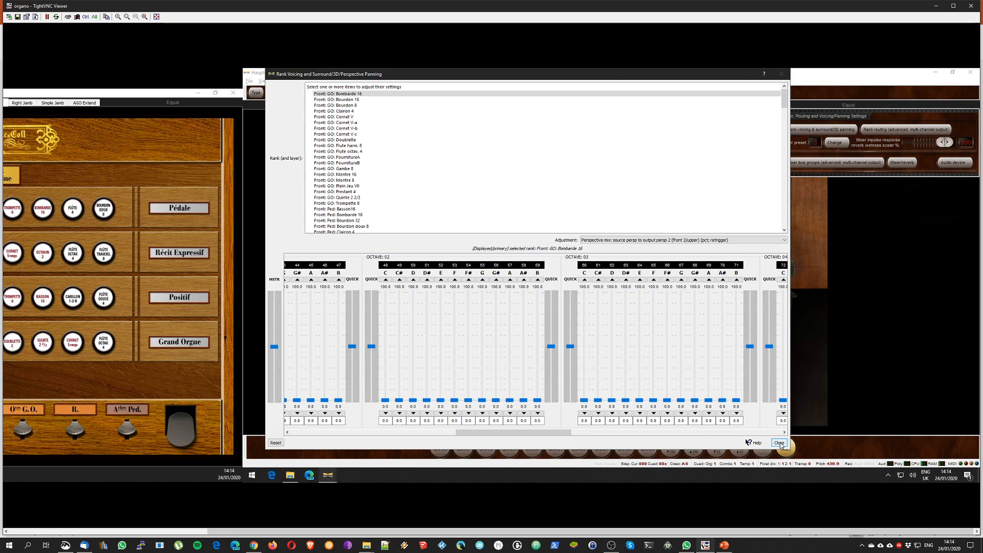
{"action": "left_click", "coordinate": [779, 443]}
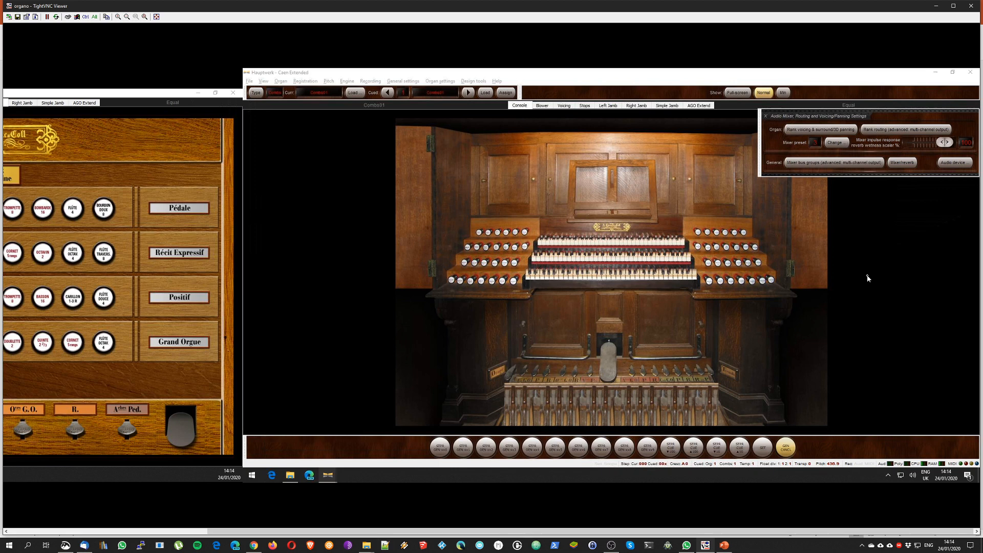
{"action": "mouse_move", "coordinate": [666, 394]}
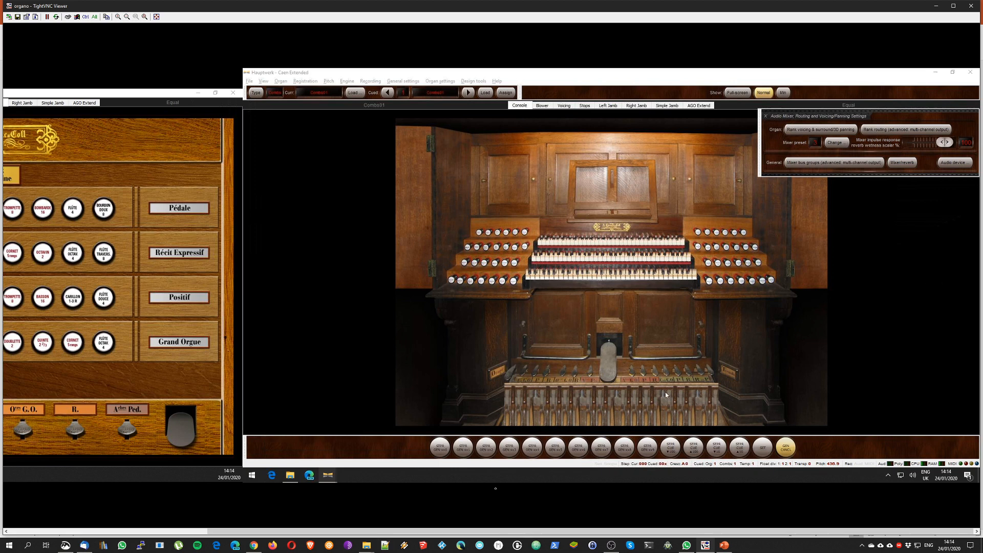
{"action": "mouse_move", "coordinate": [522, 480]}
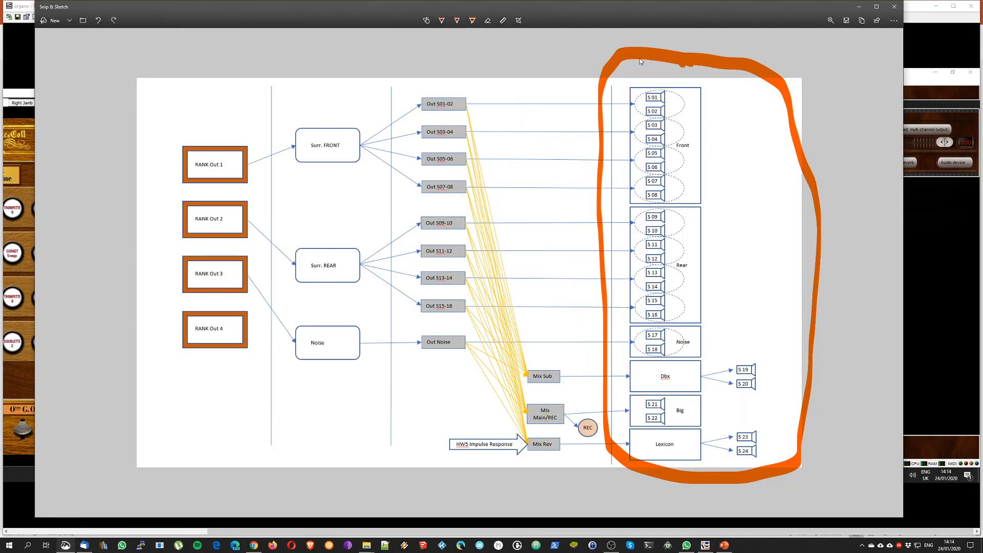
- Undo the orange speaker-column loop and circle the four RANK Out boxes in orange ink
{"action": "left_click", "coordinate": [97, 21]}
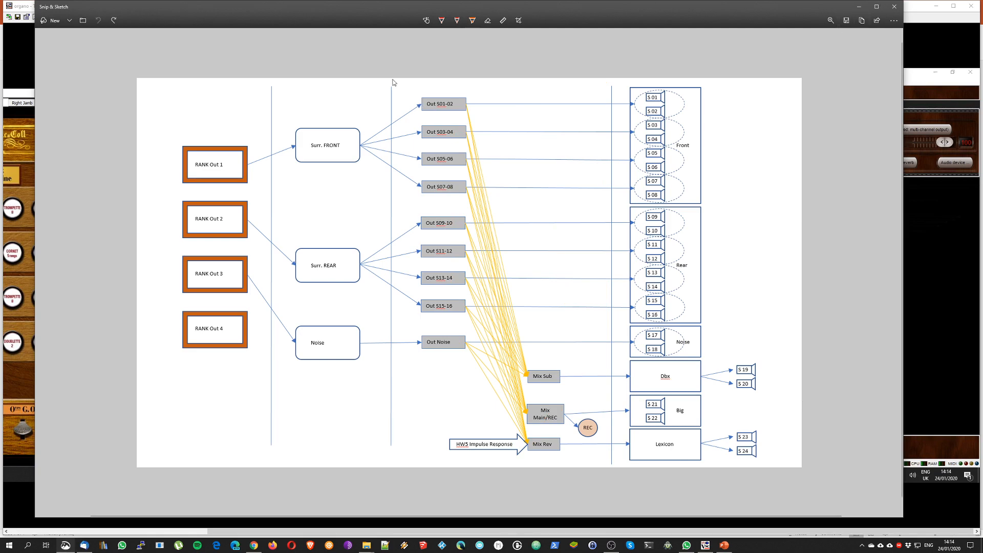
{"action": "left_click_drag", "start_coordinate": [307, 60], "coordinate": [274, 313]}
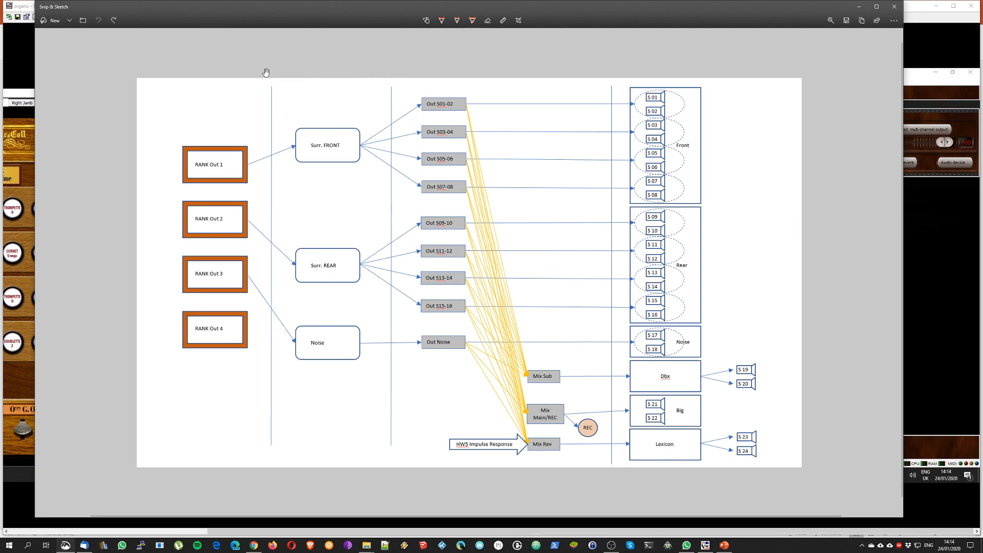
{"action": "left_click_drag", "start_coordinate": [216, 84], "coordinate": [176, 376]}
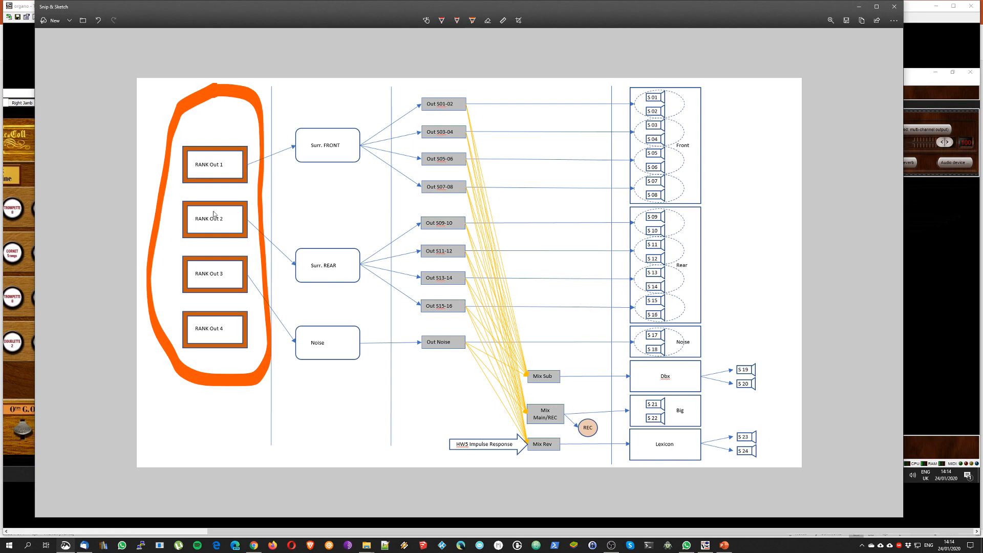
{"action": "mouse_move", "coordinate": [315, 168]}
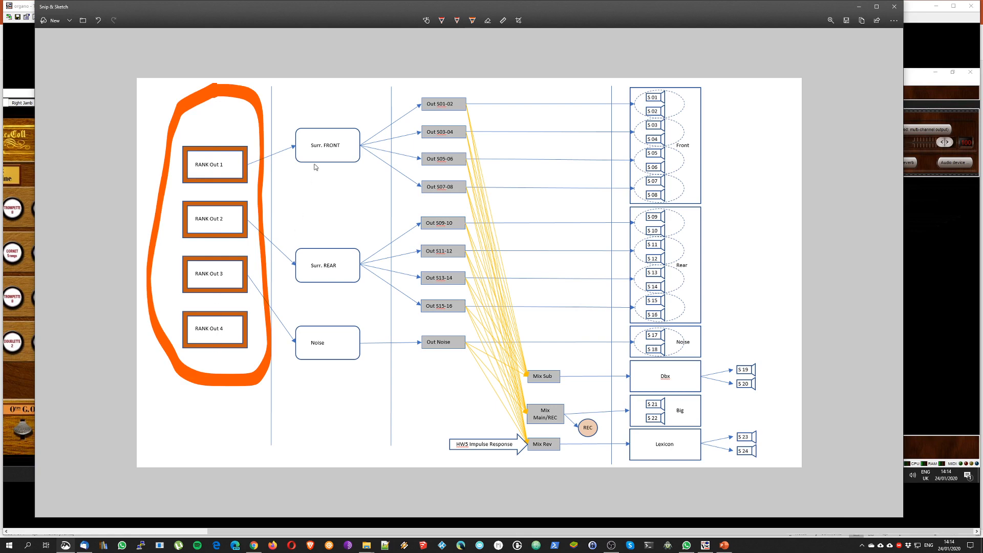
{"action": "mouse_move", "coordinate": [236, 183]}
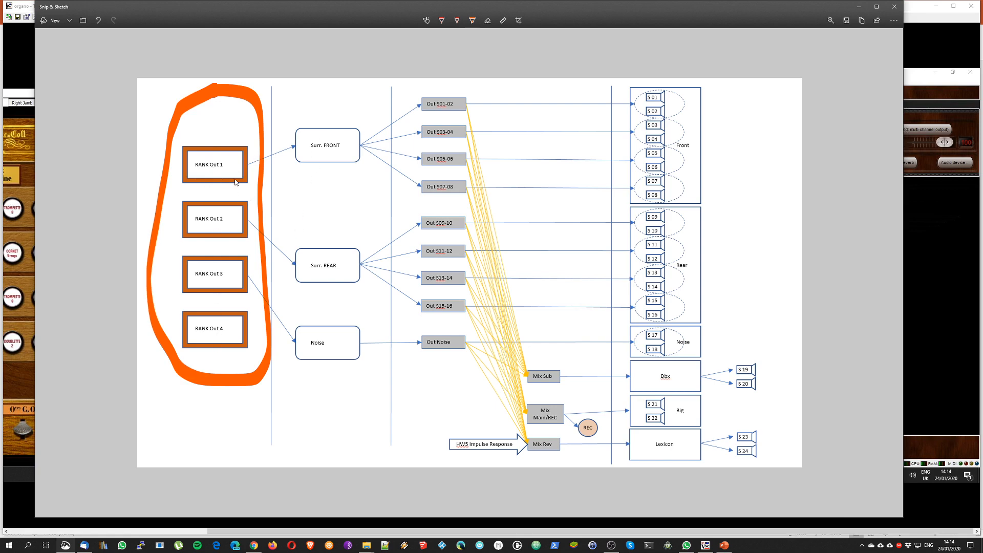
{"action": "mouse_move", "coordinate": [290, 150]}
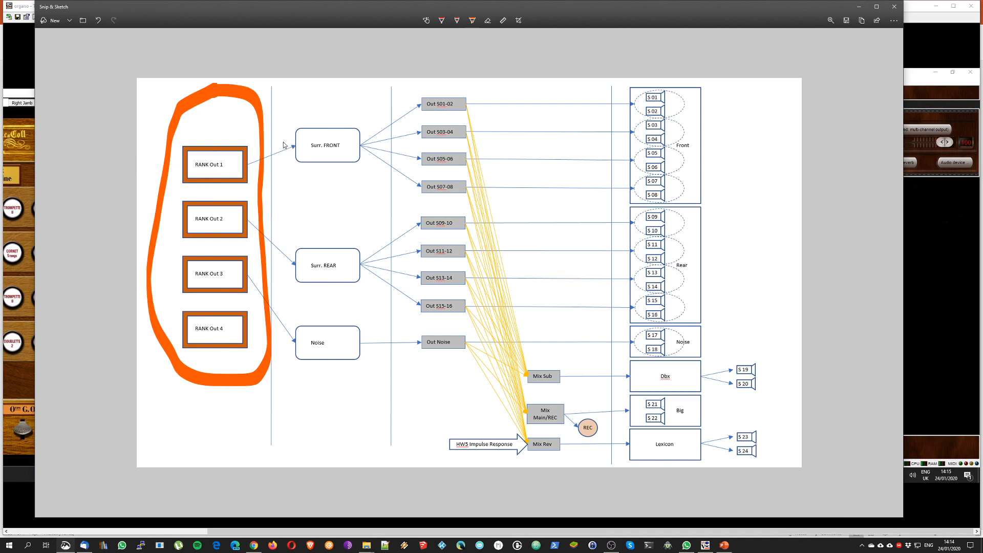
{"action": "mouse_move", "coordinate": [295, 278]}
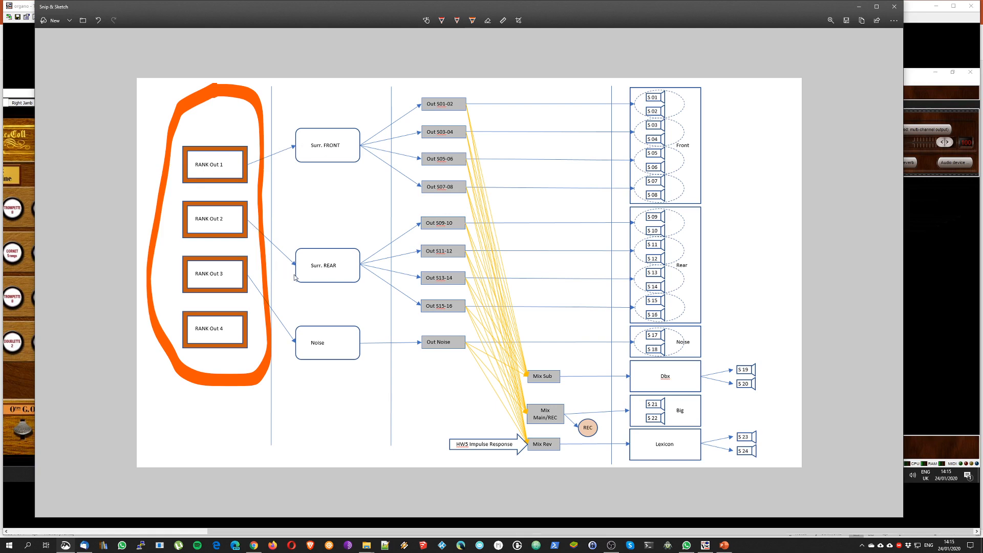
{"action": "mouse_move", "coordinate": [347, 402]}
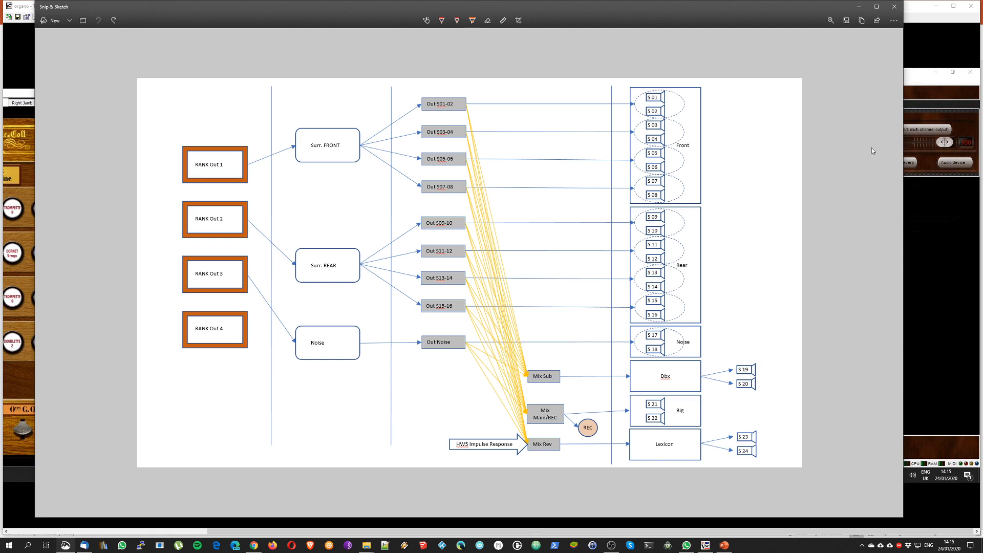
{"action": "mouse_move", "coordinate": [821, 166]}
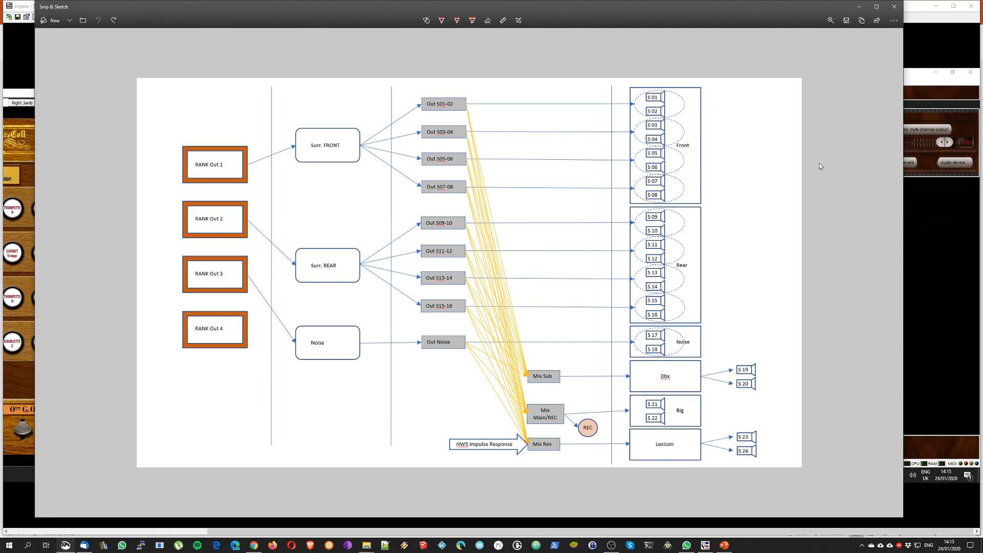
{"action": "mouse_move", "coordinate": [863, 174]}
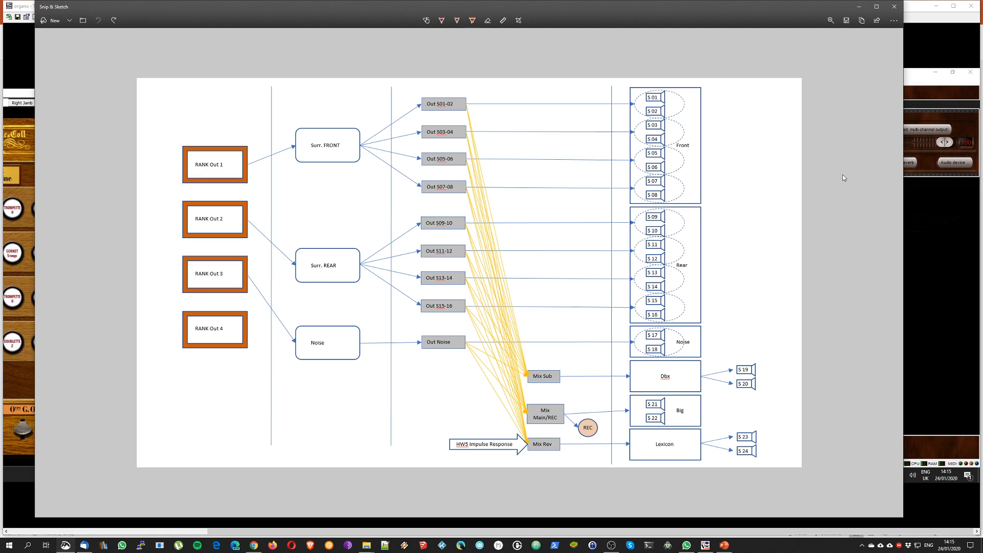
{"action": "mouse_move", "coordinate": [837, 134]}
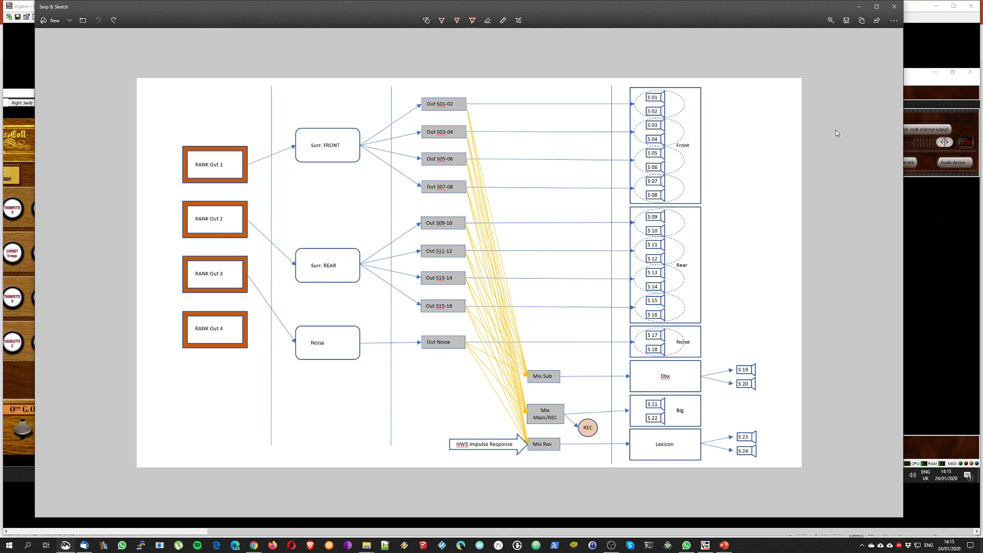
{"action": "mouse_move", "coordinate": [865, 46]}
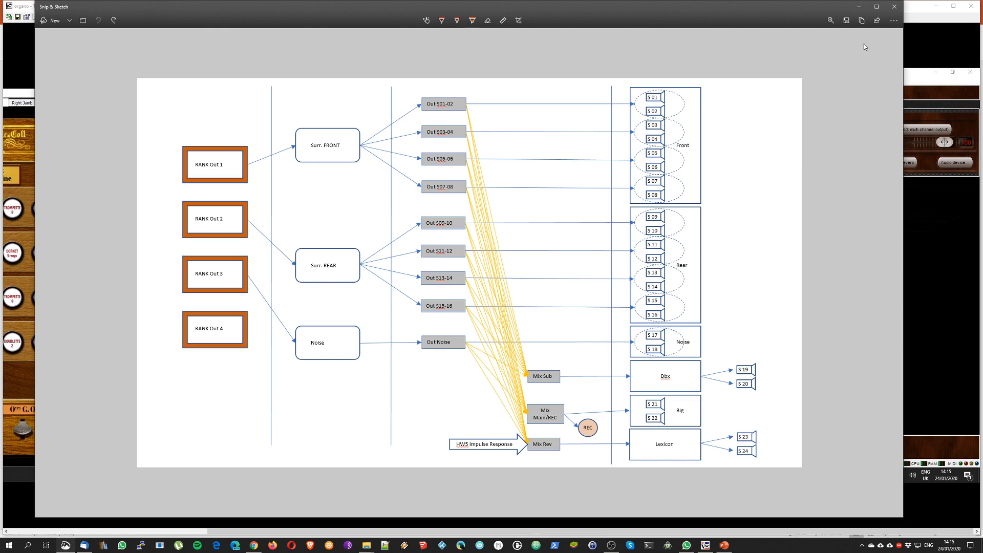
{"action": "mouse_move", "coordinate": [883, 135]}
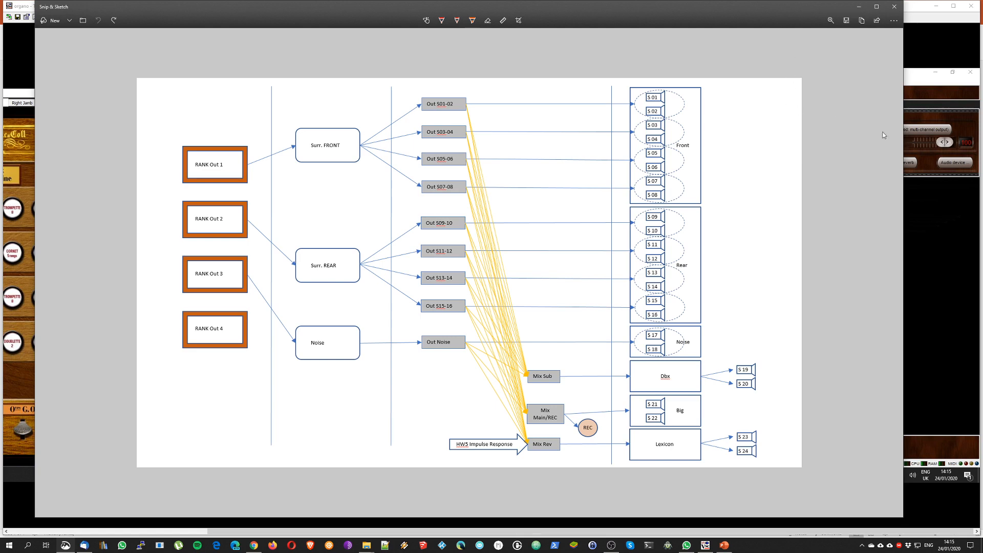
{"action": "mouse_move", "coordinate": [961, 355]}
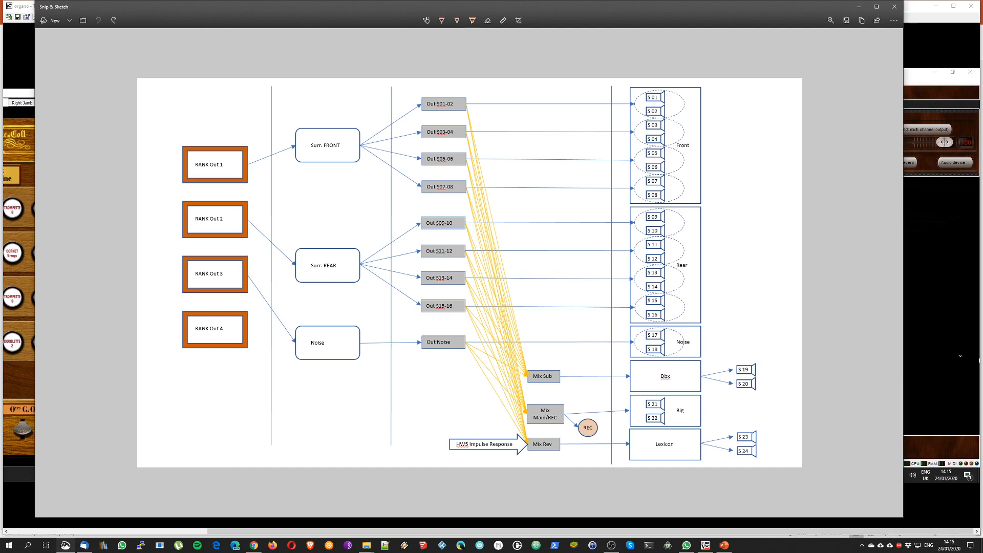